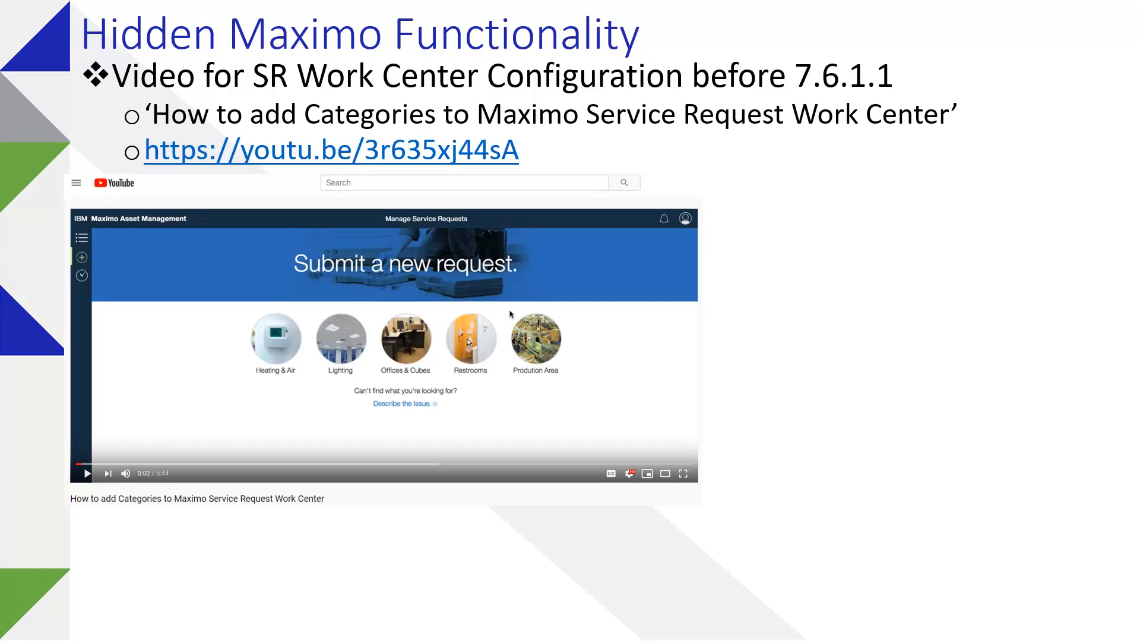
mouse_move(335, 170)
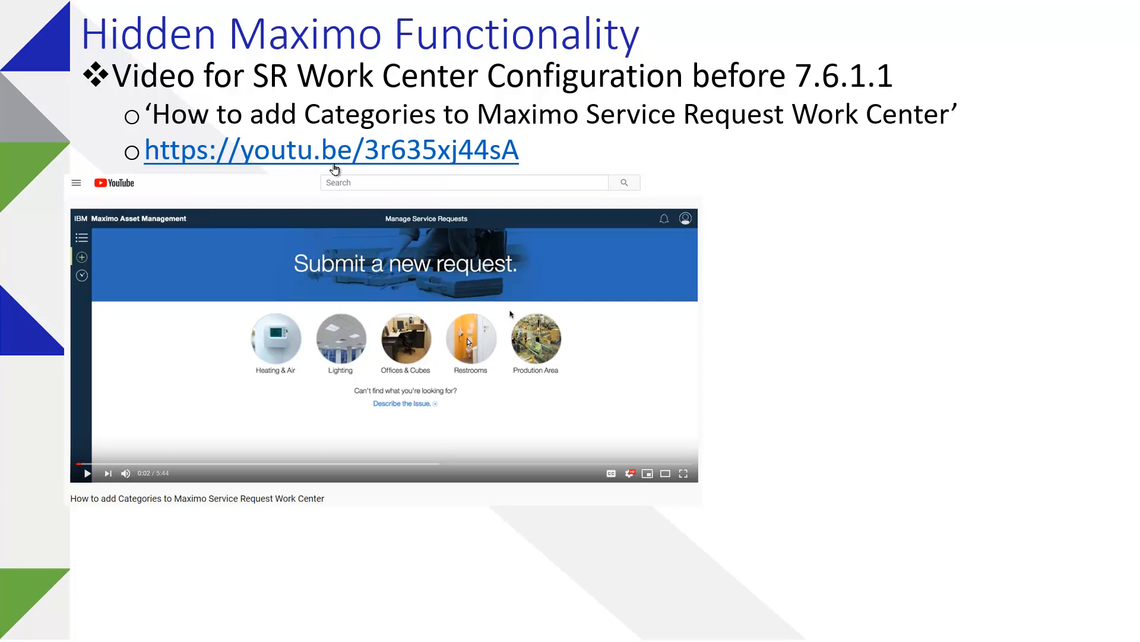
mouse_move(309, 164)
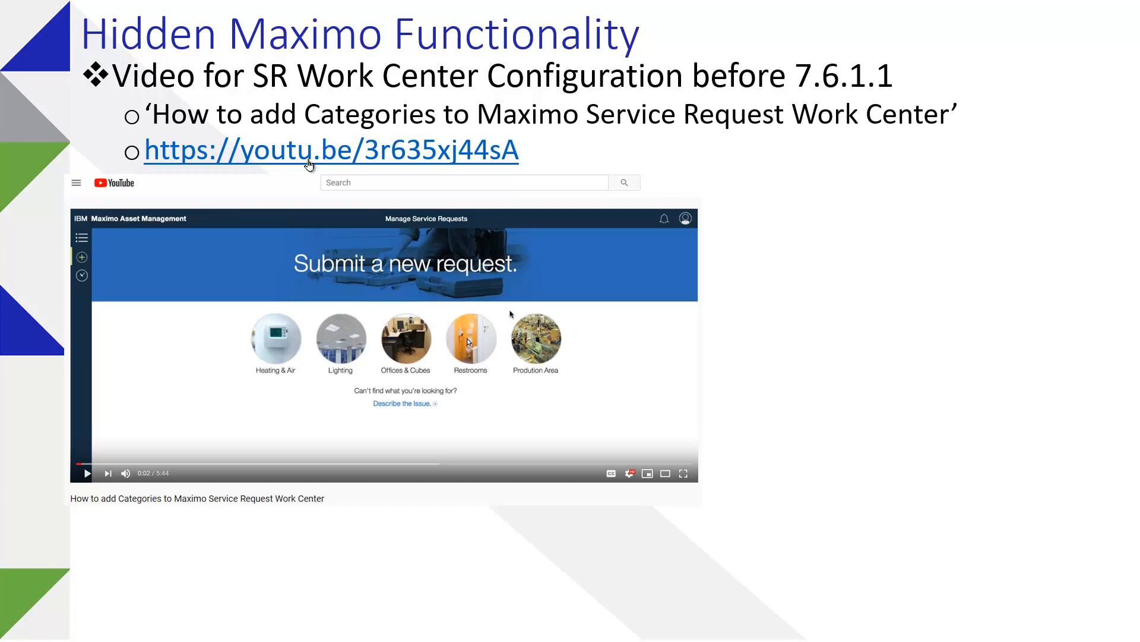
mouse_move(837, 178)
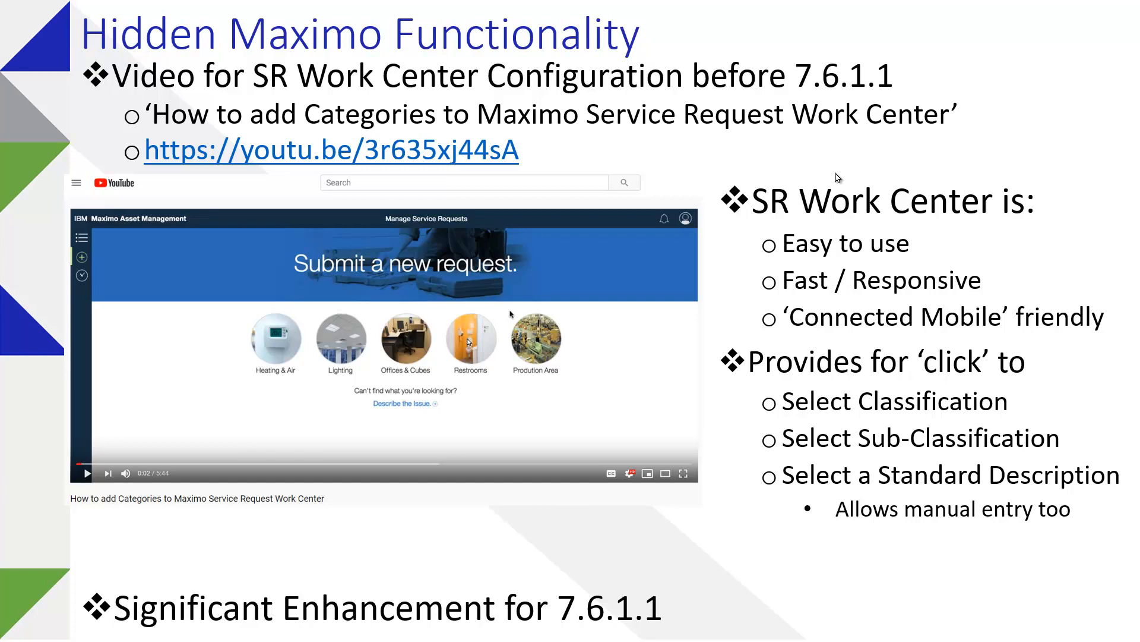
Advance from the SR Work Center benefits slide to the classifications configuration slide
key("right")
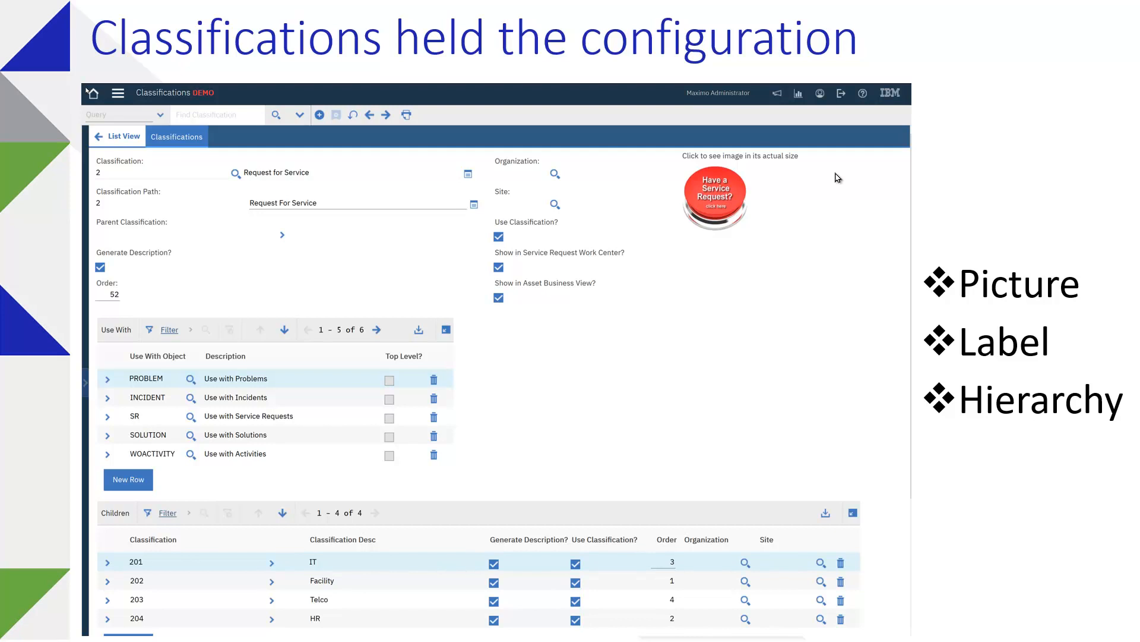
mouse_move(151, 420)
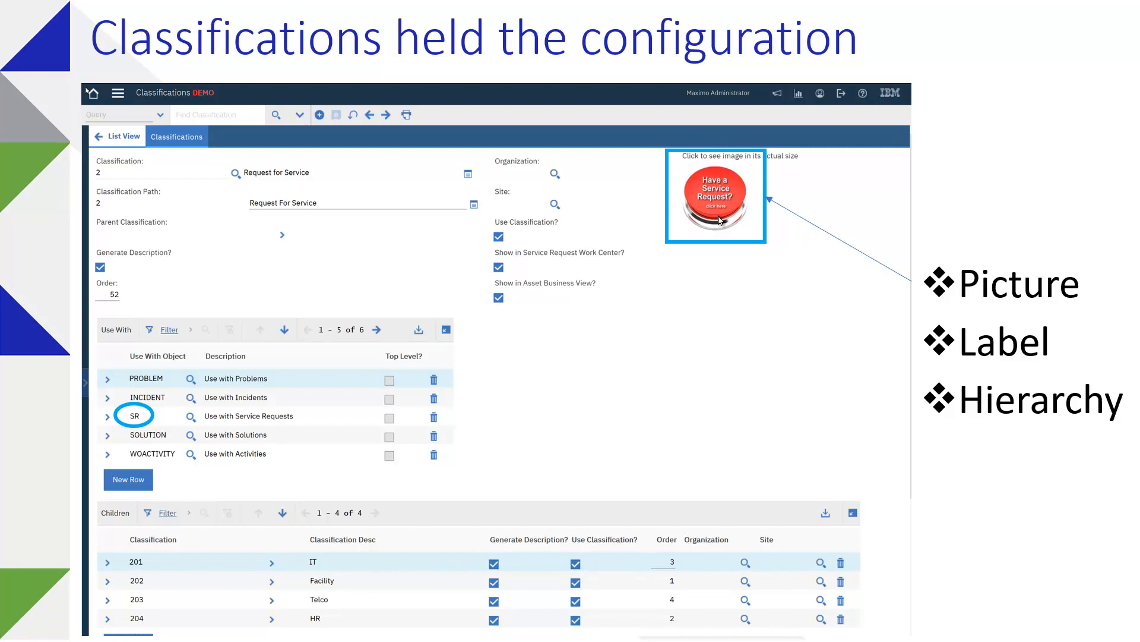
mouse_move(352, 224)
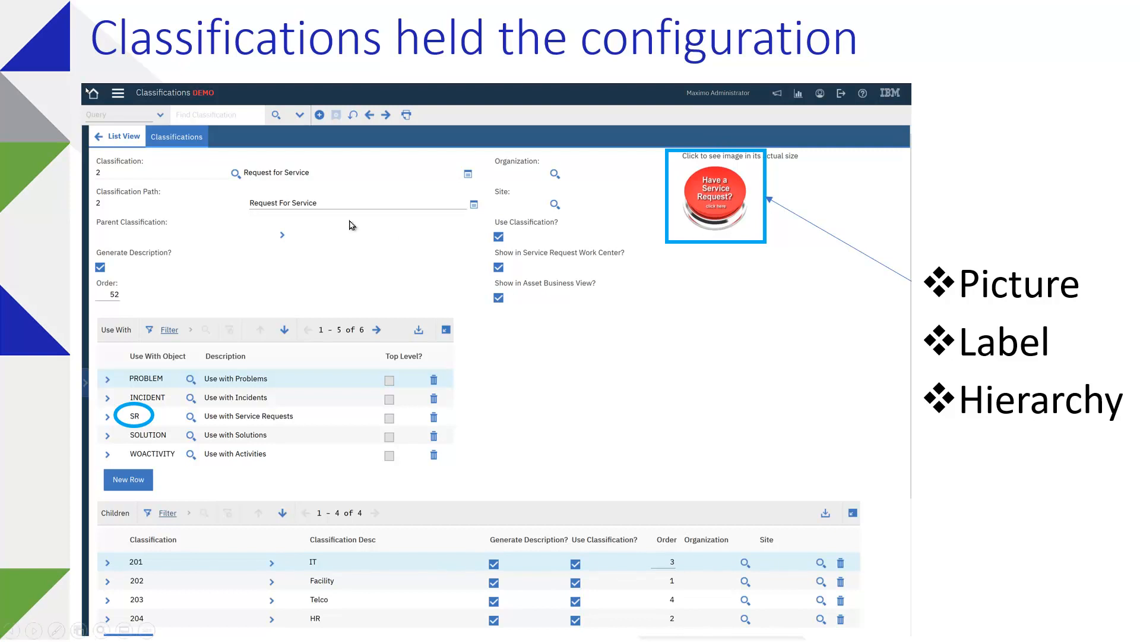
Reveal the callout tying the Label point to the screenshot
left_click(354, 203)
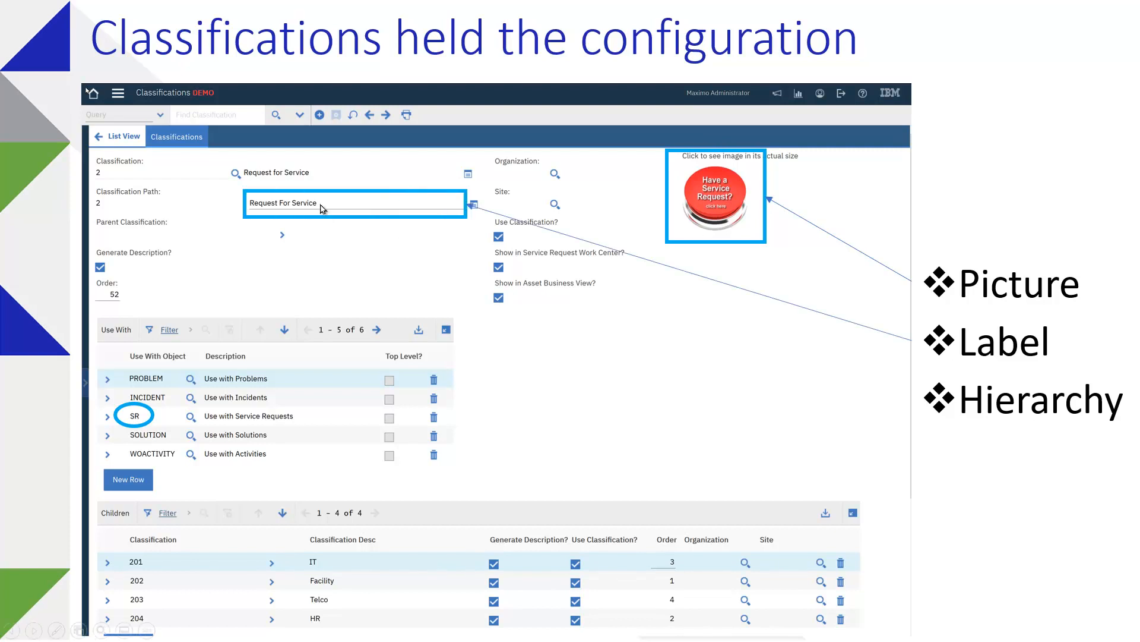
mouse_move(336, 531)
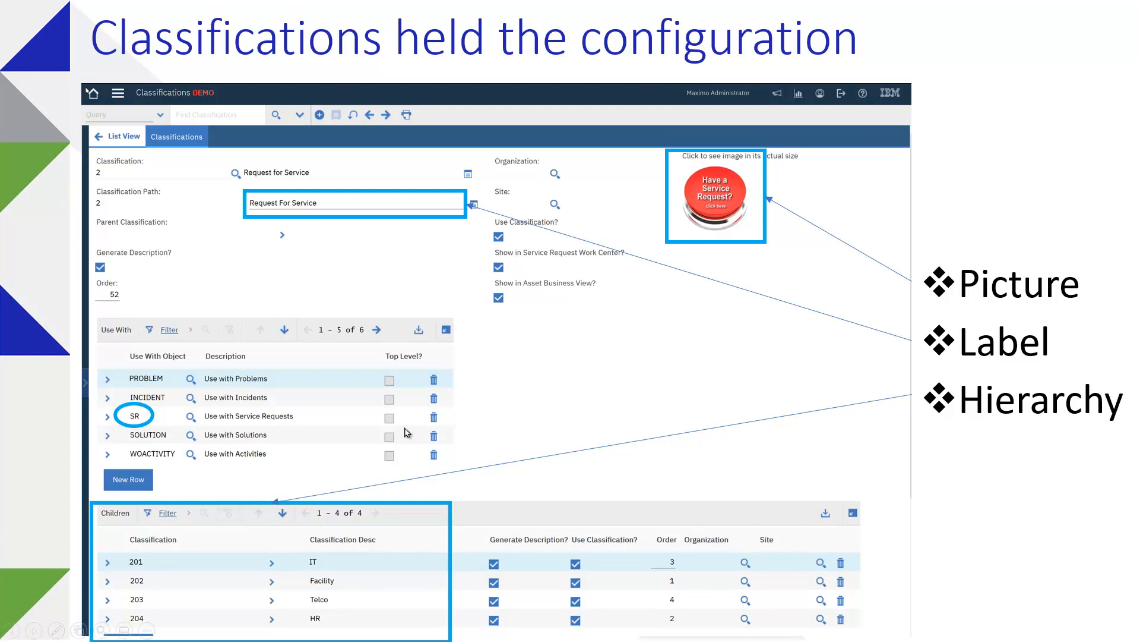
mouse_move(719, 203)
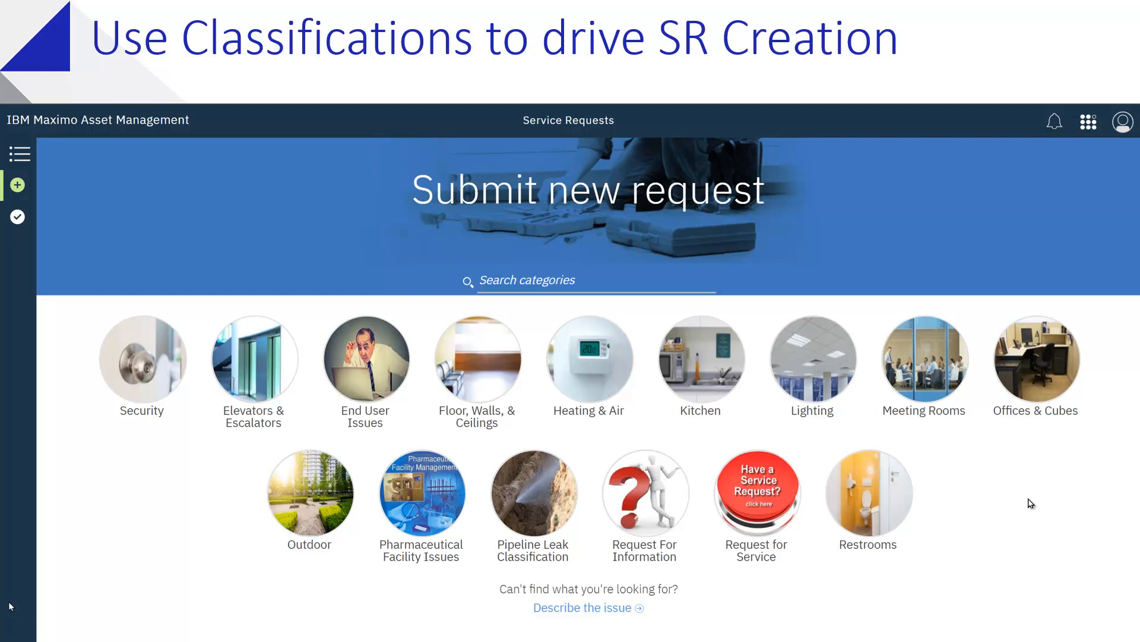
mouse_move(770, 500)
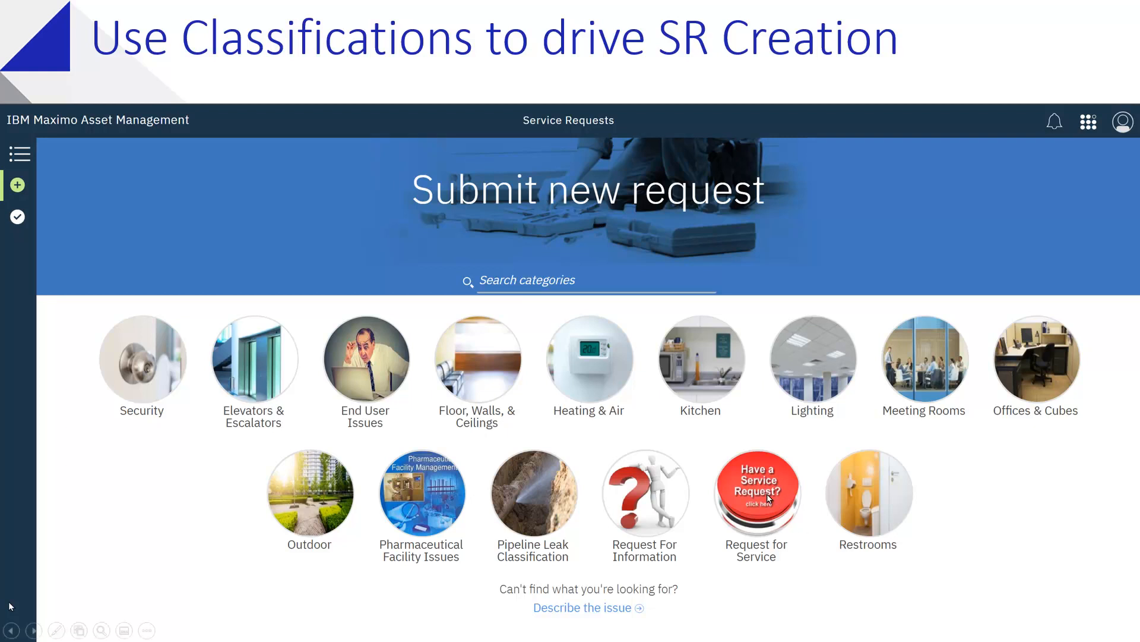
Step through the Request for Service example to the HR three-subcategory slide
left_click(757, 502)
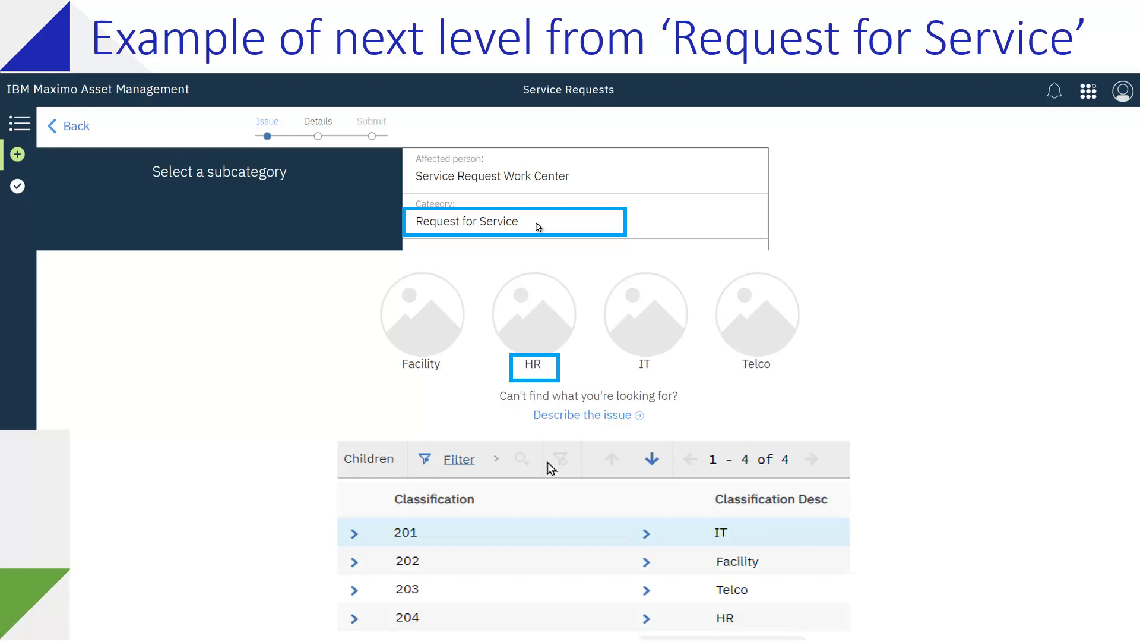
mouse_move(531, 358)
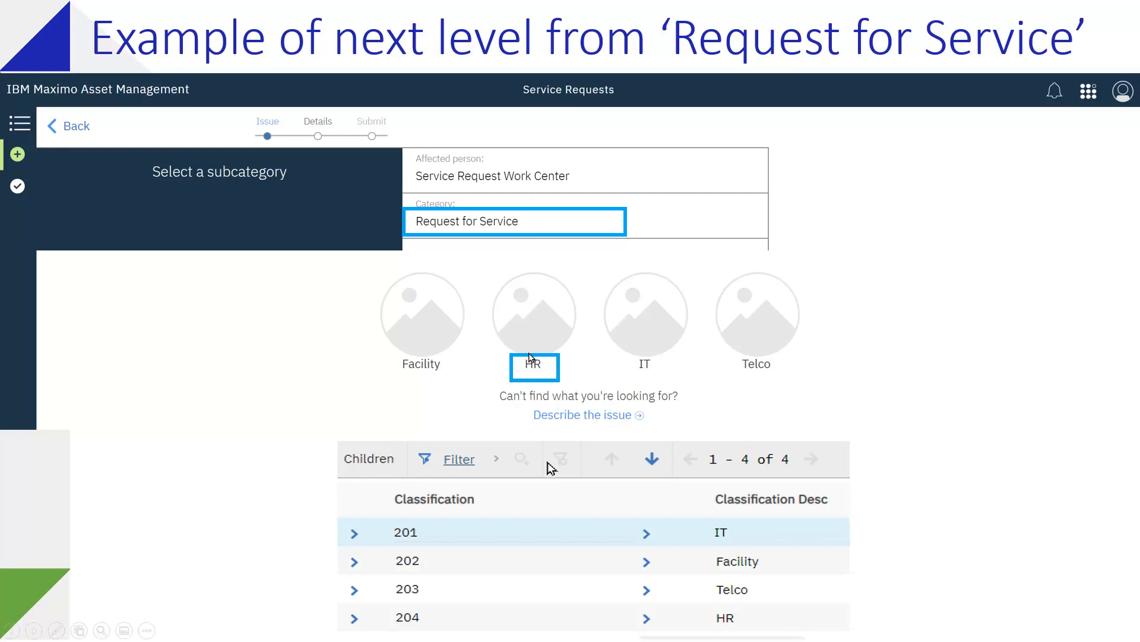
mouse_move(357, 331)
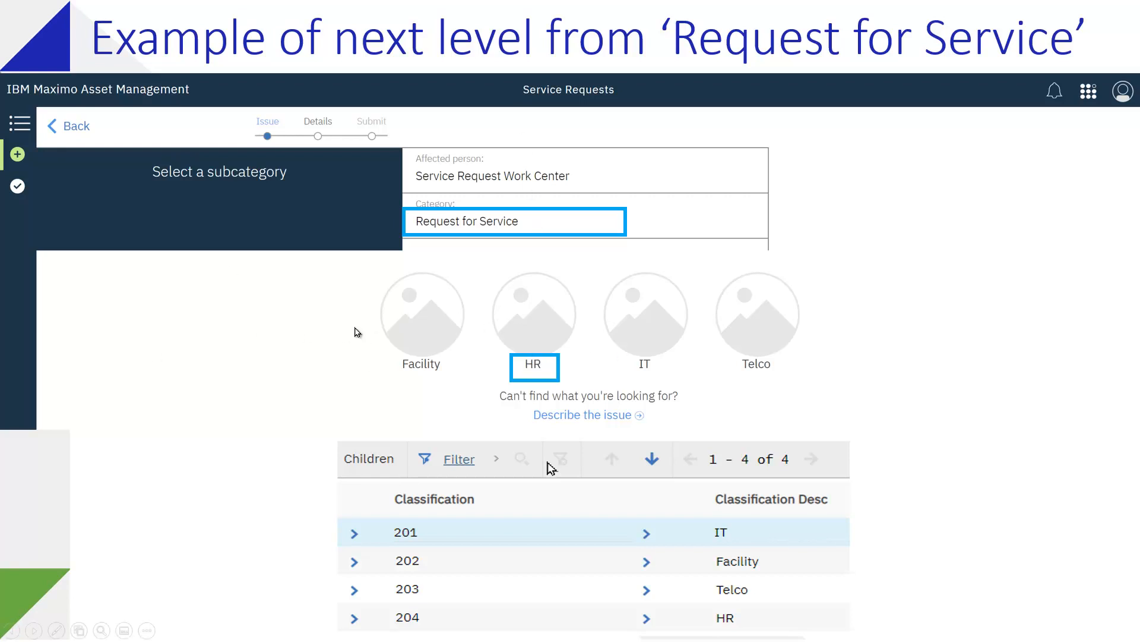
mouse_move(511, 559)
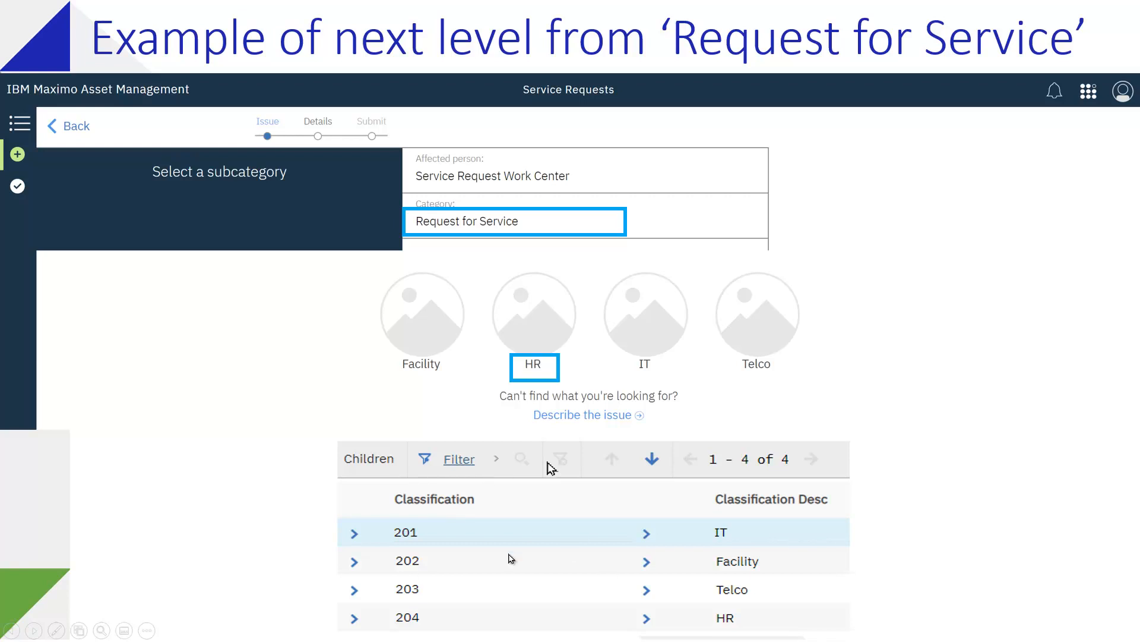
mouse_move(575, 578)
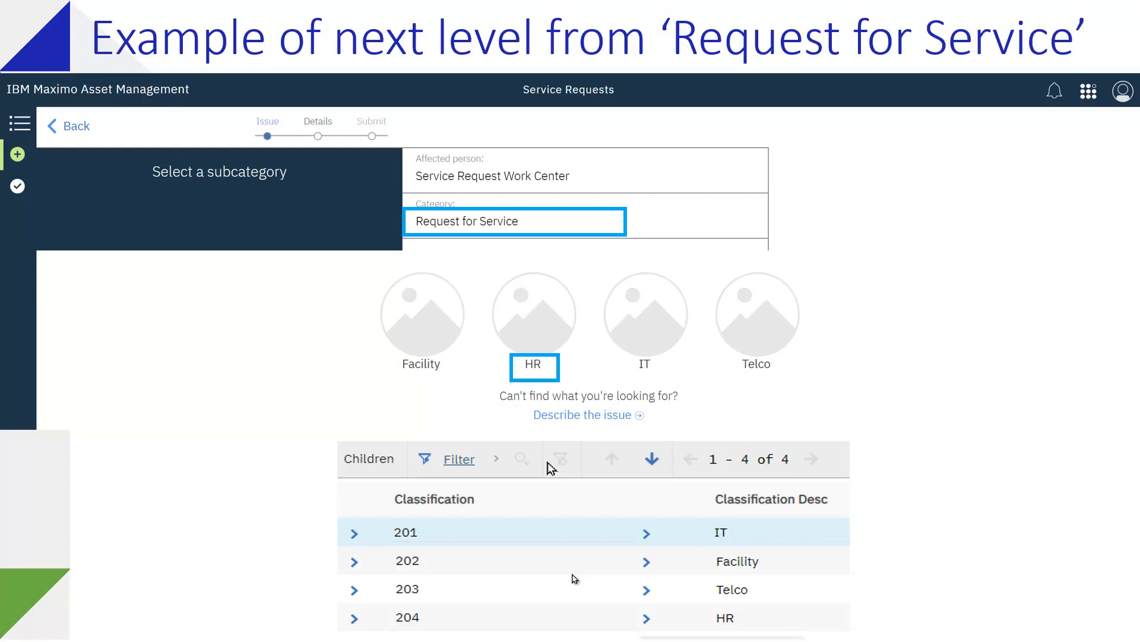
mouse_move(549, 382)
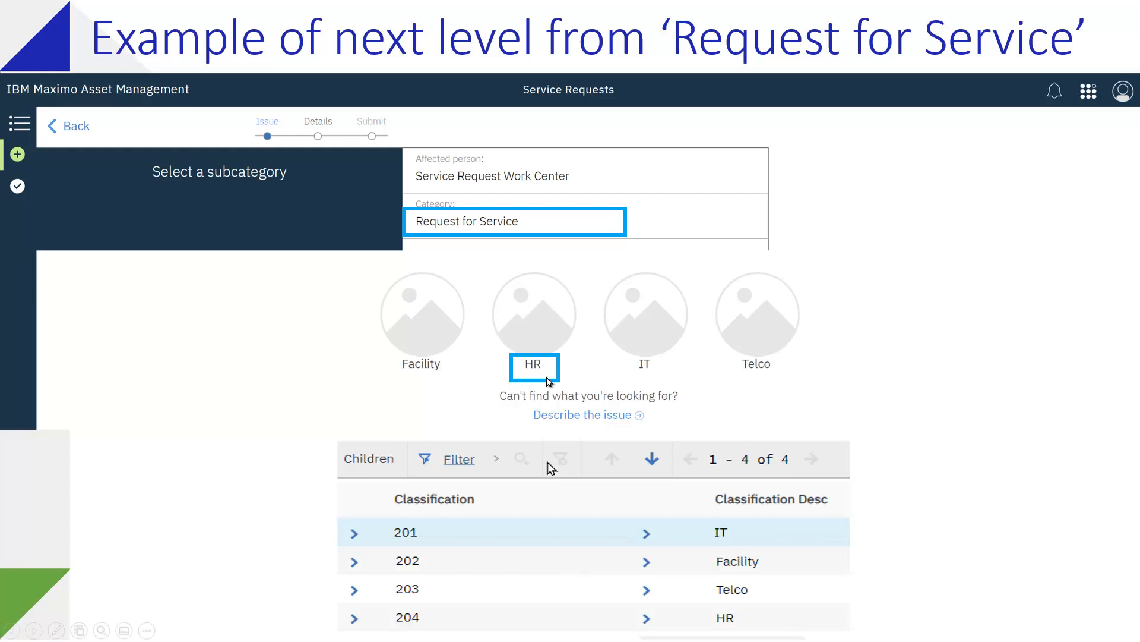
left_click(533, 367)
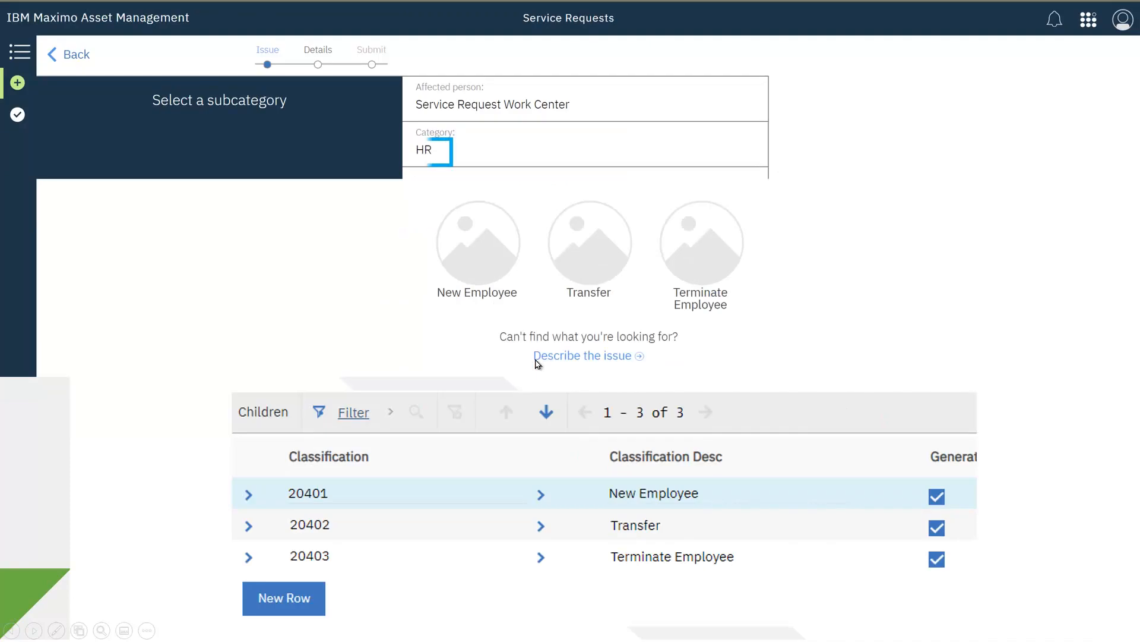
mouse_move(382, 142)
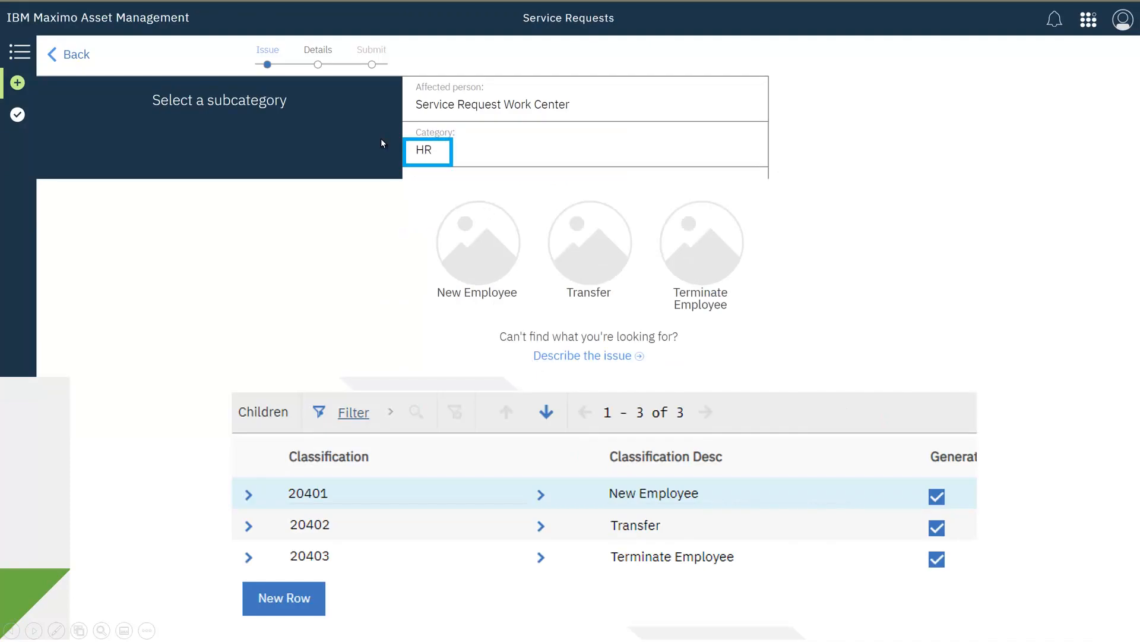
mouse_move(417, 394)
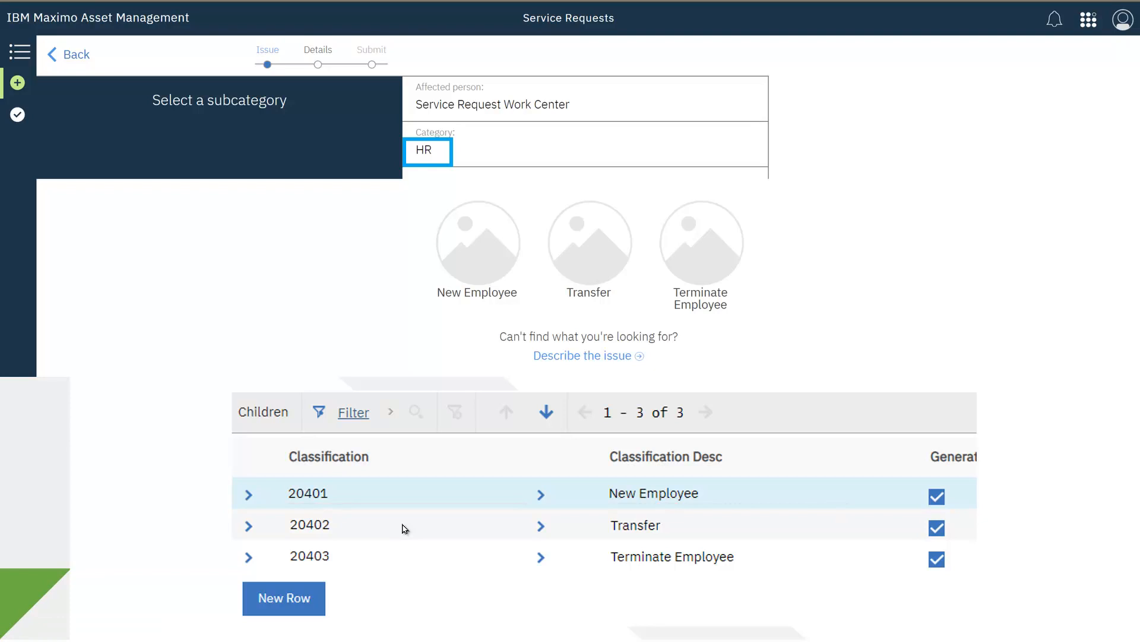
mouse_move(589, 364)
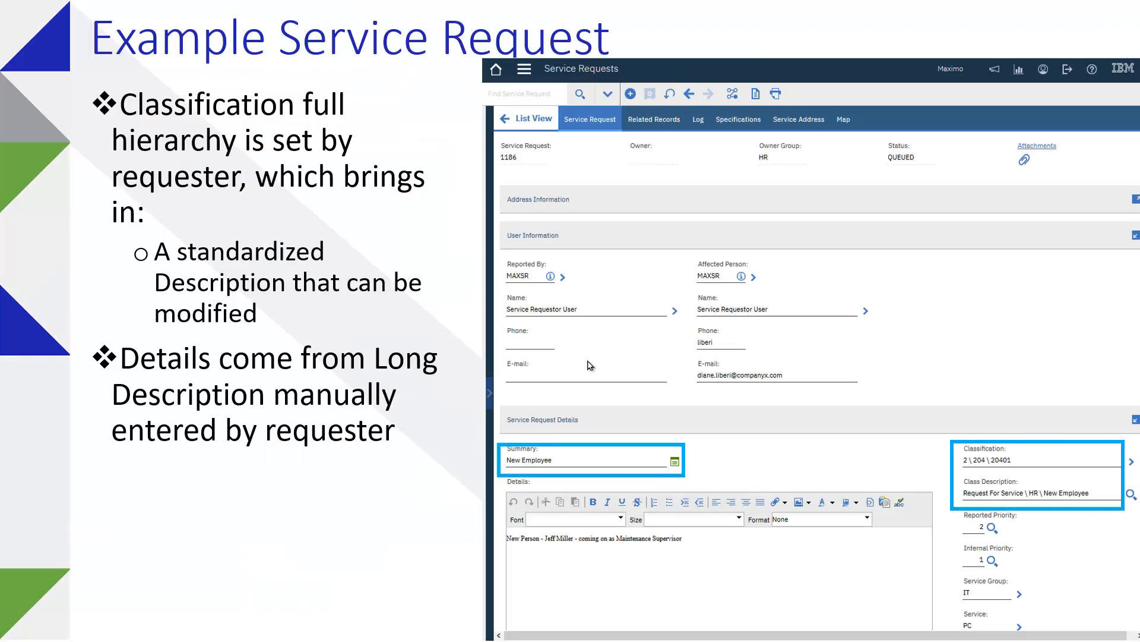
mouse_move(974, 144)
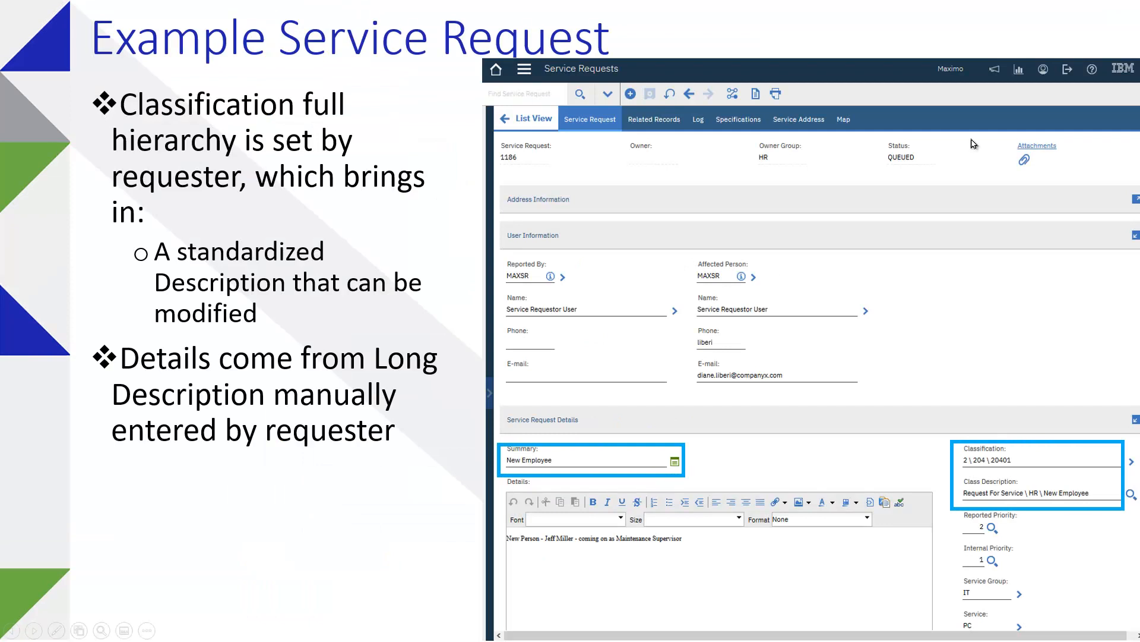
mouse_move(1066, 500)
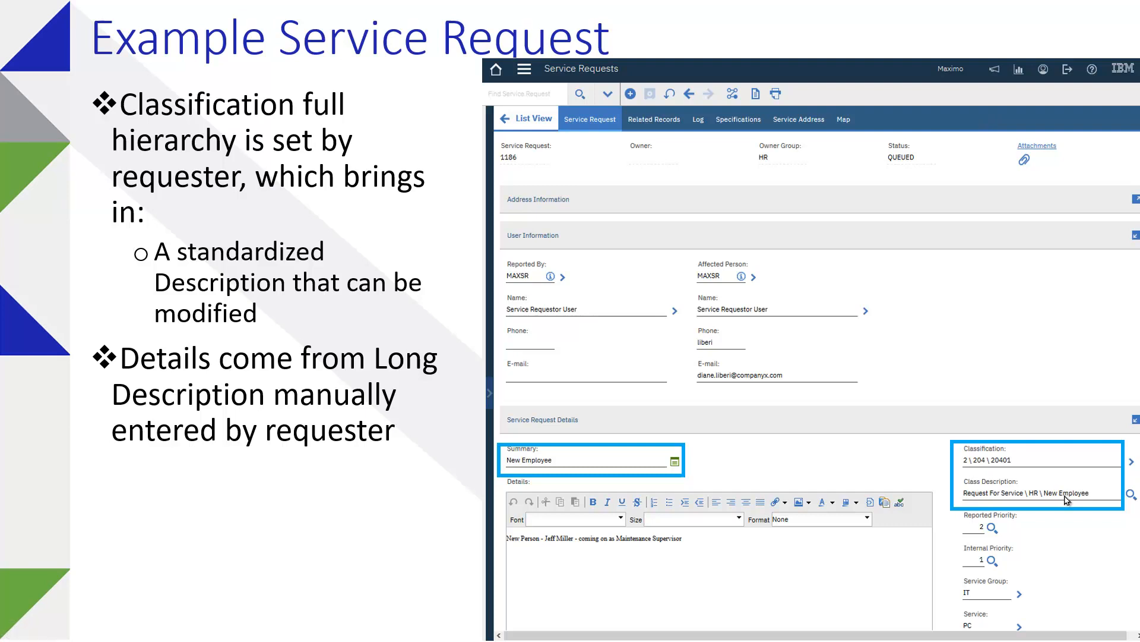
mouse_move(628, 471)
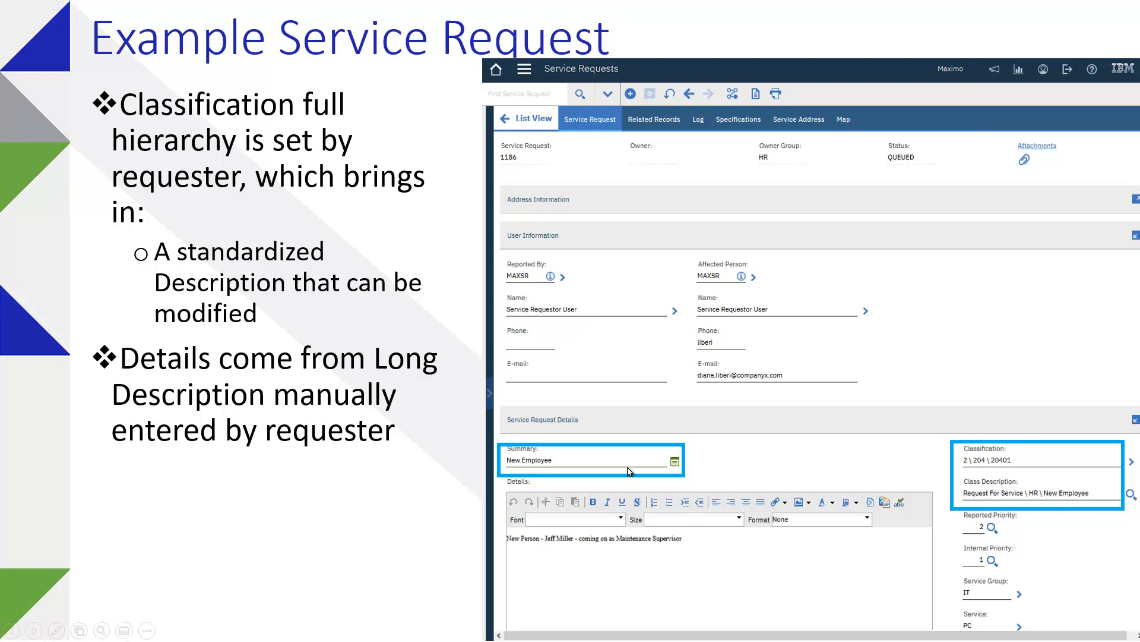
mouse_move(548, 466)
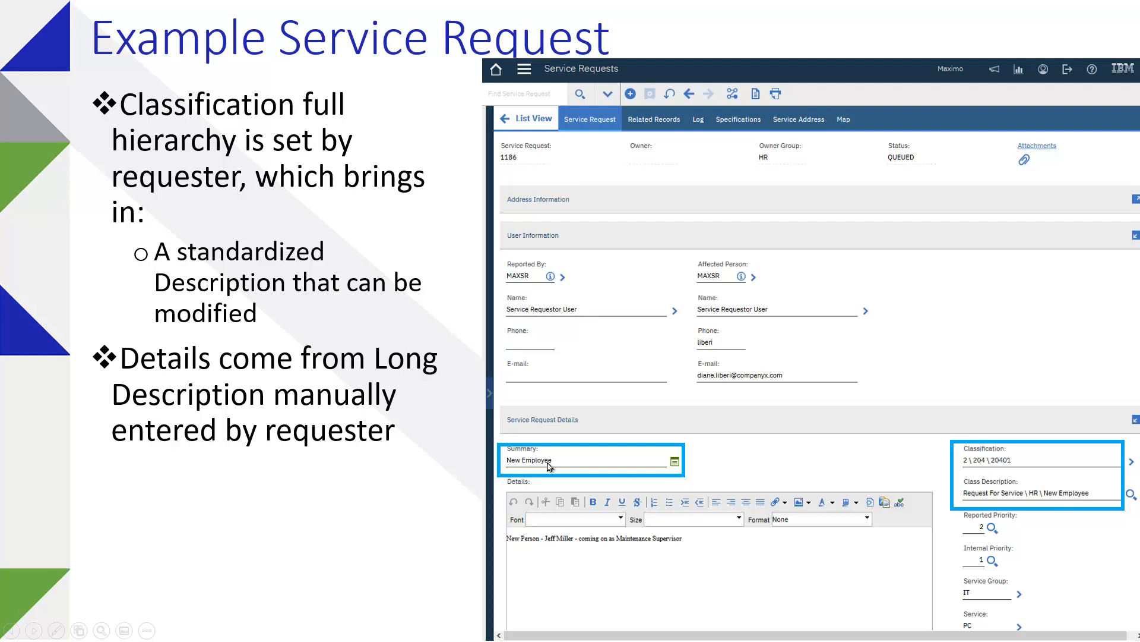
mouse_move(544, 466)
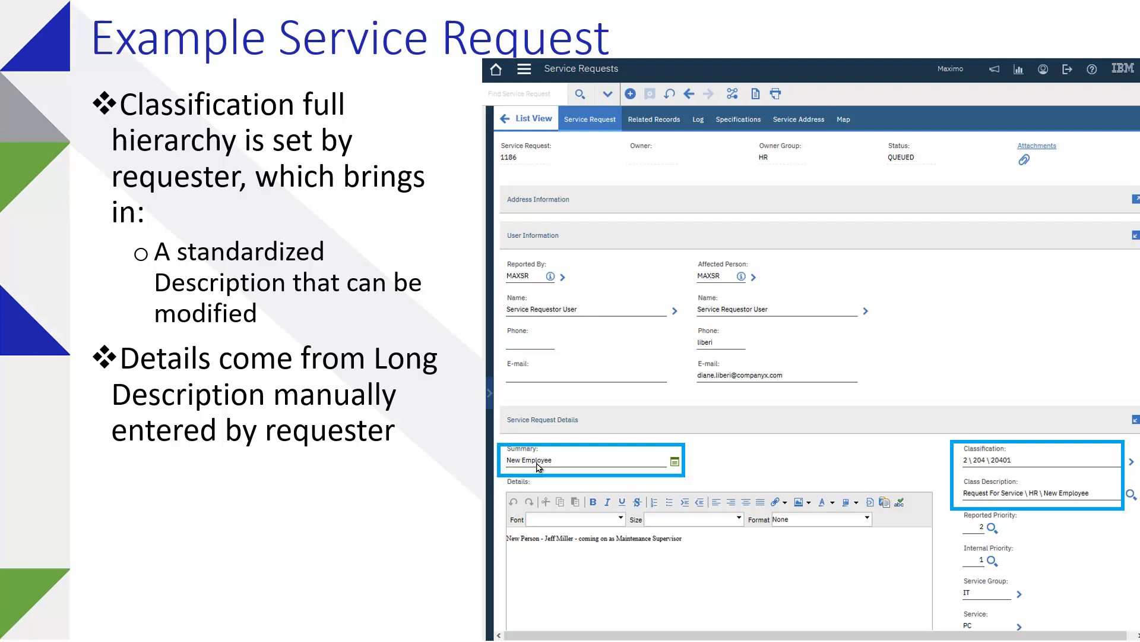
mouse_move(581, 559)
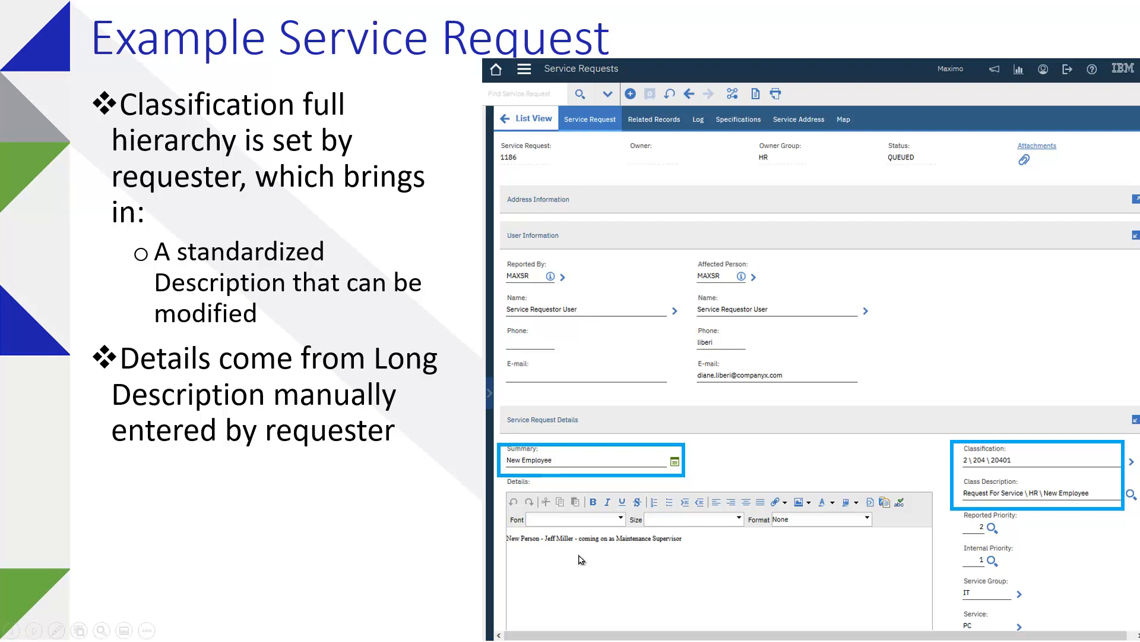
mouse_move(561, 555)
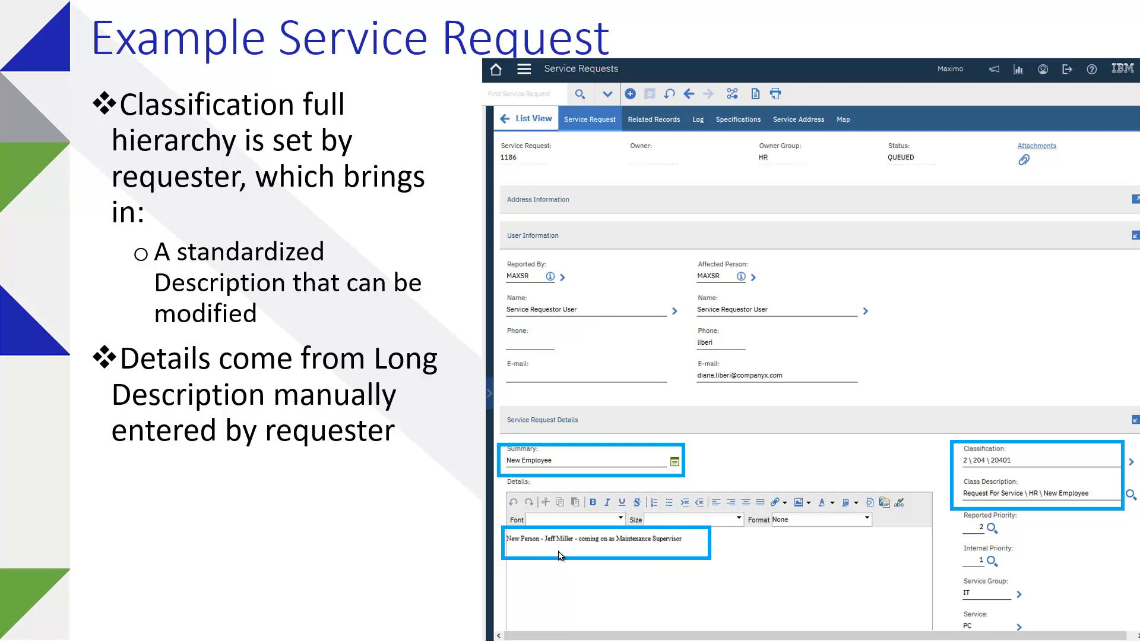
Advance past the Example Service Request slide to the mobile-friendly Work Center slide
key("Right")
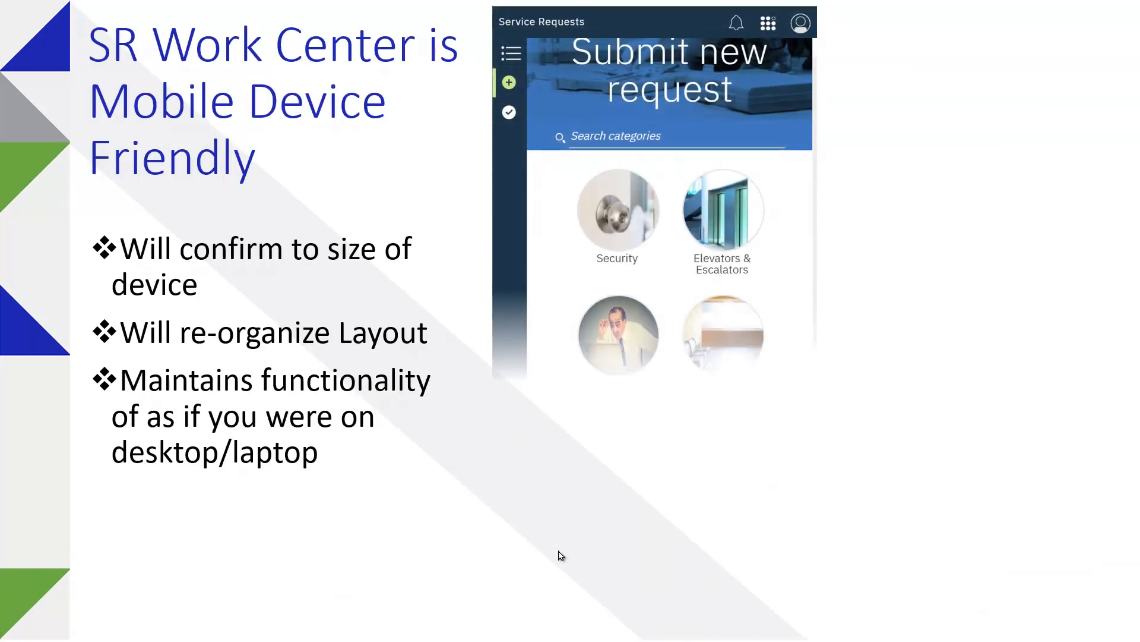
Scroll forward to the 'Why do all this work?' slide
scroll("down", 3)
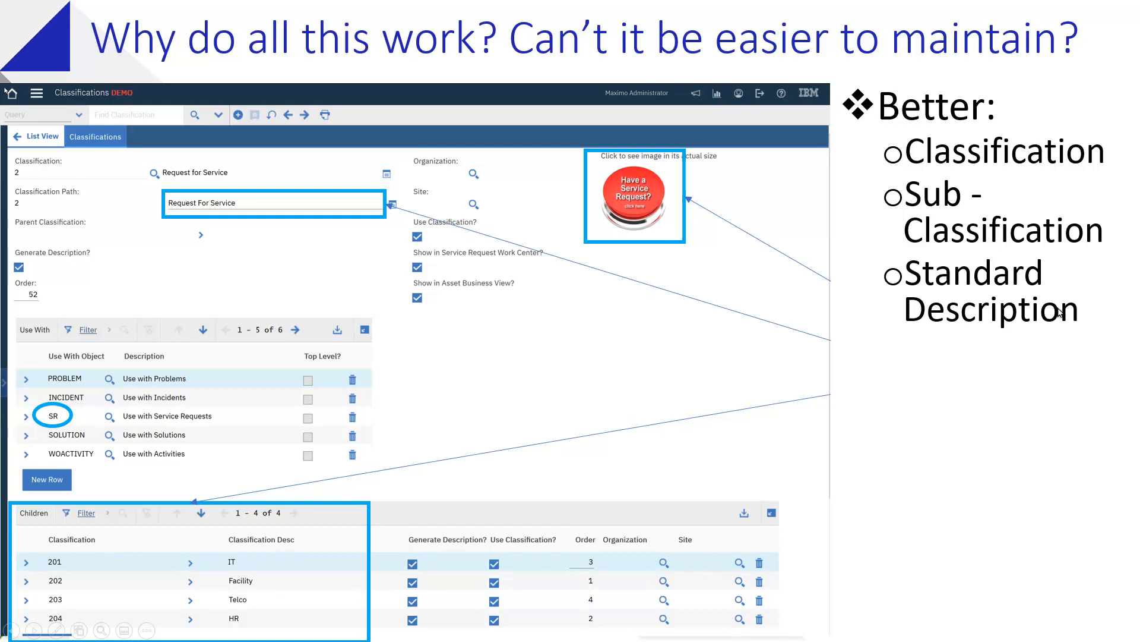
mouse_move(1029, 386)
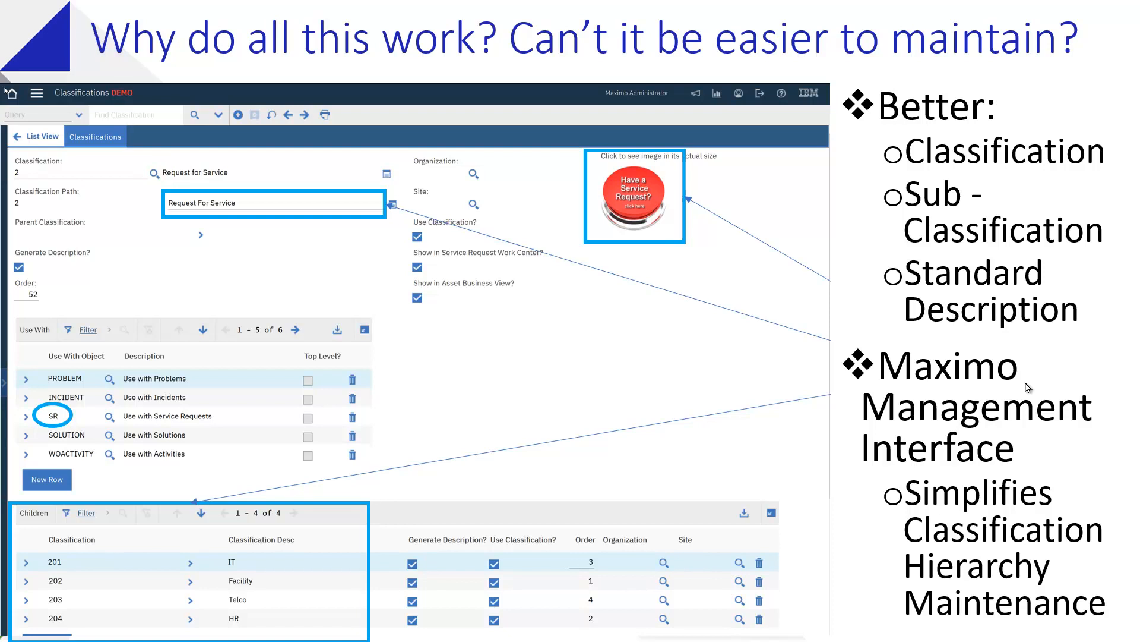
mouse_move(909, 397)
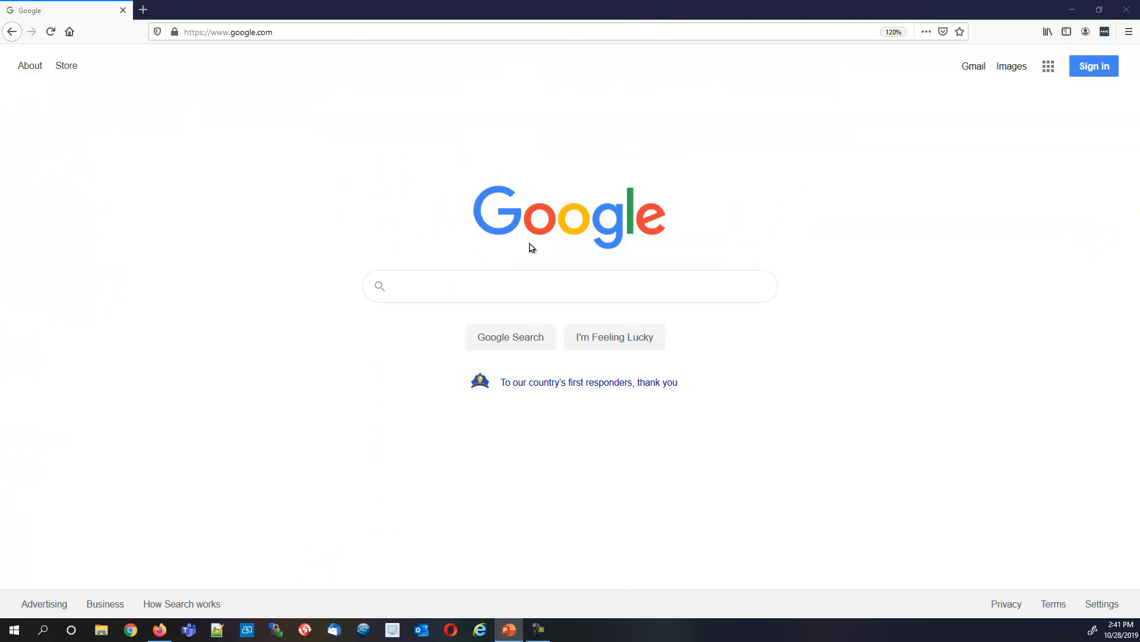
Search Google for 'maximo preview site 7.6.1'
left_click(569, 286)
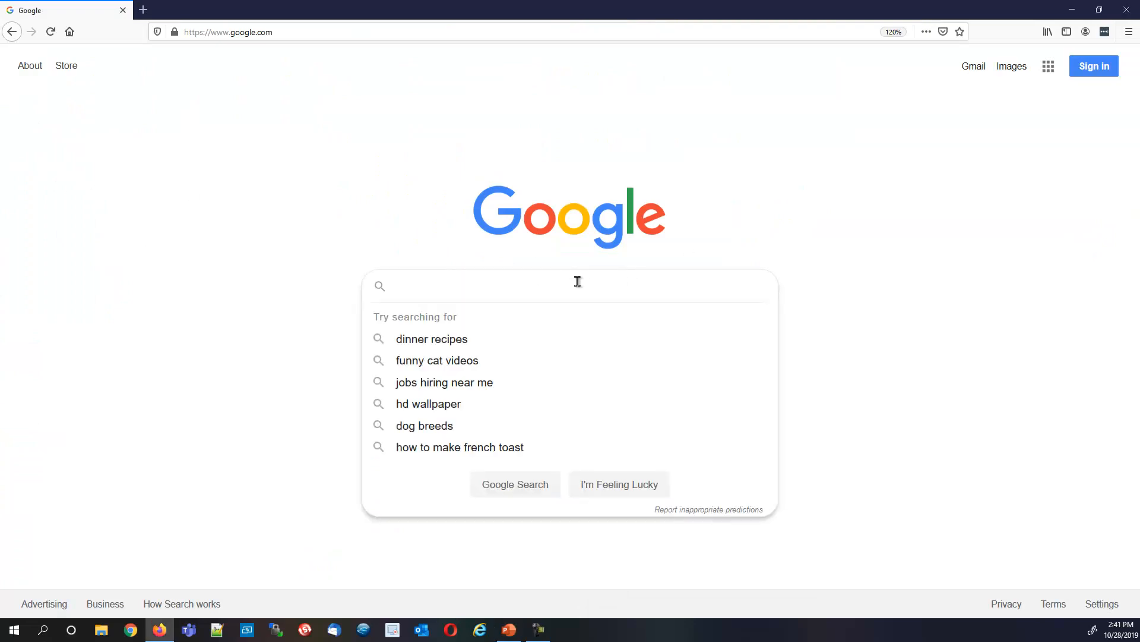
type("maximo")
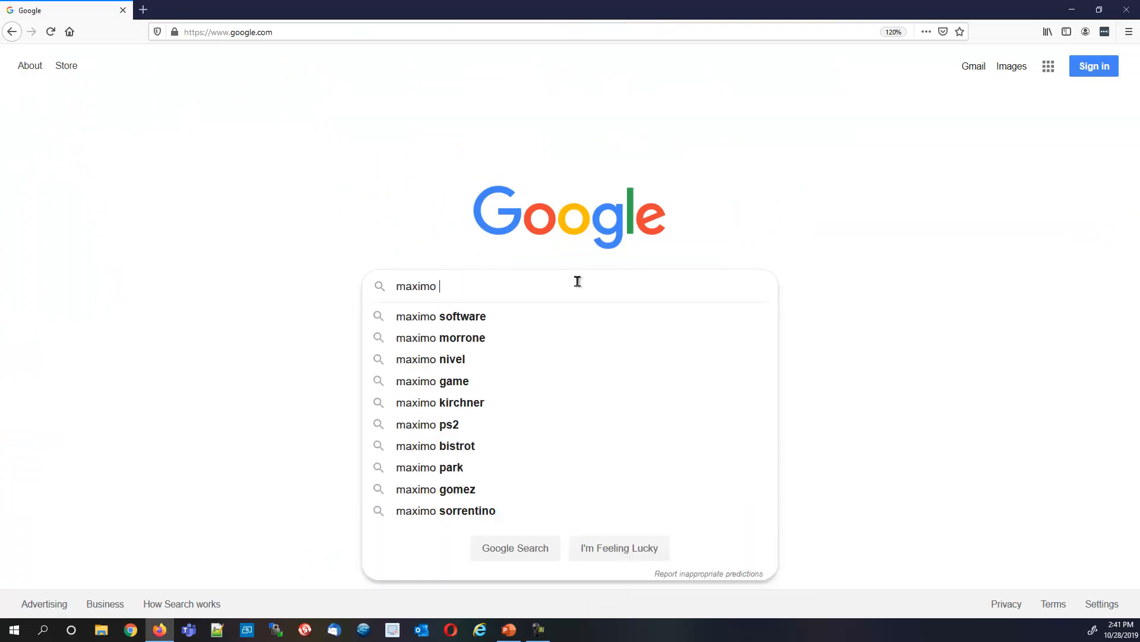
type("preview")
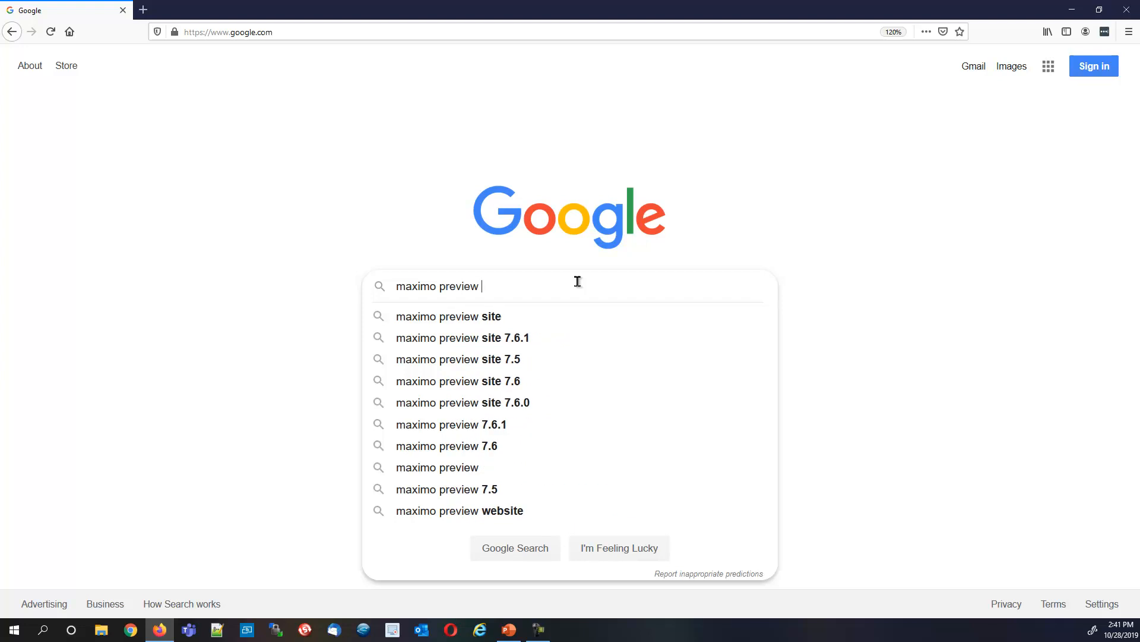
left_click(462, 337)
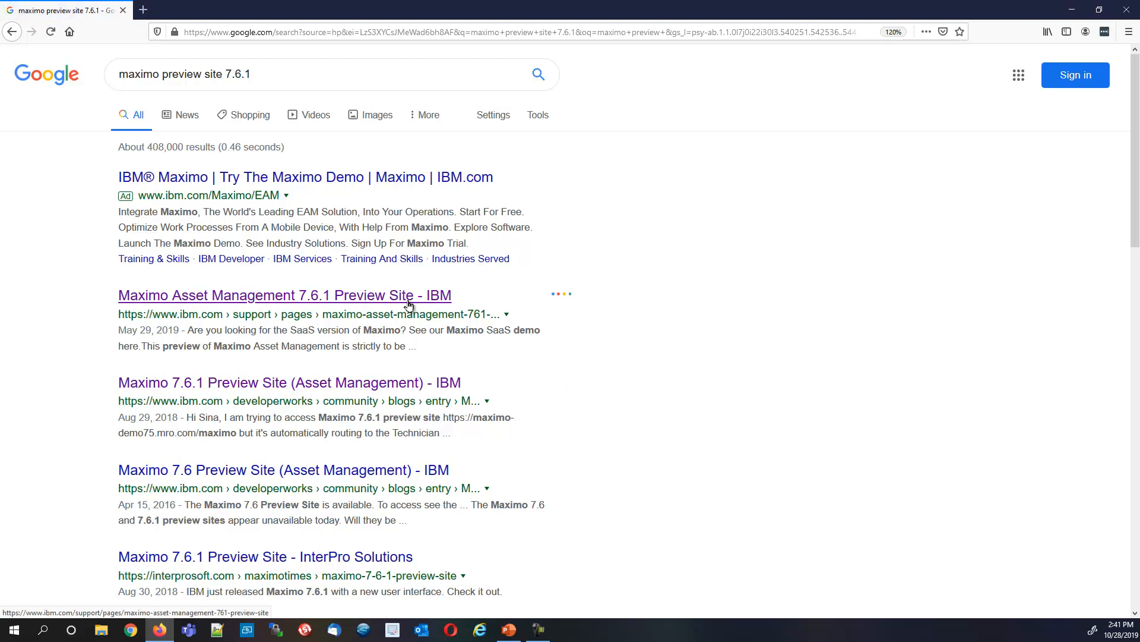
Open IBM's Maximo 7.6.1 Preview Site page and follow its Service Request work center link
left_click(284, 296)
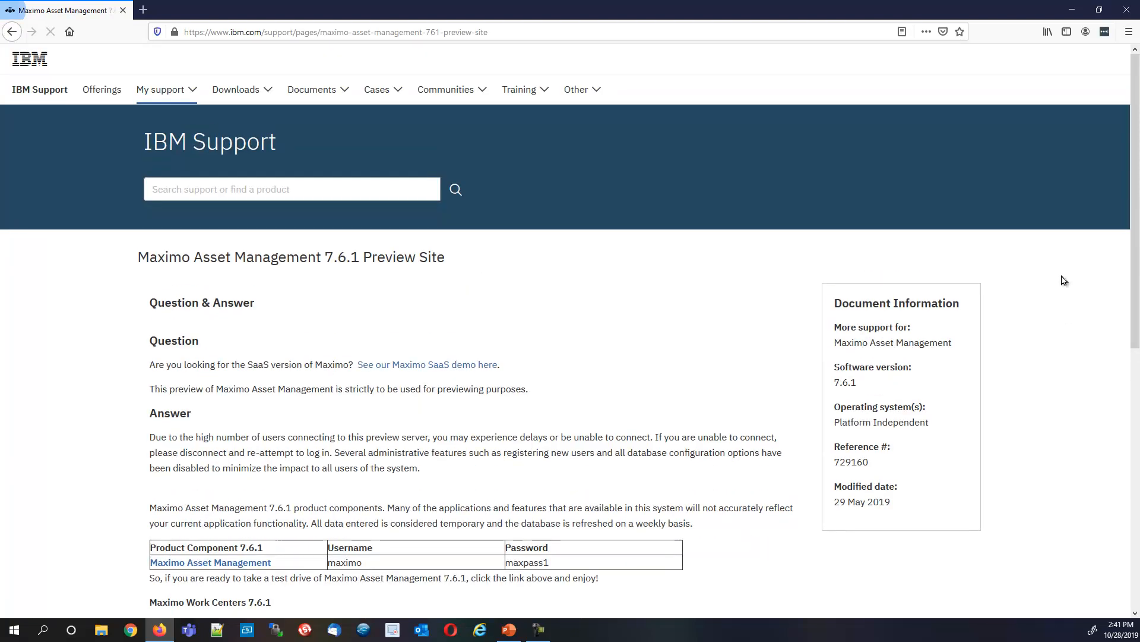
scroll("down", 3)
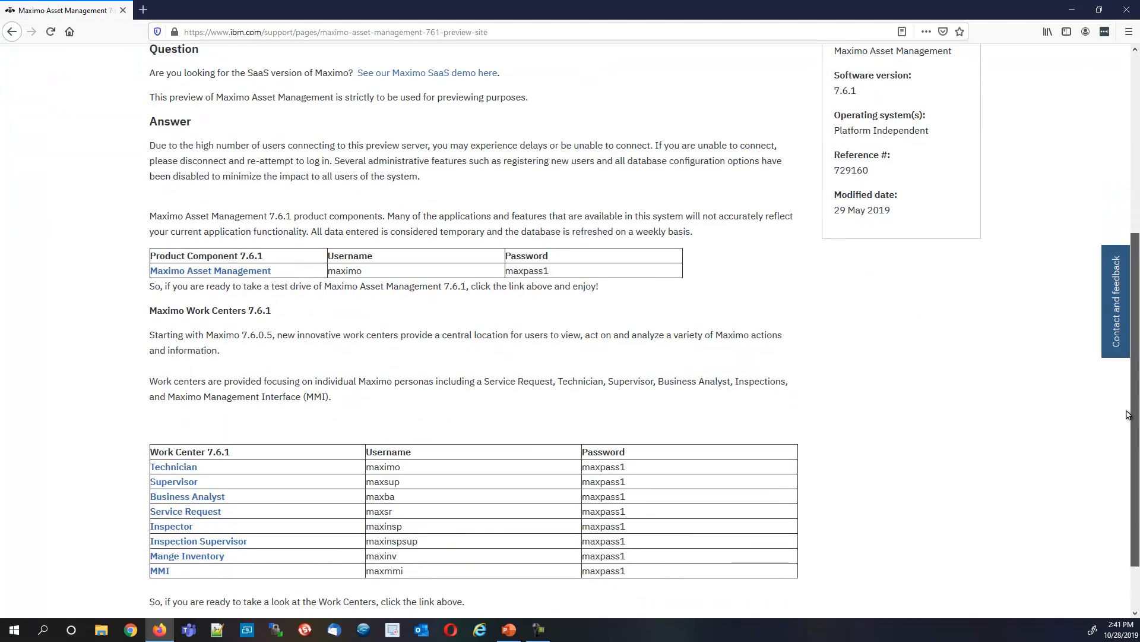
scroll("up", 3)
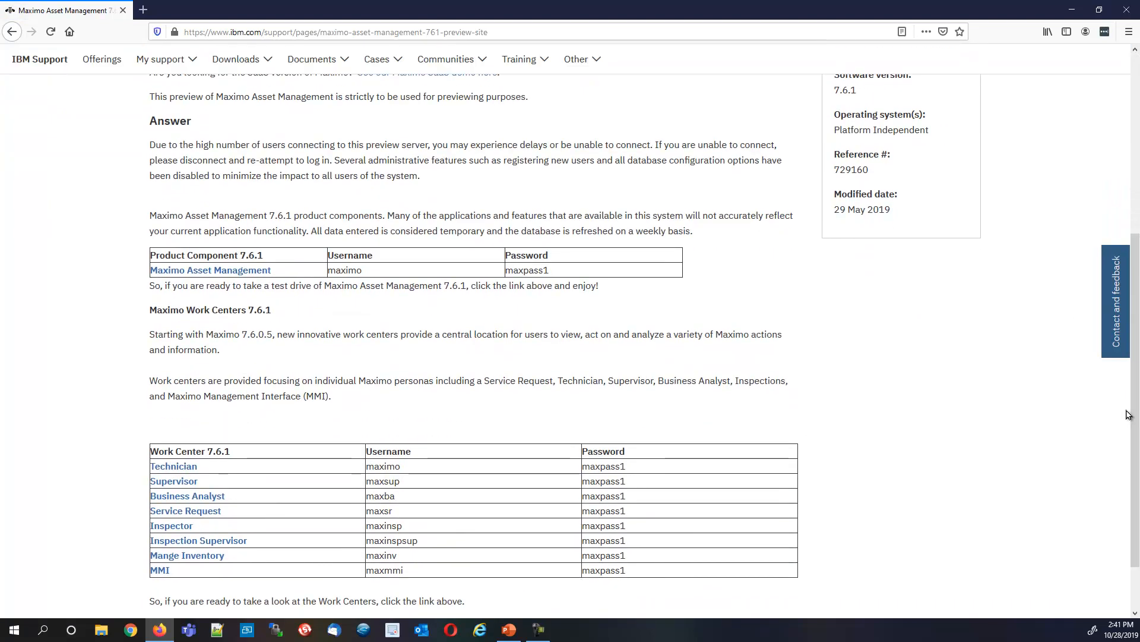
mouse_move(186, 511)
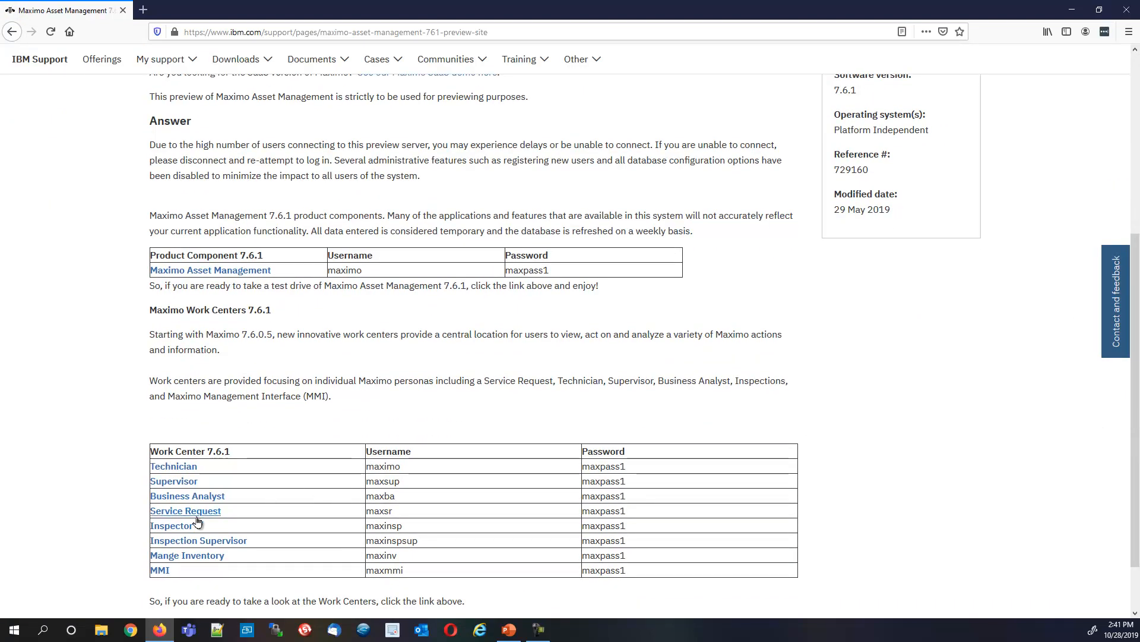
left_click(185, 511)
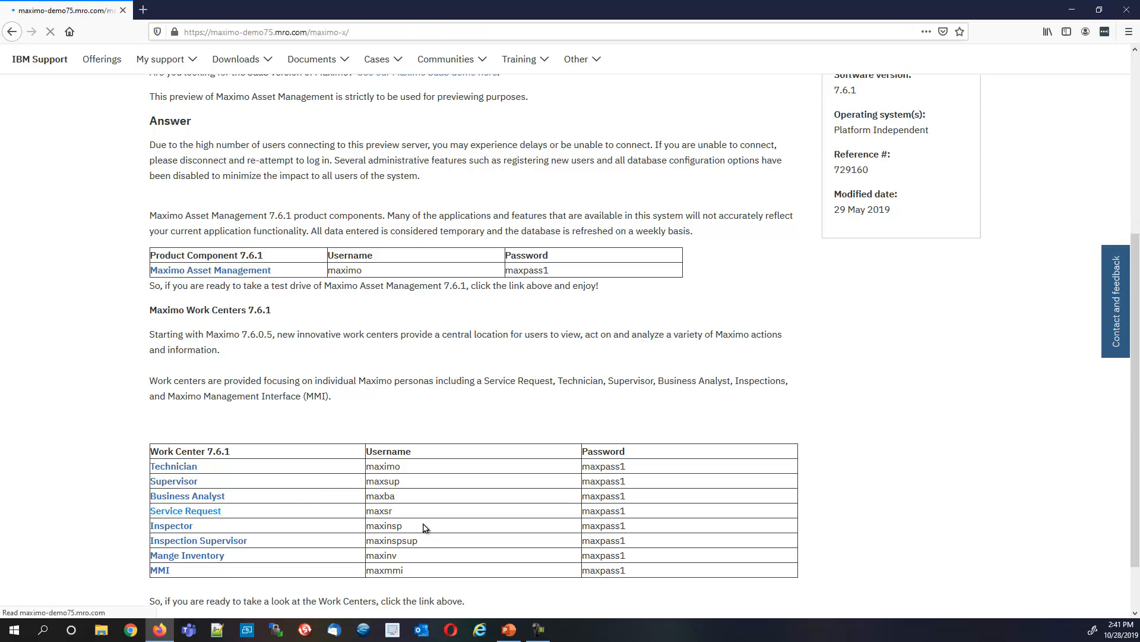
Sign in to the Maximo preview site as user 'maxsr'
left_click(209, 270)
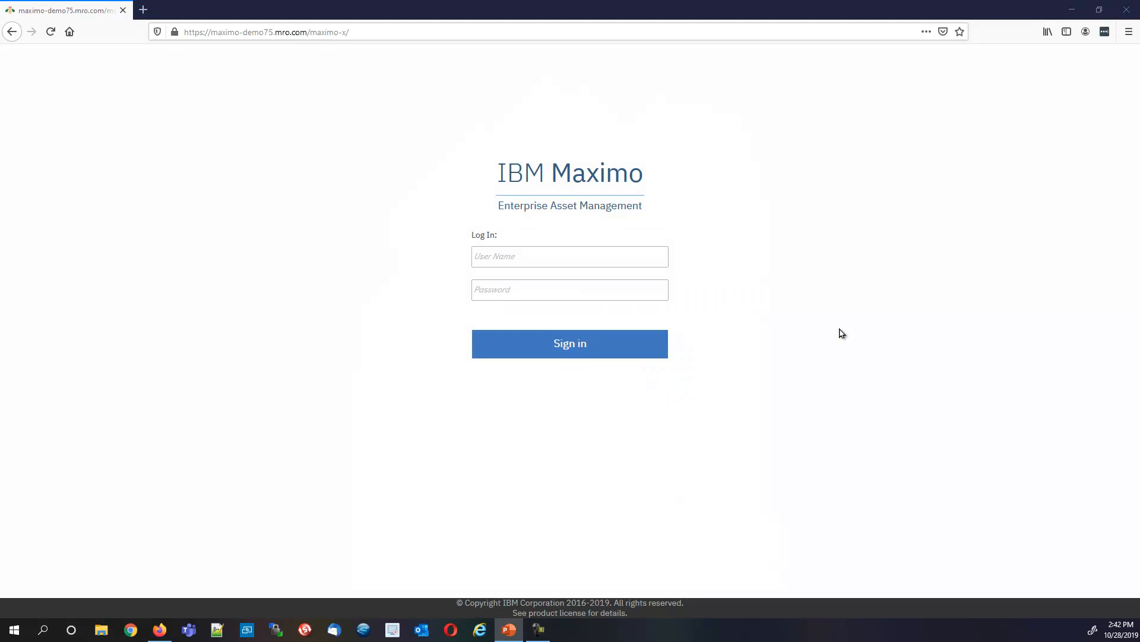
mouse_move(537, 251)
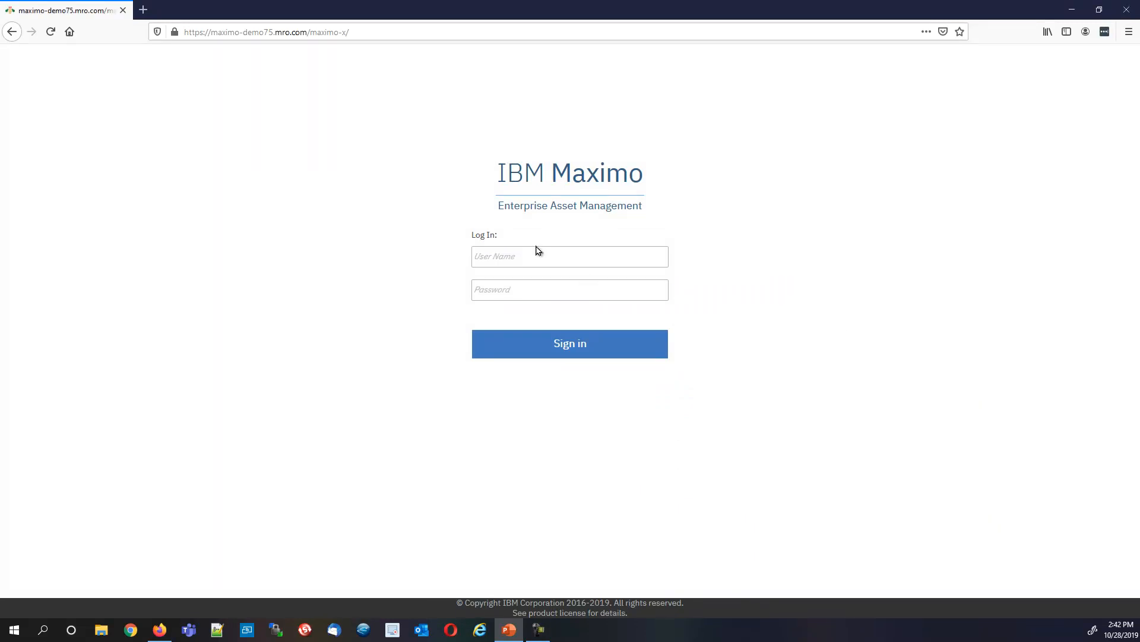
left_click(569, 257)
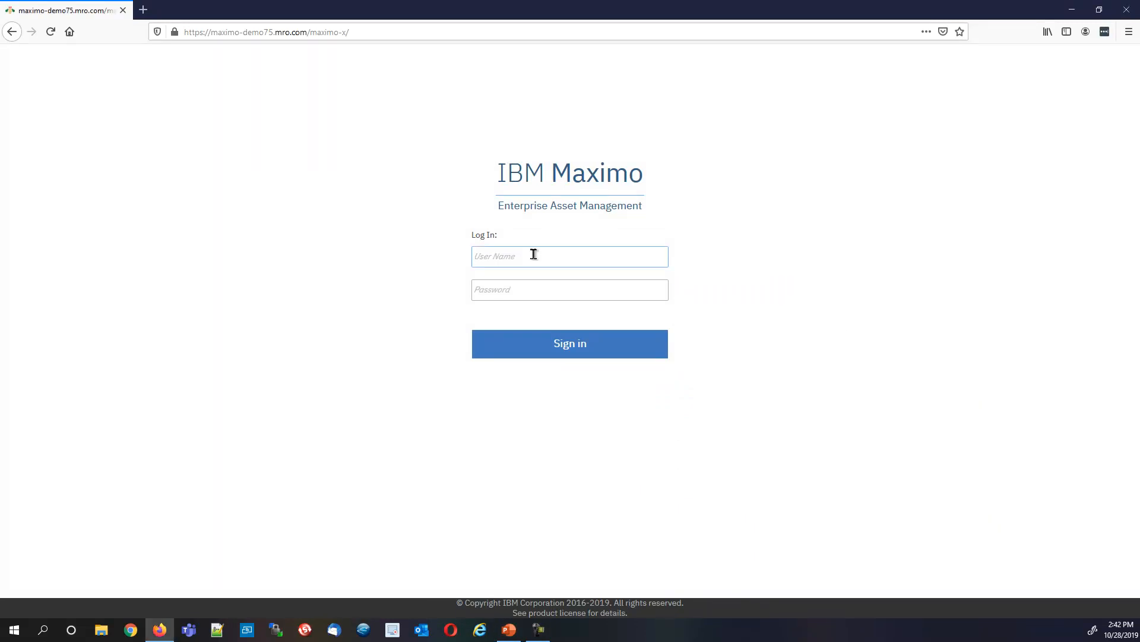
type("m")
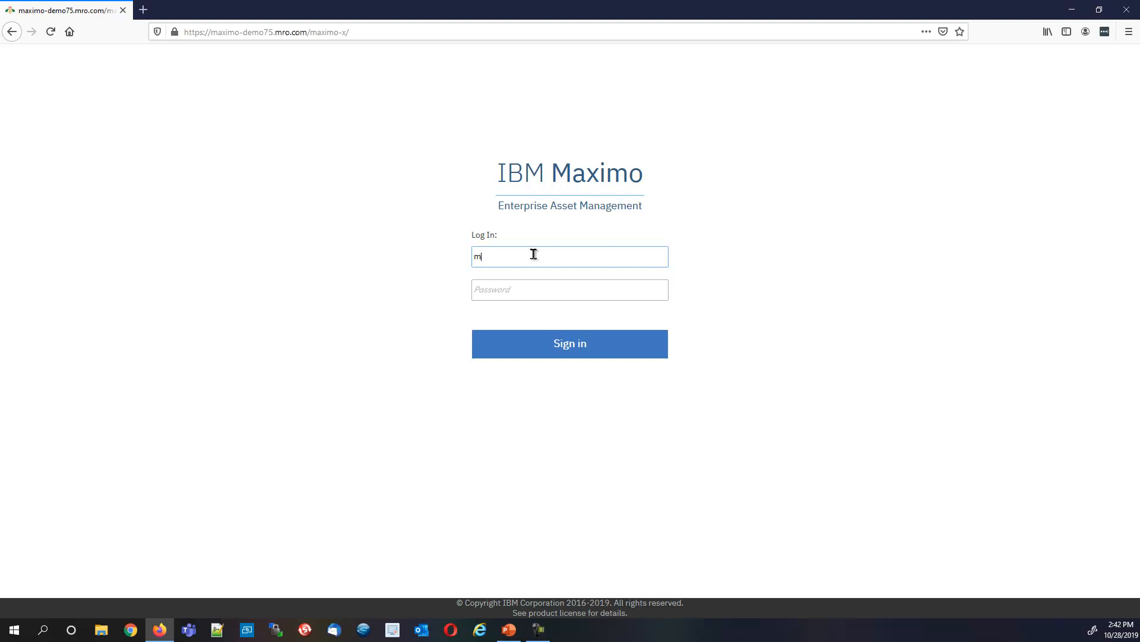
type("axsr")
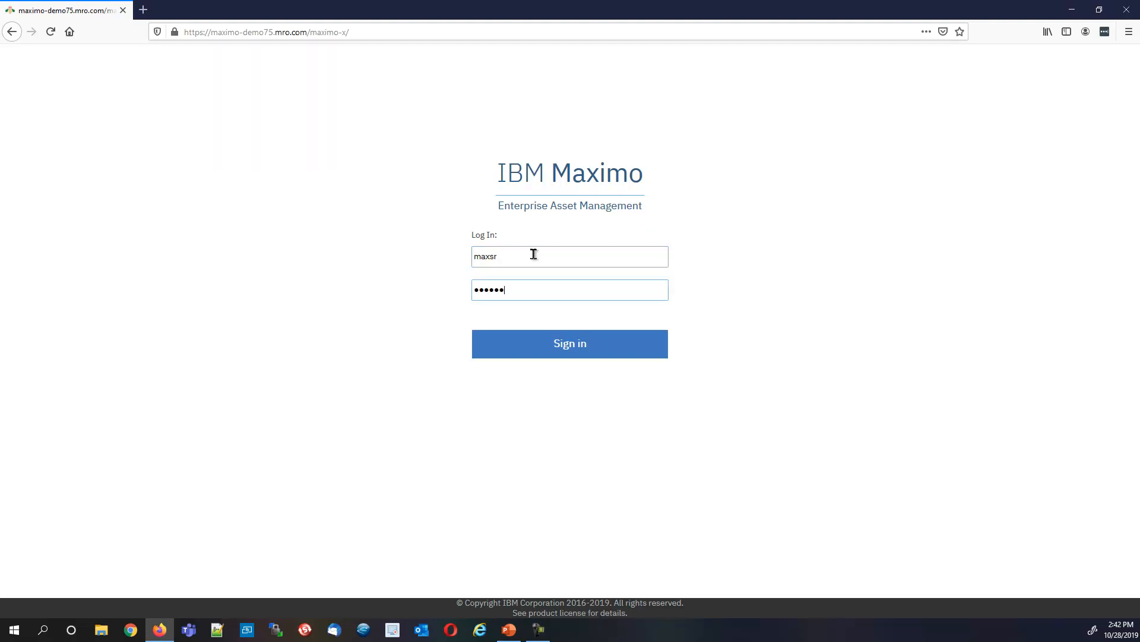
left_click(569, 343)
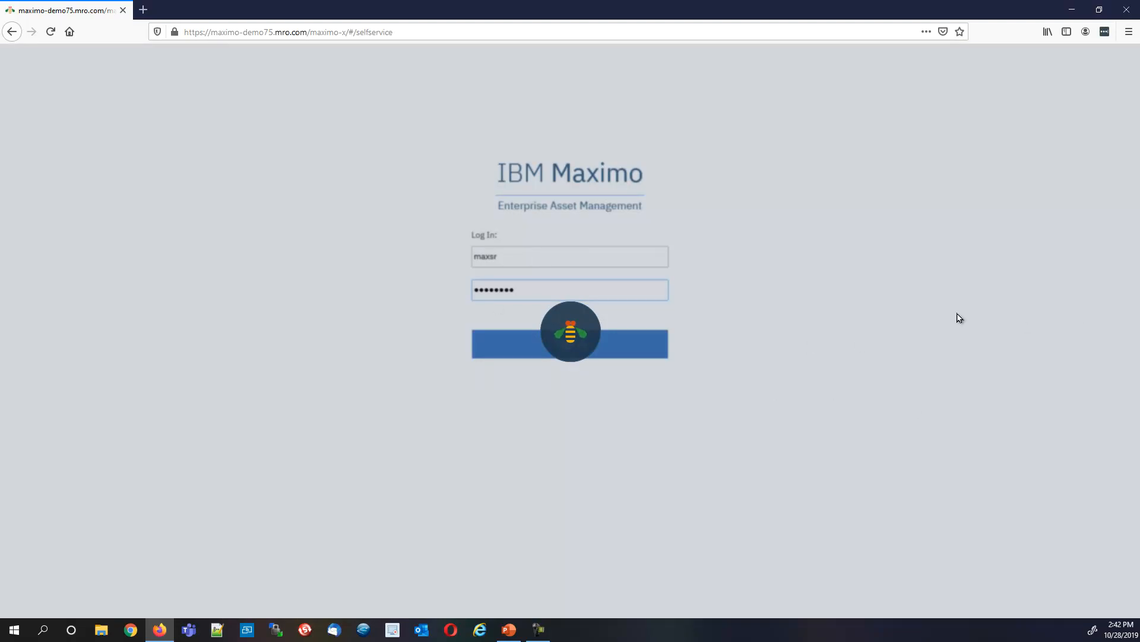
Start a new service request from the Service Requests work center menu
left_click(569, 343)
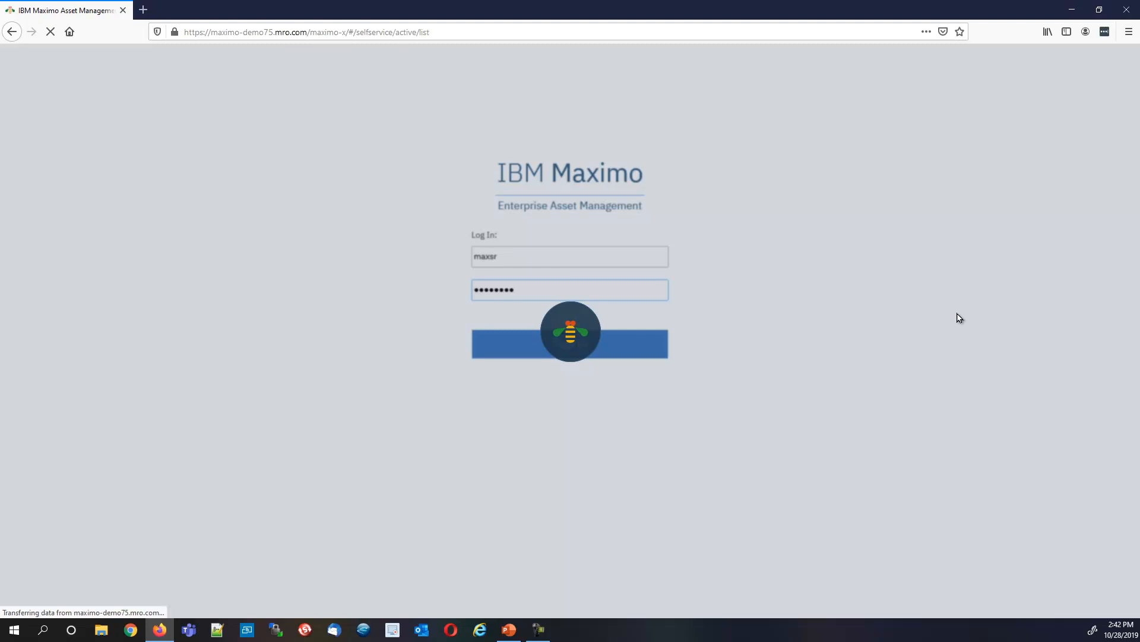
left_click(569, 343)
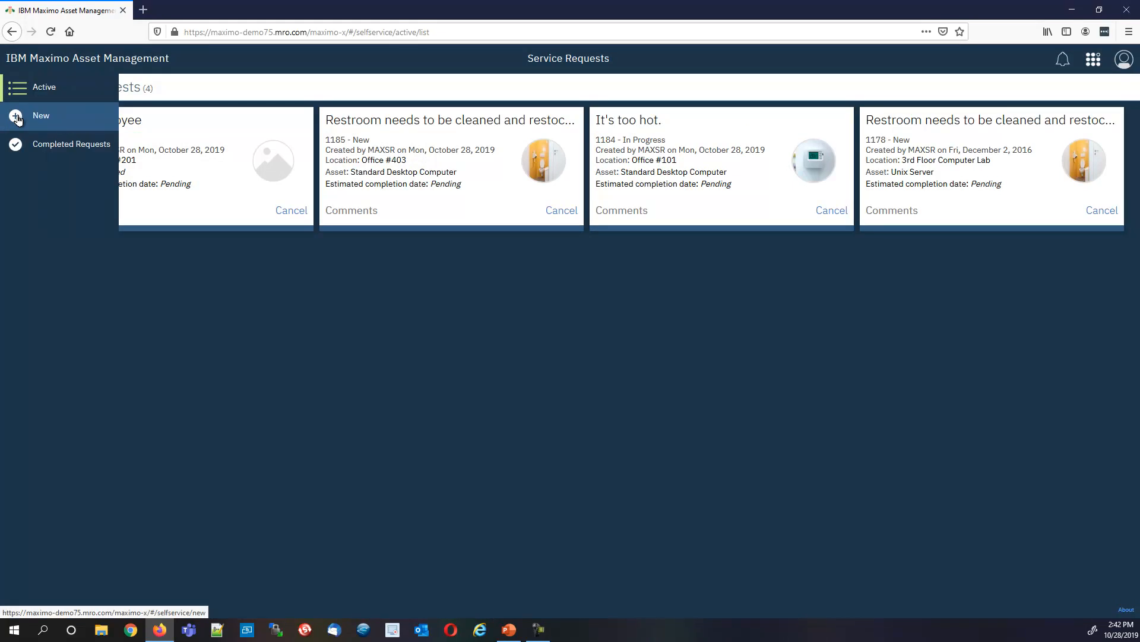
mouse_move(47, 125)
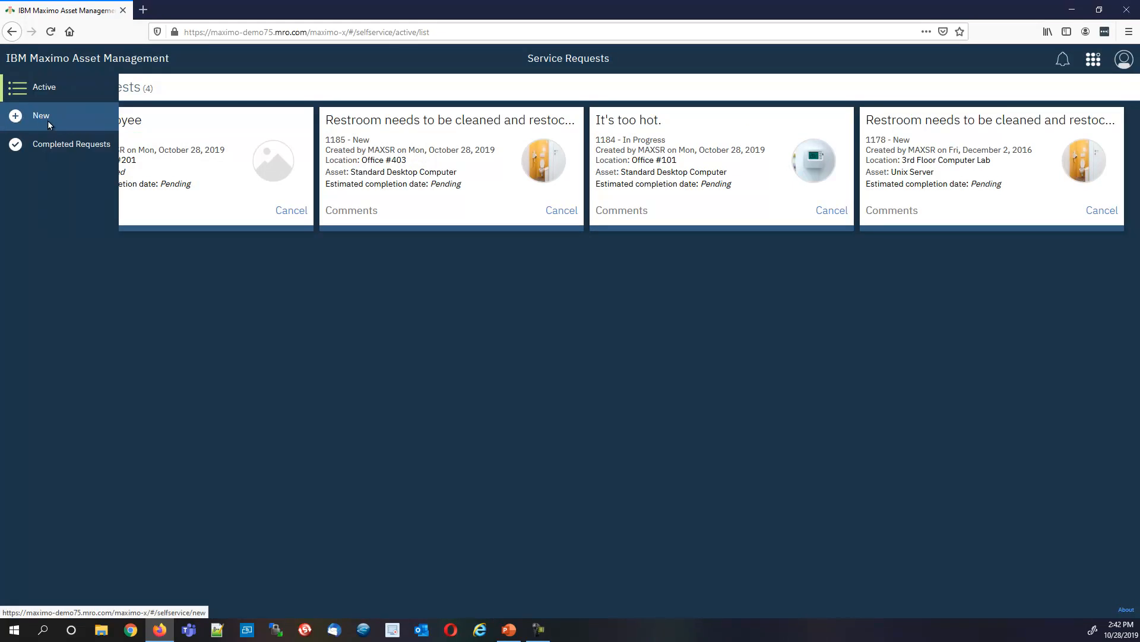
left_click(41, 115)
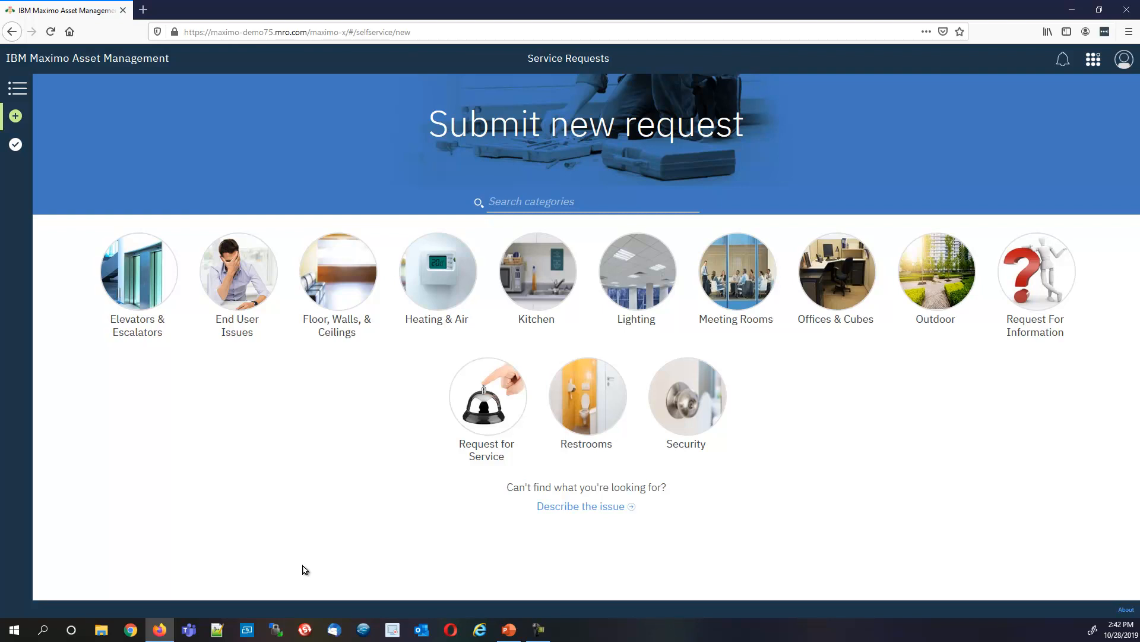
mouse_move(476, 406)
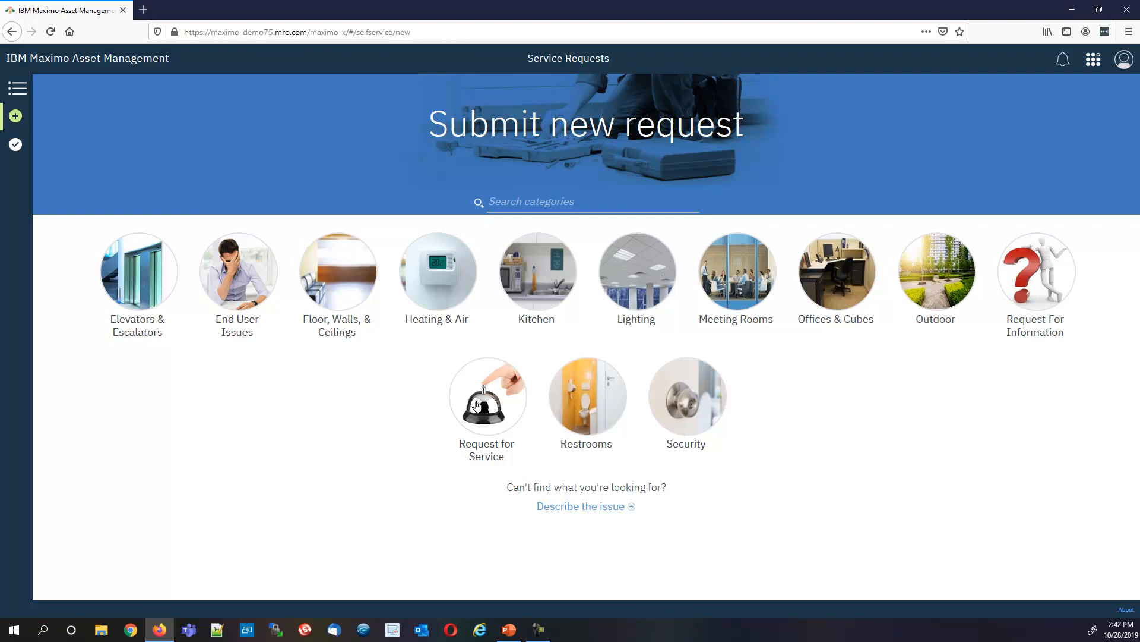
Choose Request for Service, HR and New Employee, then continue to the Details step
left_click(487, 398)
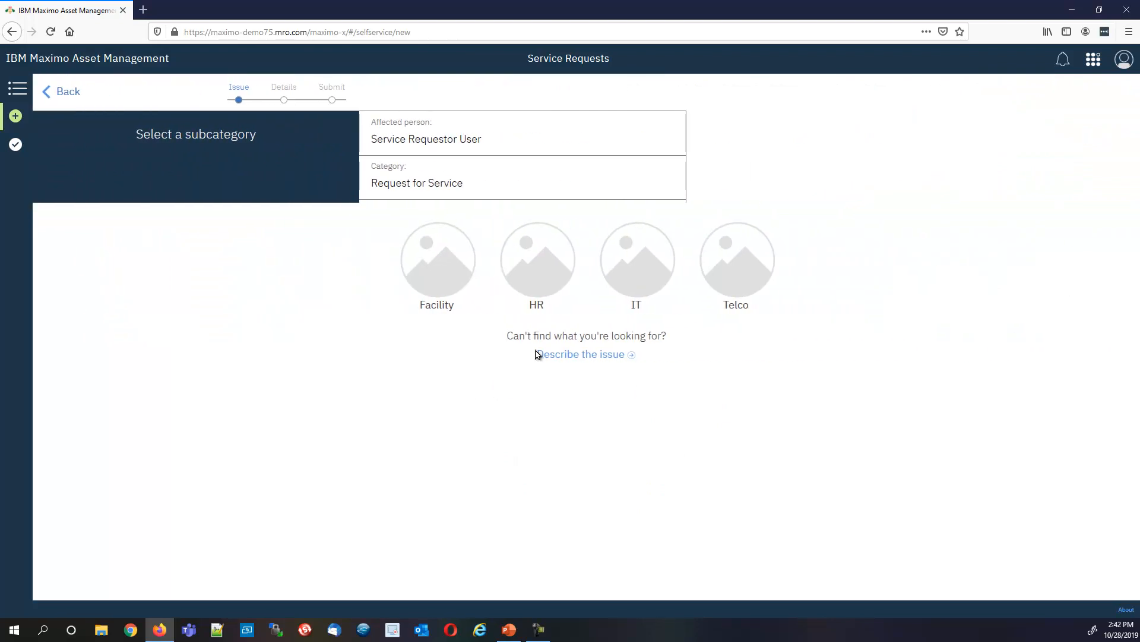
mouse_move(542, 280)
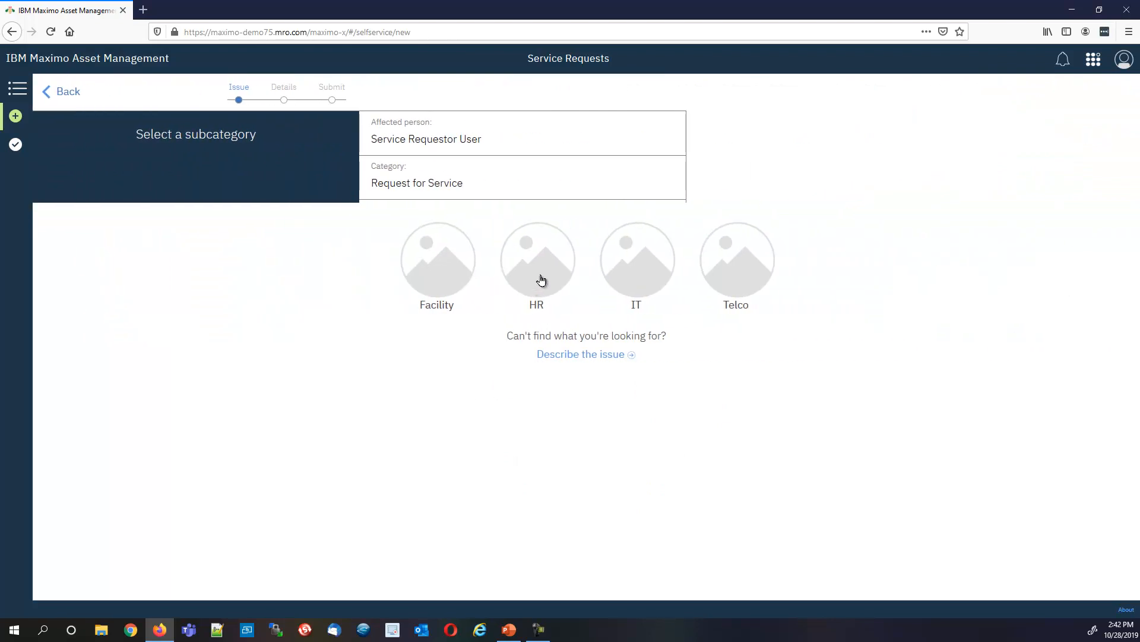
mouse_move(536, 278)
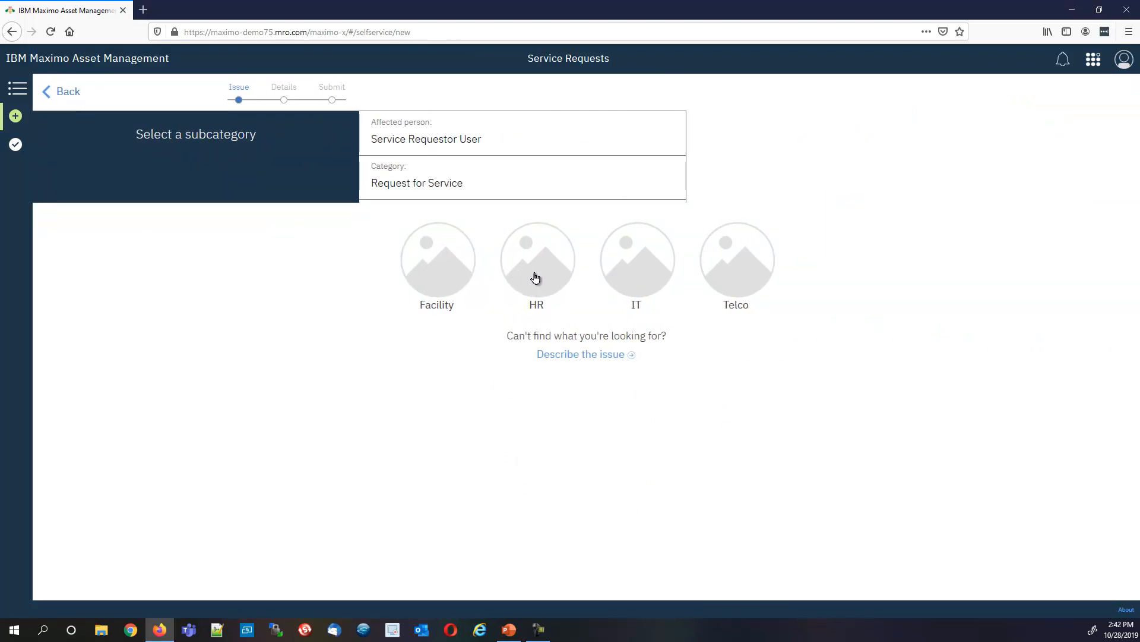
left_click(536, 259)
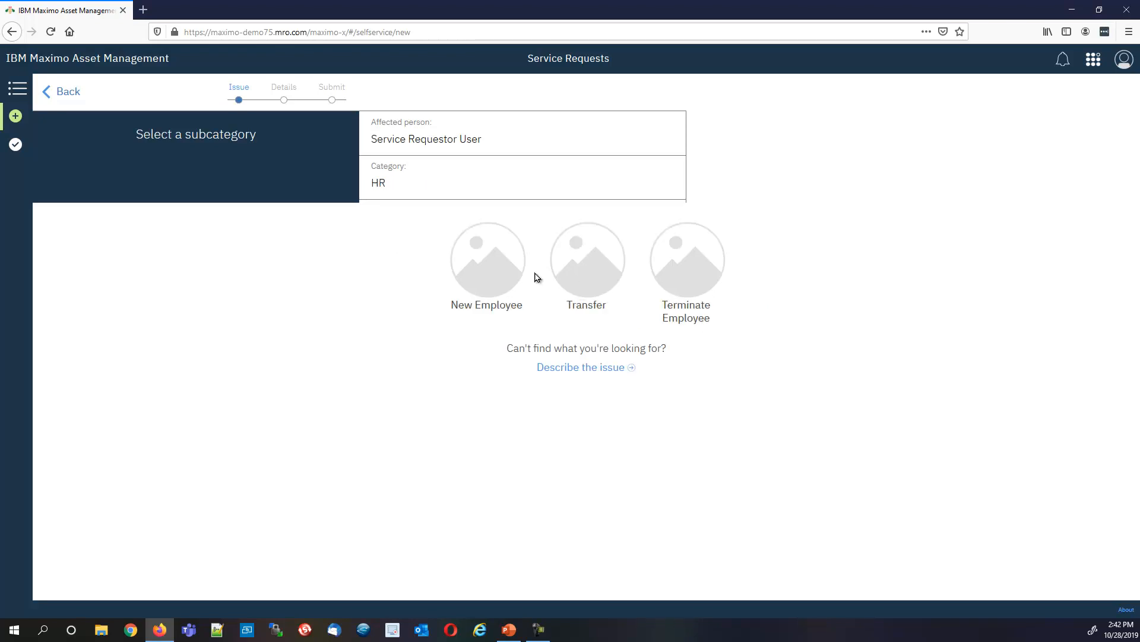
left_click(487, 258)
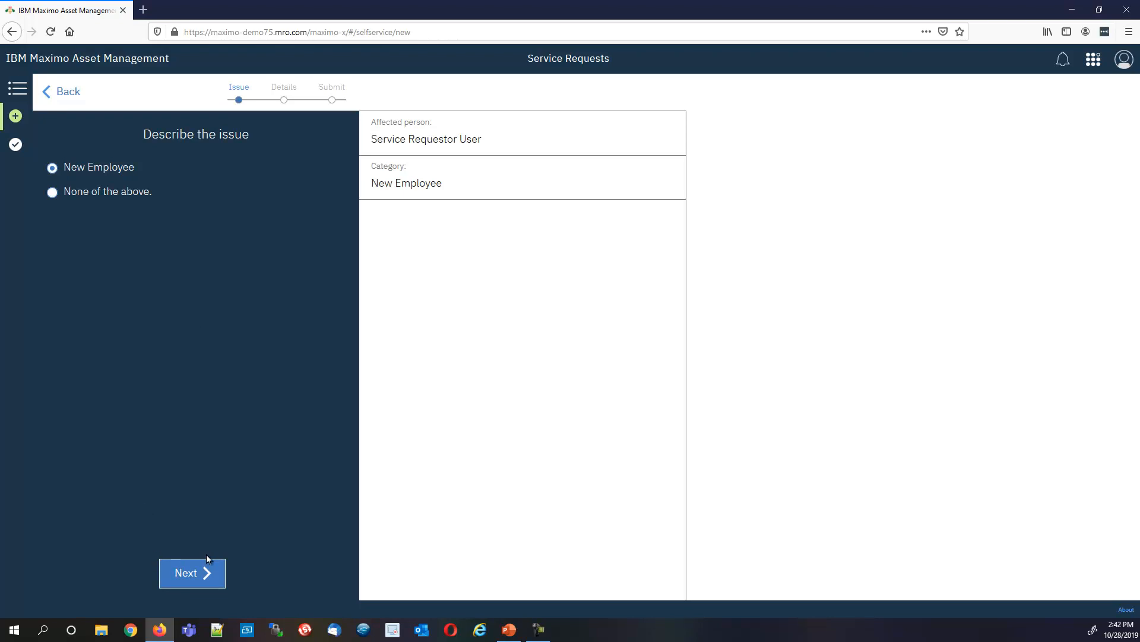
left_click(192, 573)
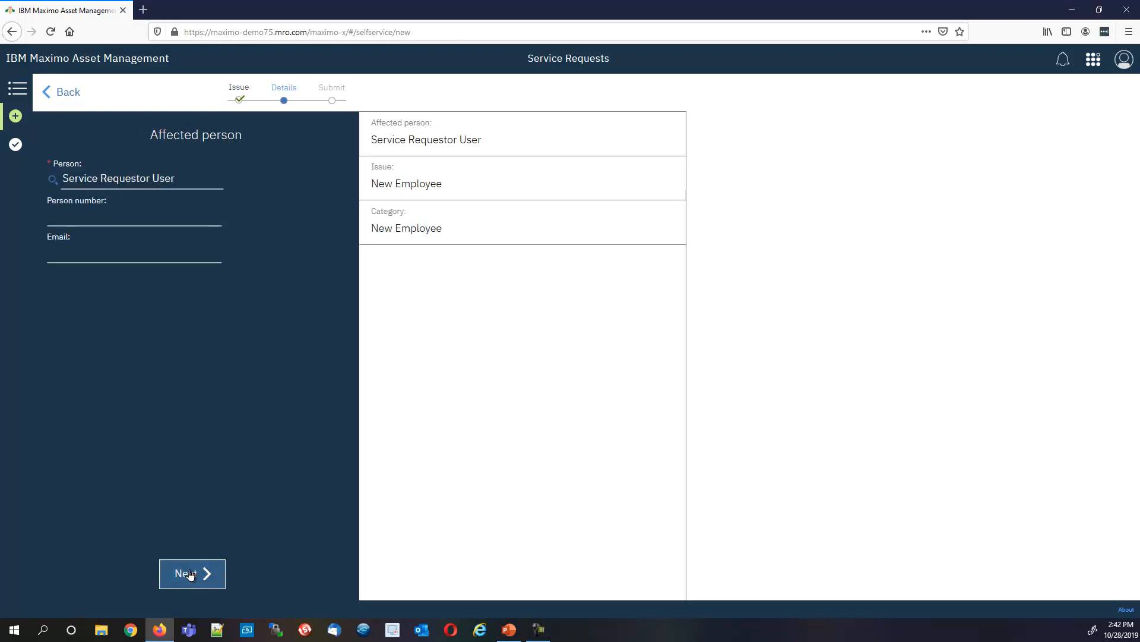
left_click(134, 217)
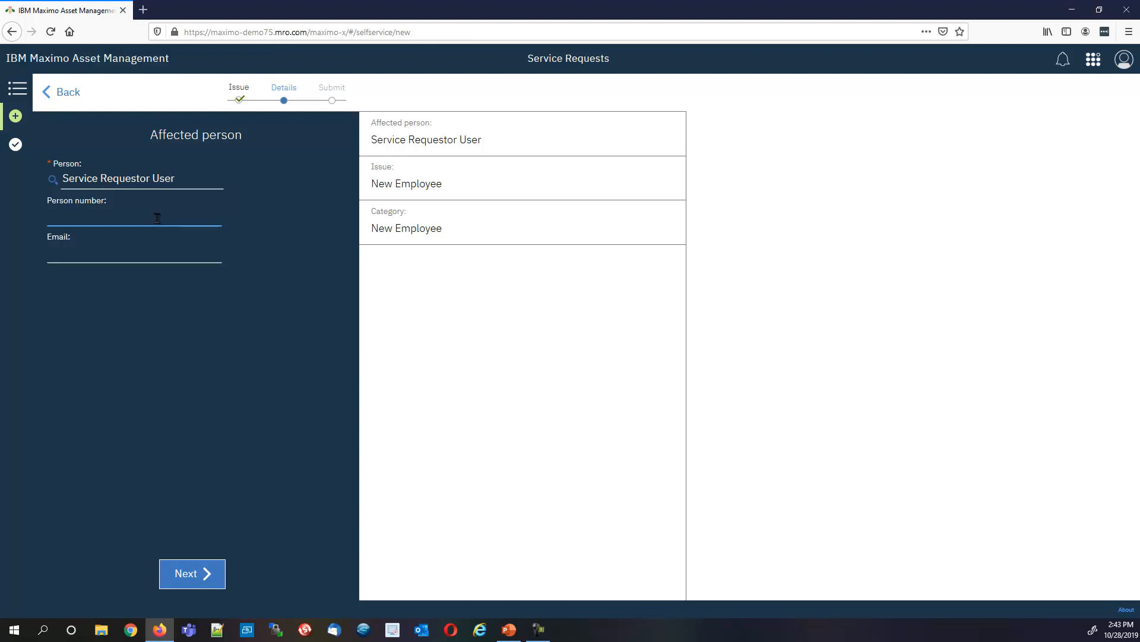
type("john sm")
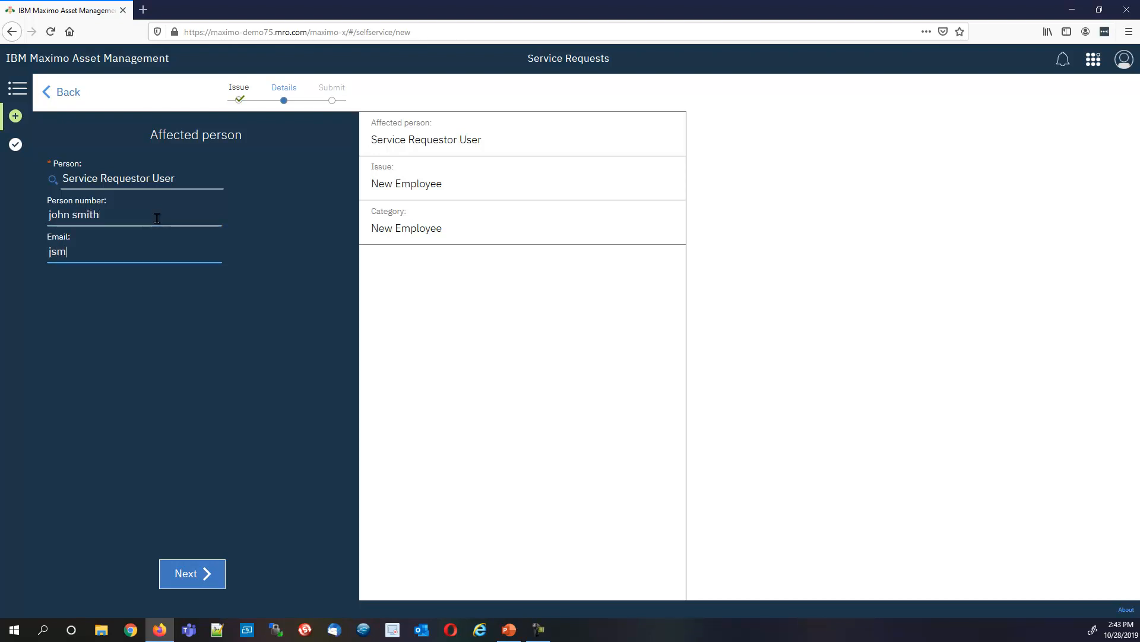
type("ith@")
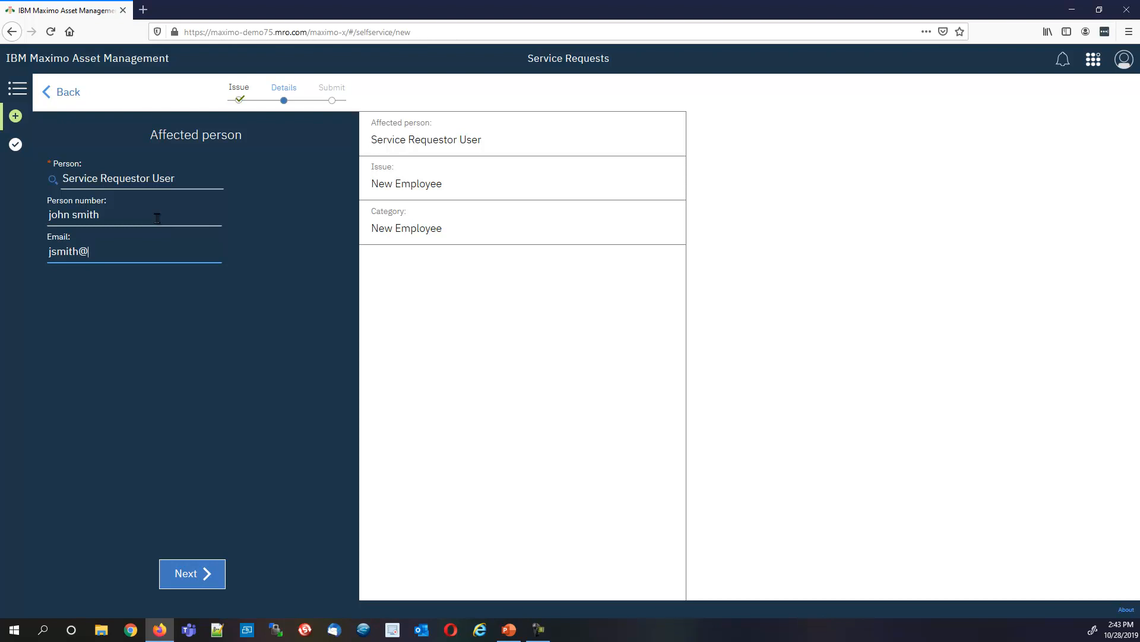
type("co")
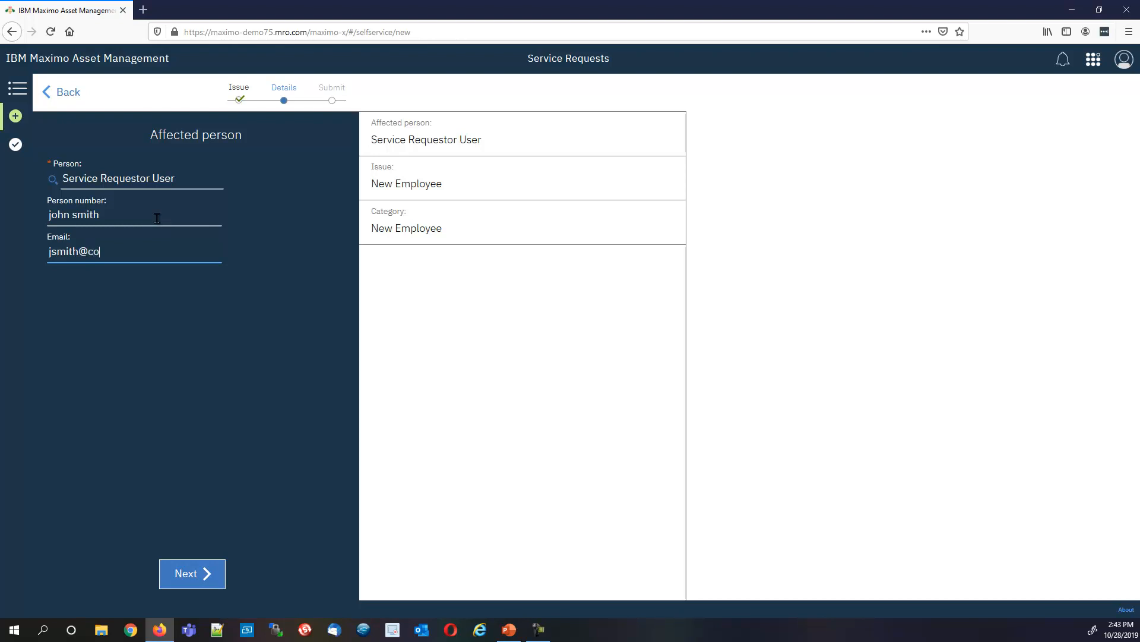
type("mpanyabcd")
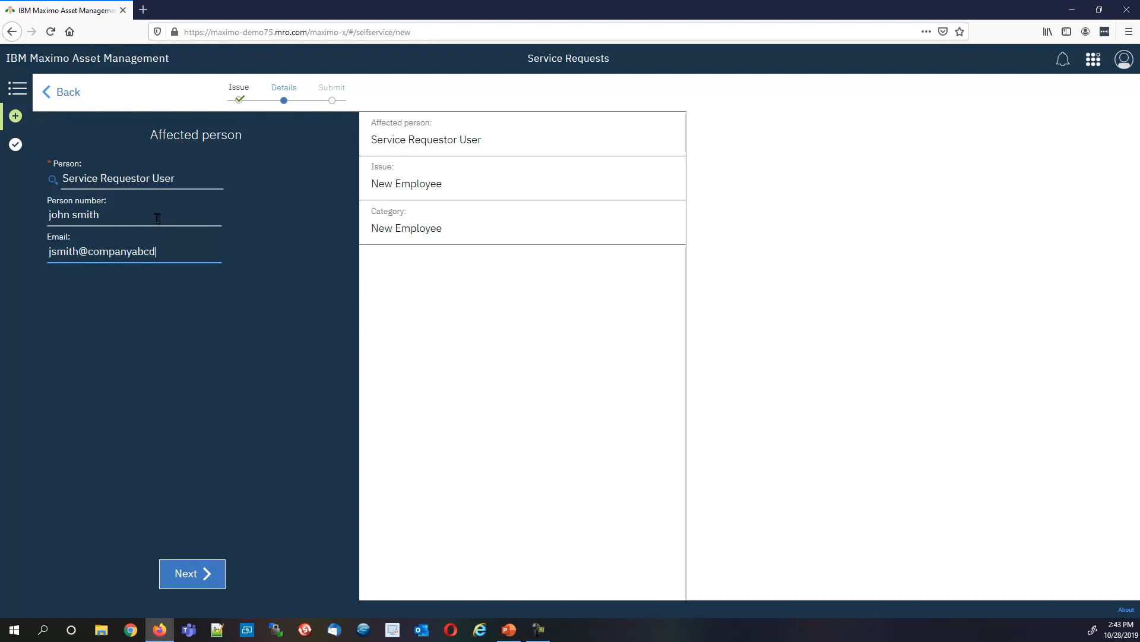
type("efg.com")
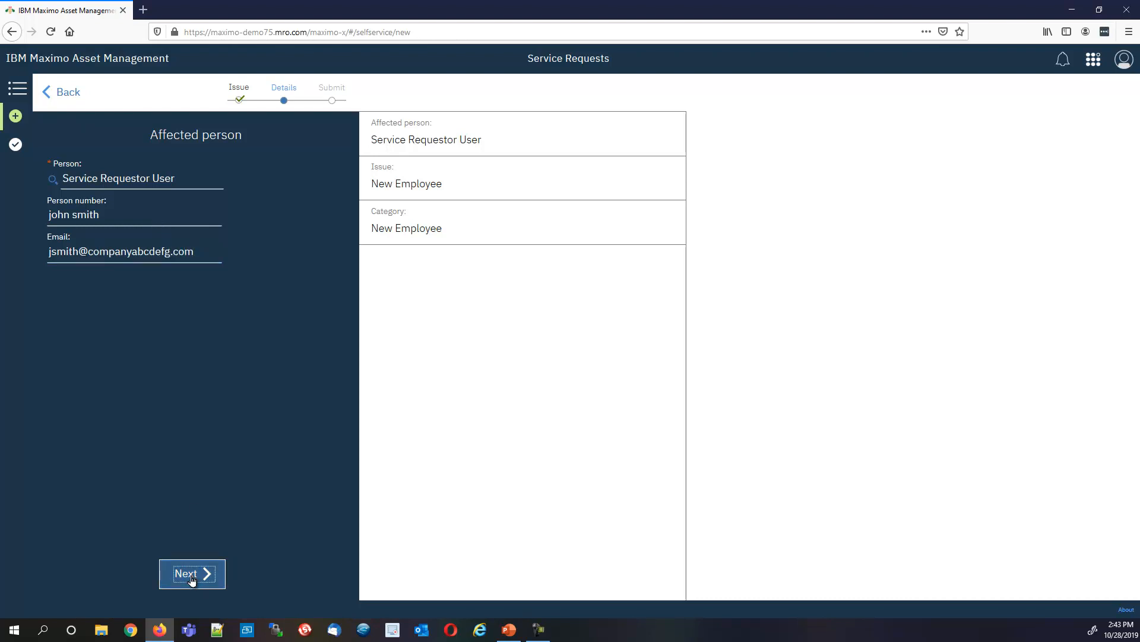
left_click(191, 574)
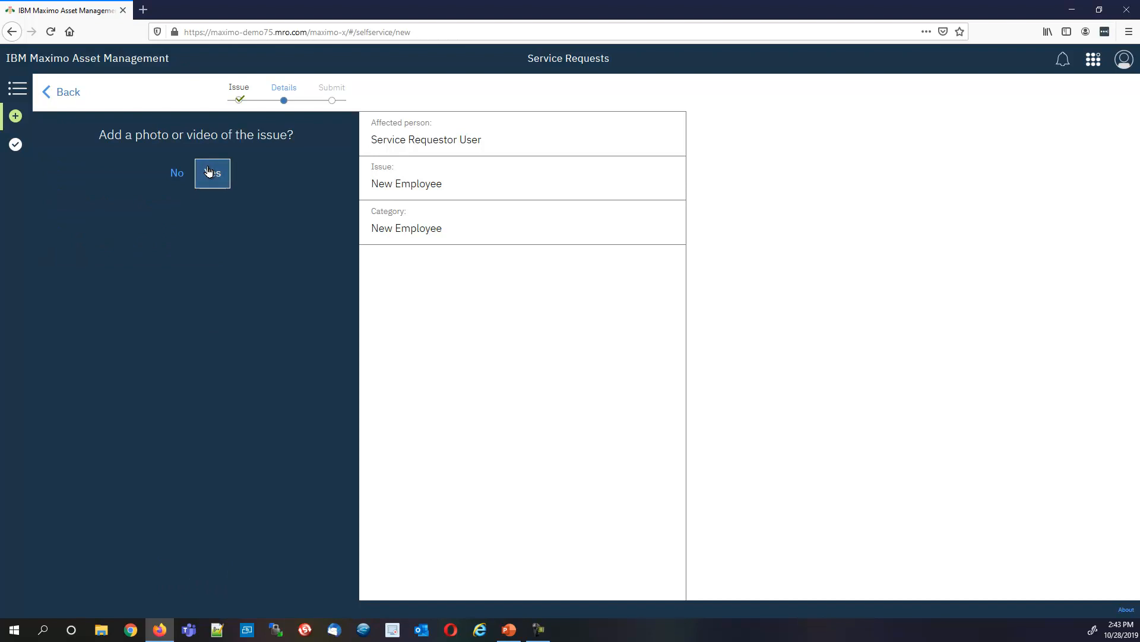
Decline a photo and set the location to Office #101, 1st Floor Main Office, Office Building, Needham Site
left_click(176, 174)
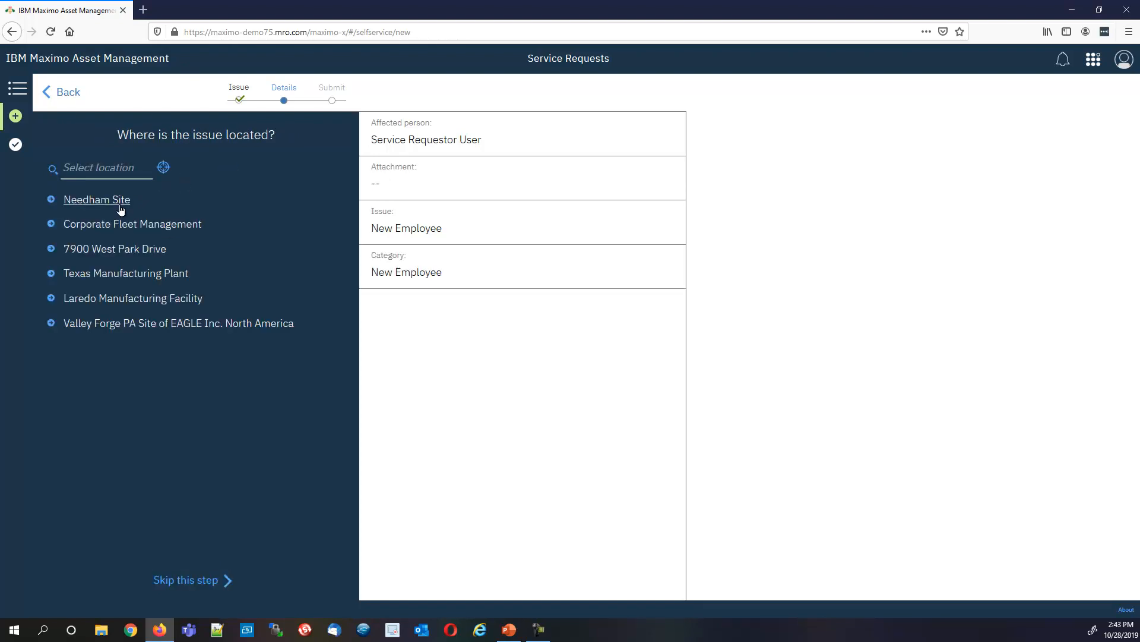
mouse_move(96, 199)
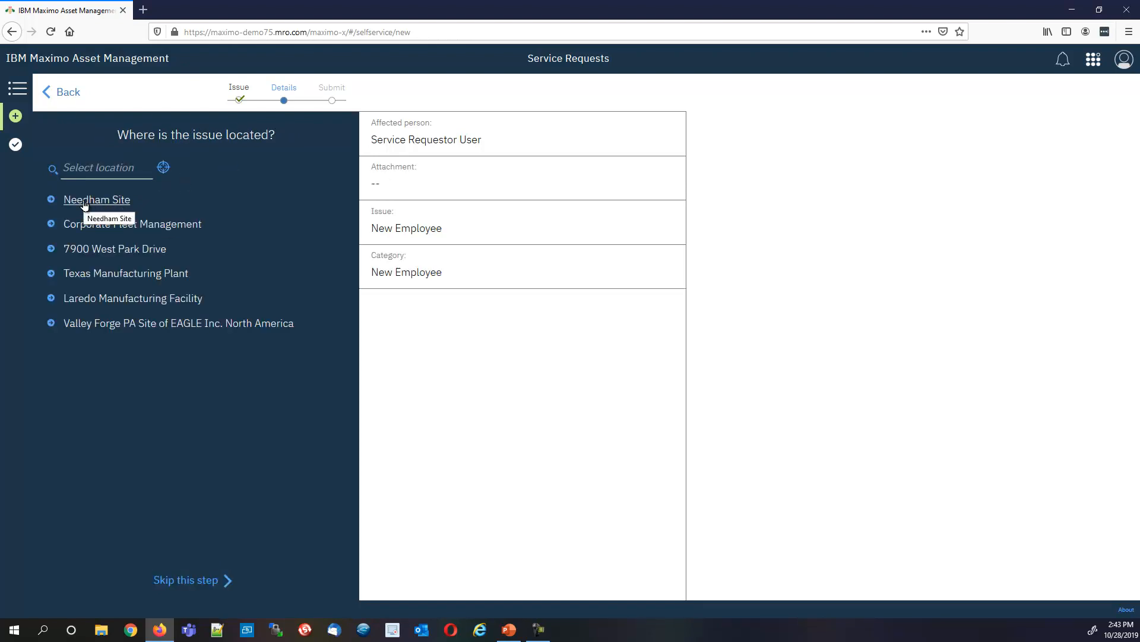
left_click(96, 199)
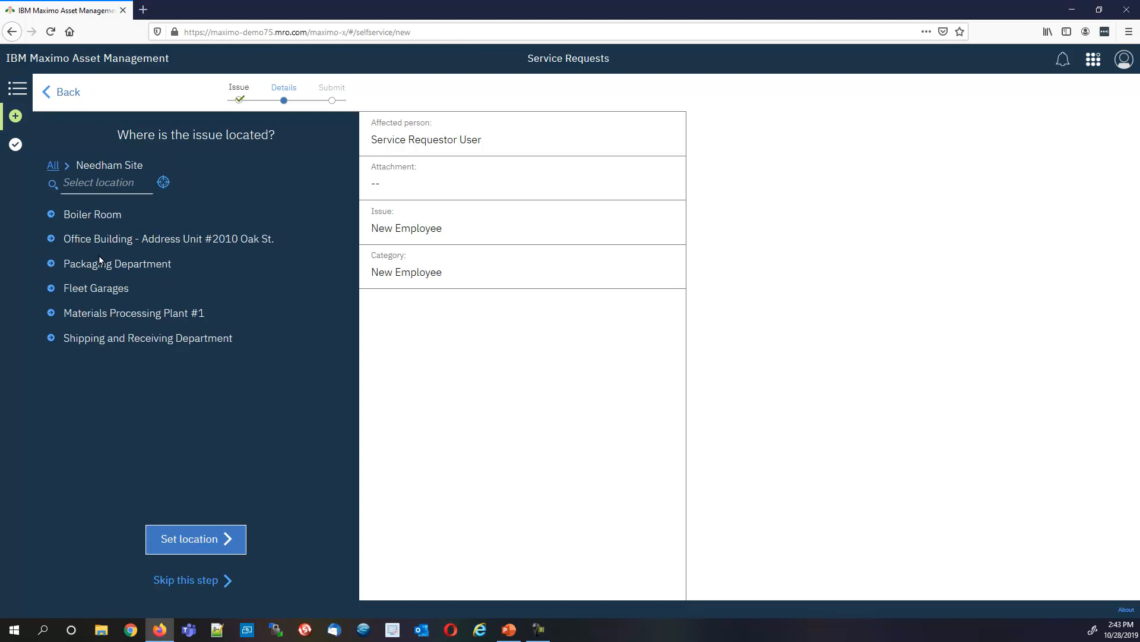
left_click(167, 238)
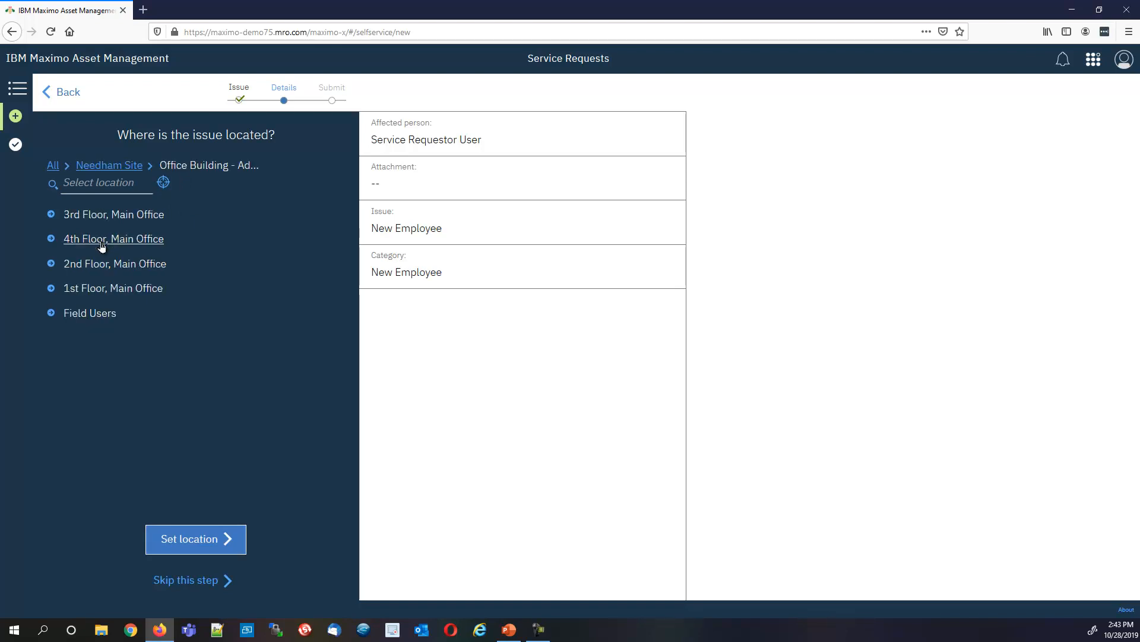
mouse_move(113, 287)
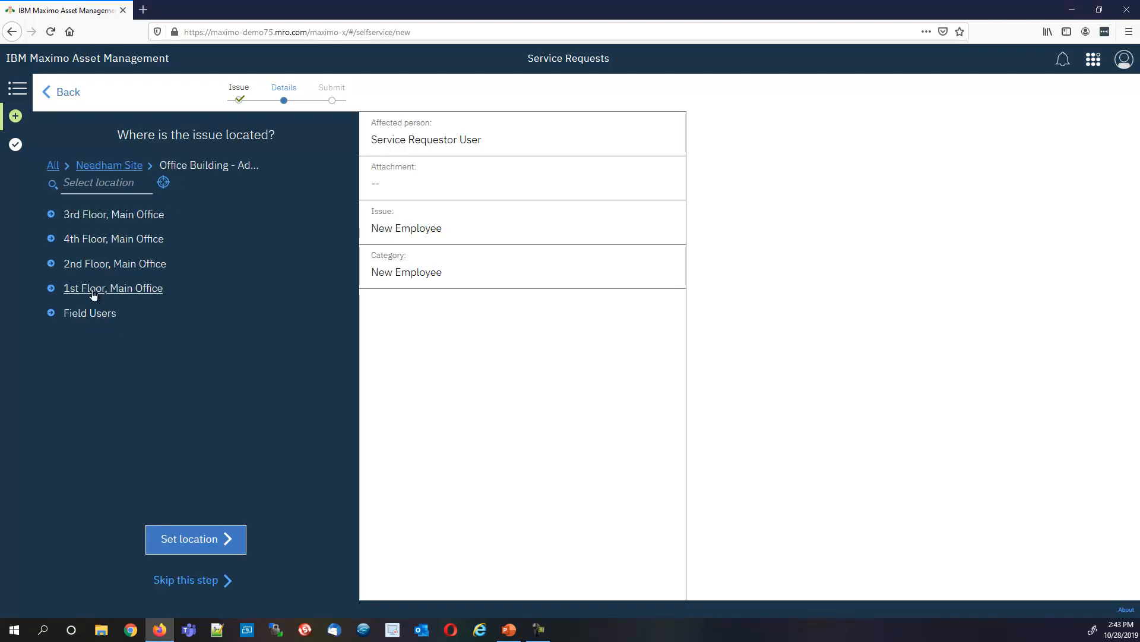
left_click(114, 287)
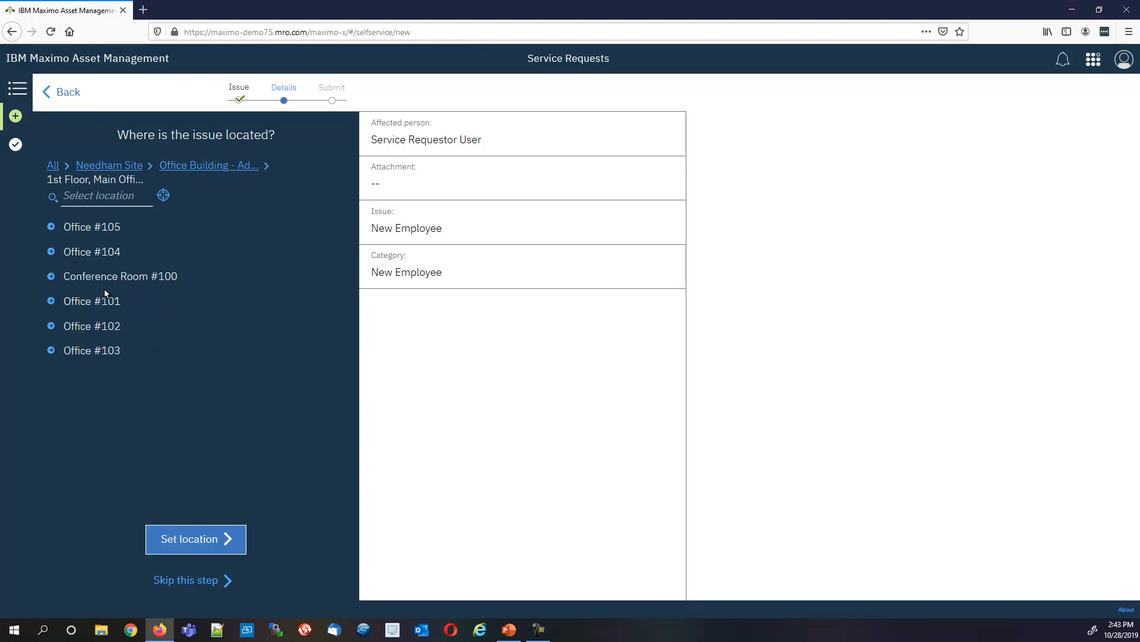
mouse_move(92, 301)
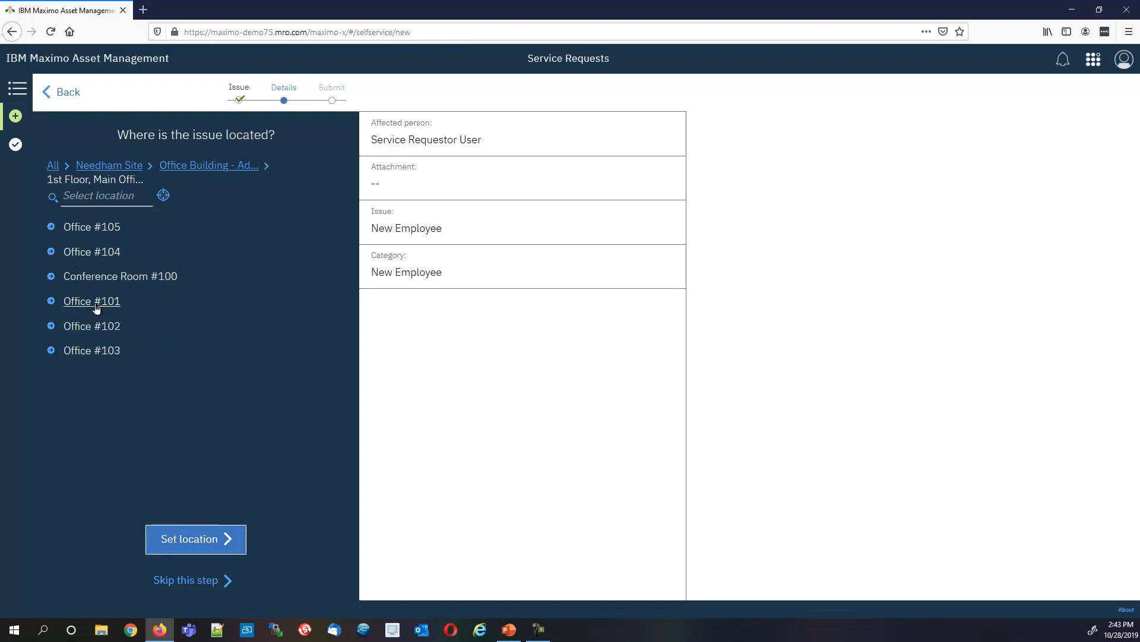
left_click(92, 300)
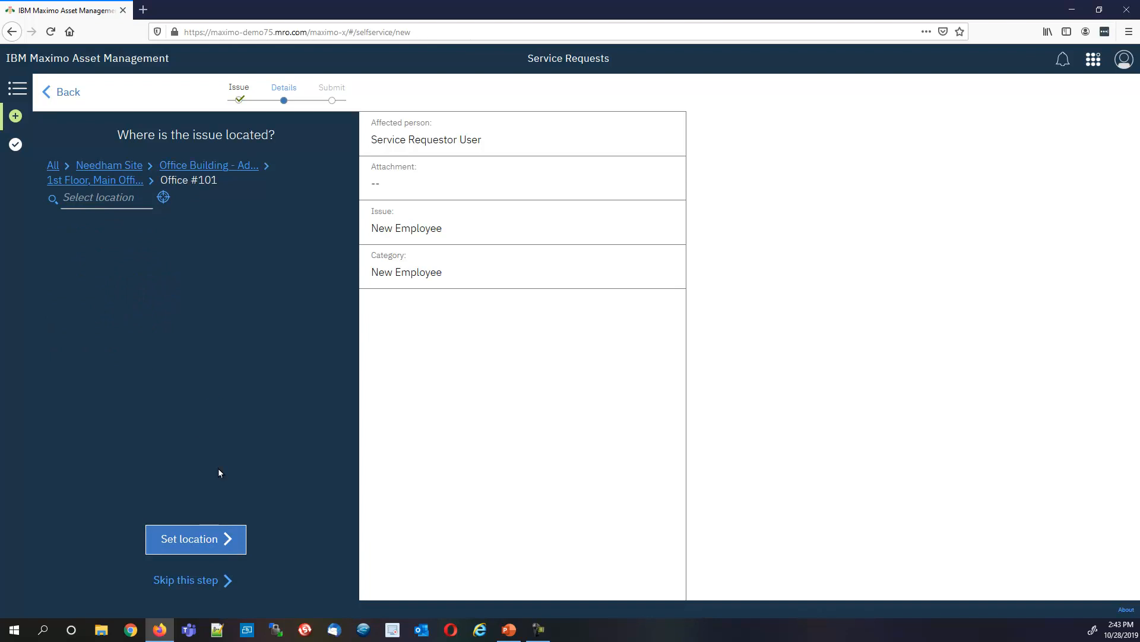
mouse_move(195, 538)
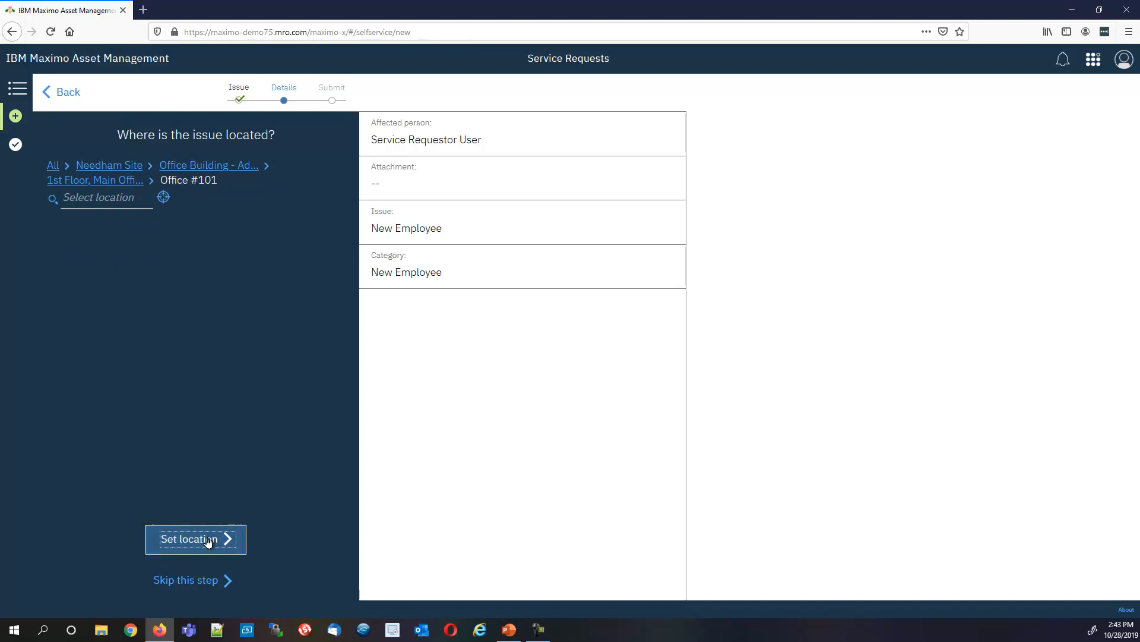
left_click(195, 538)
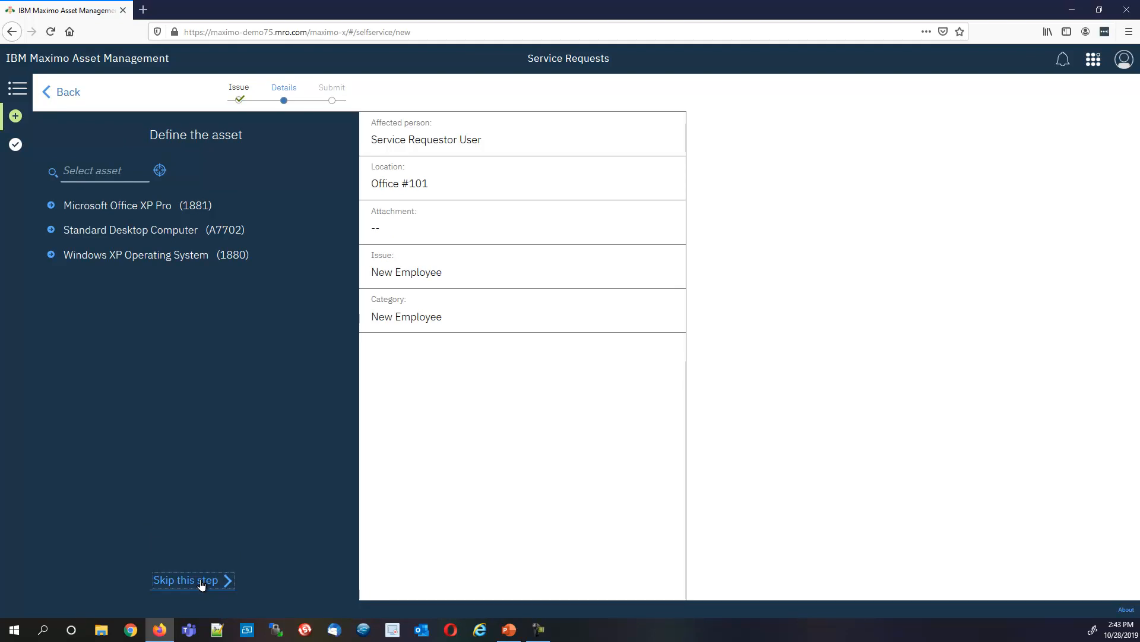
left_click(191, 580)
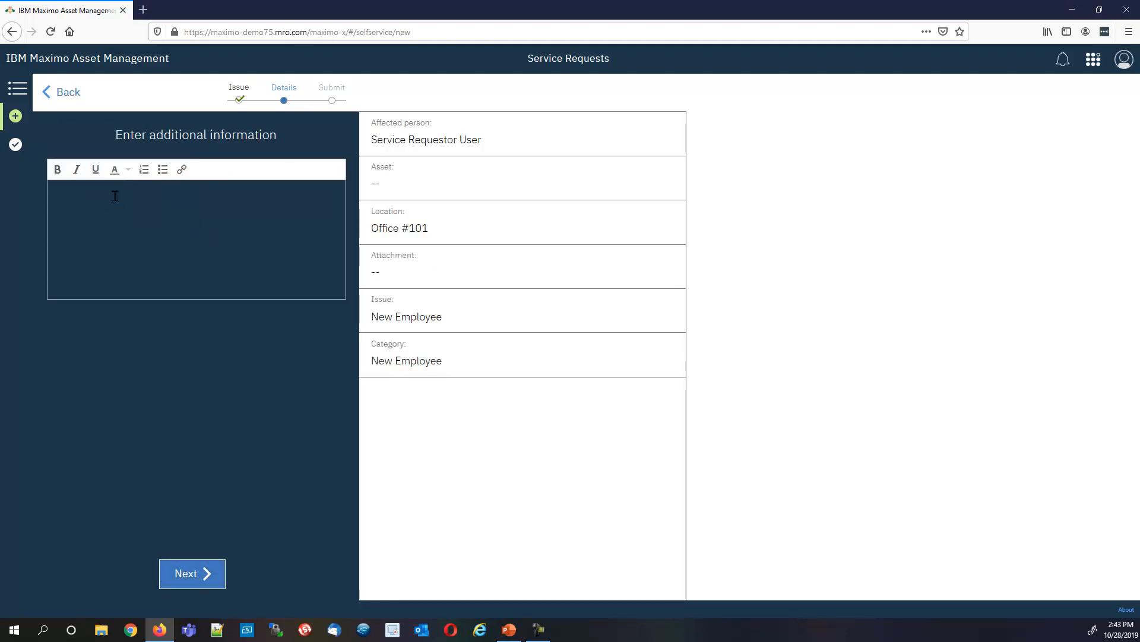
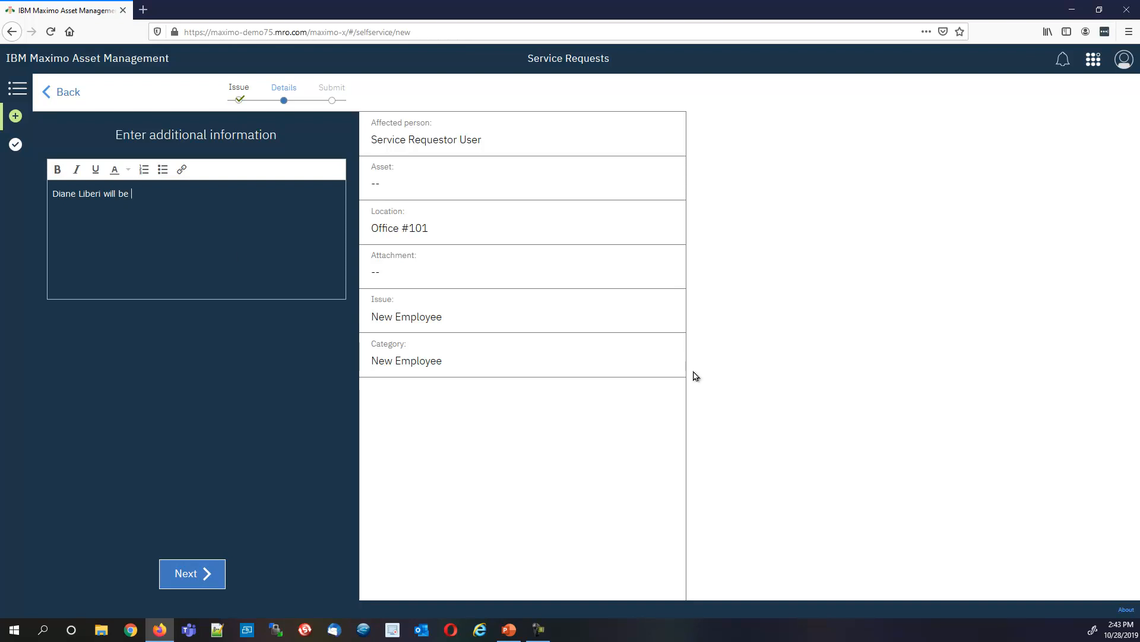
type("join")
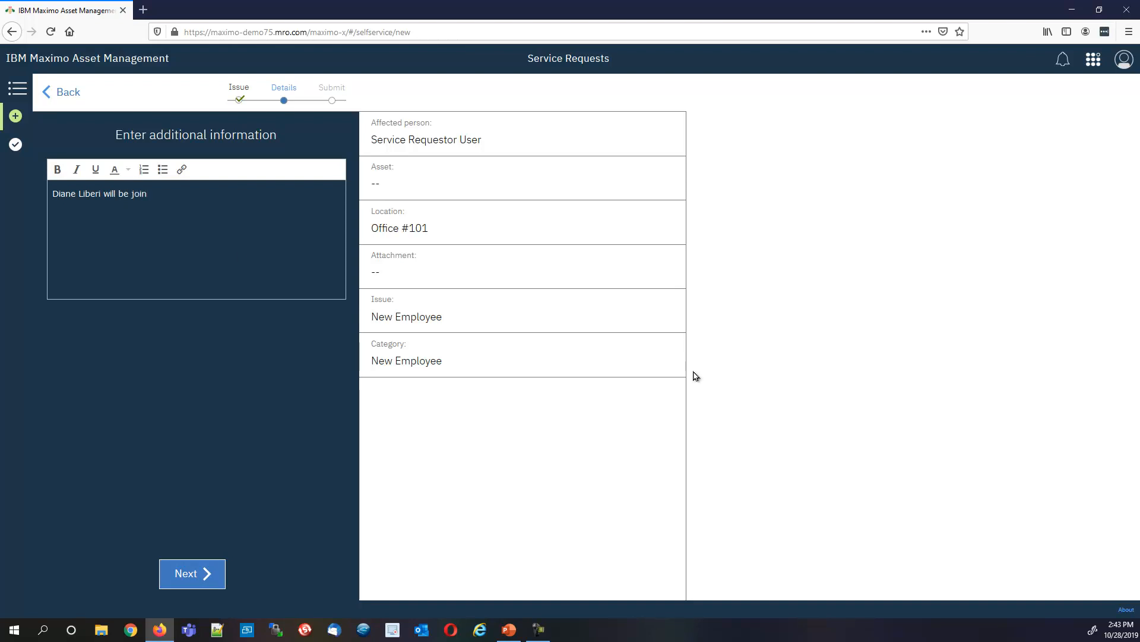
type("ing us. Please")
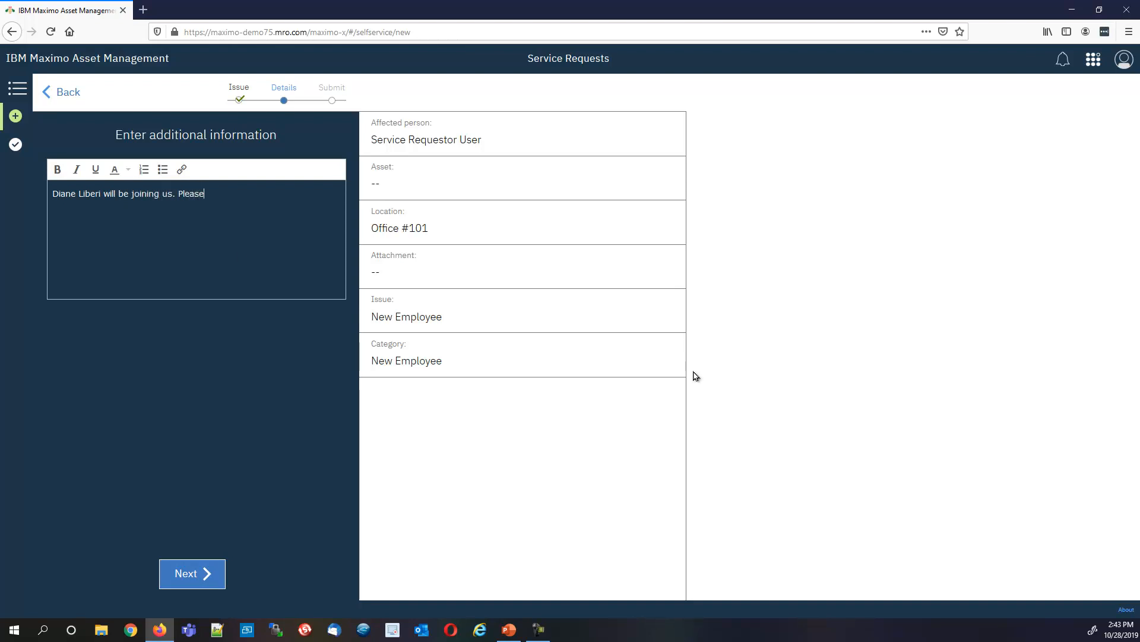
type("get her set up")
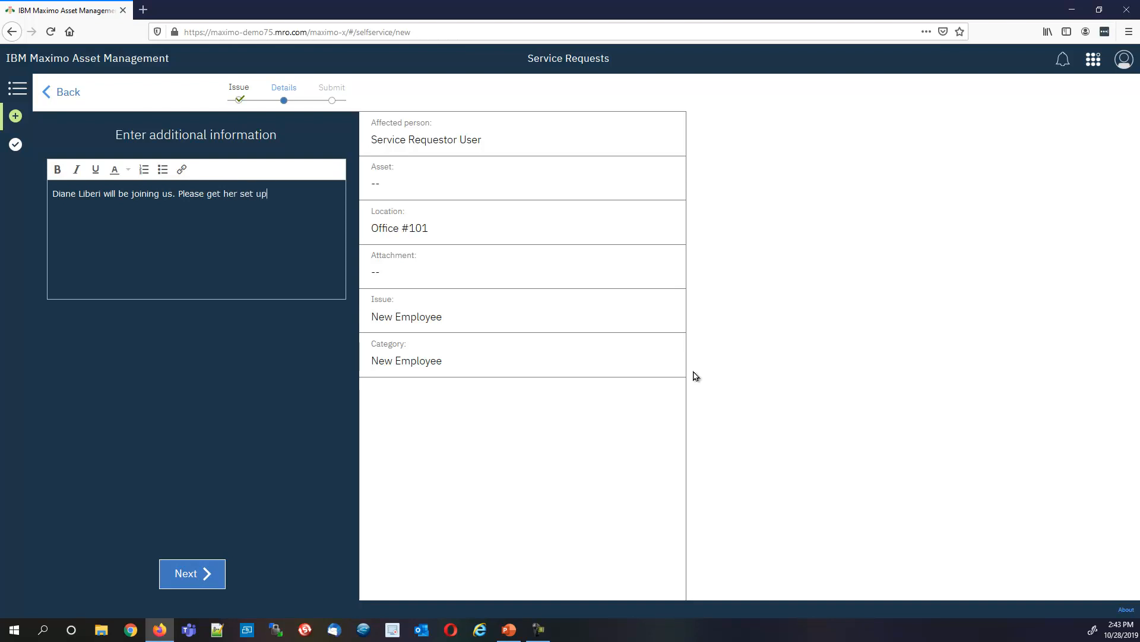
type("with hardware")
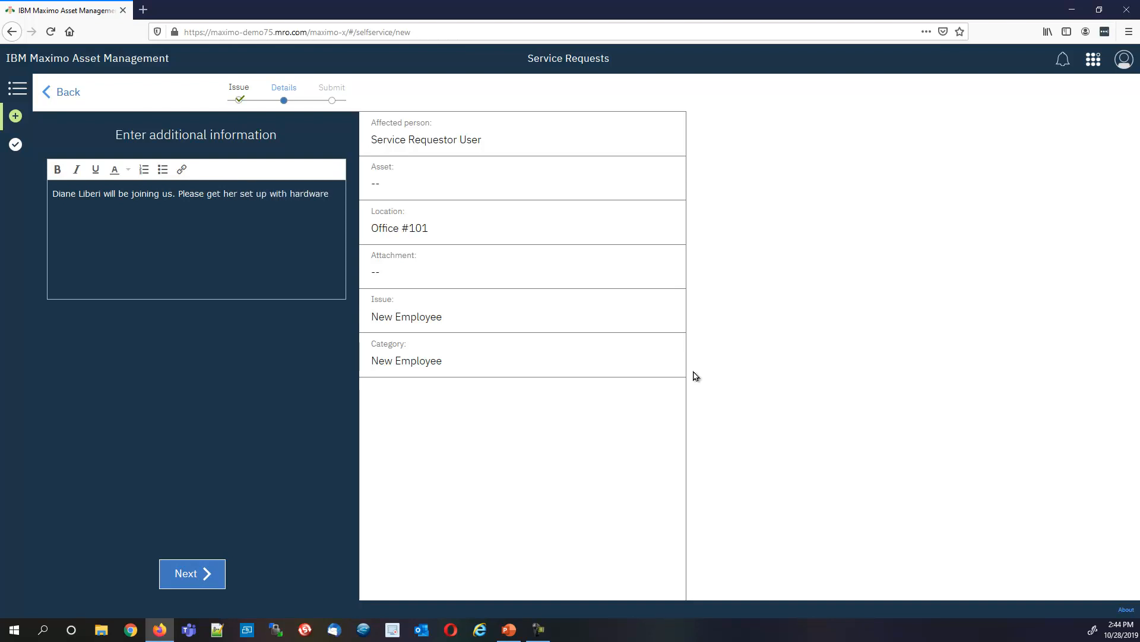
type("and network")
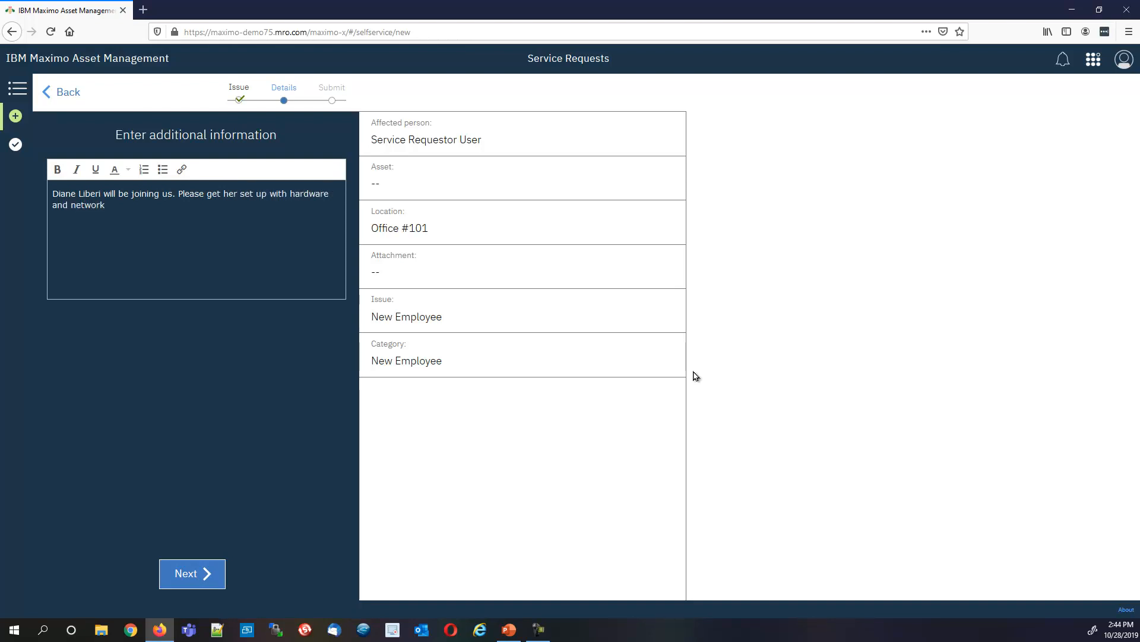
type("access.")
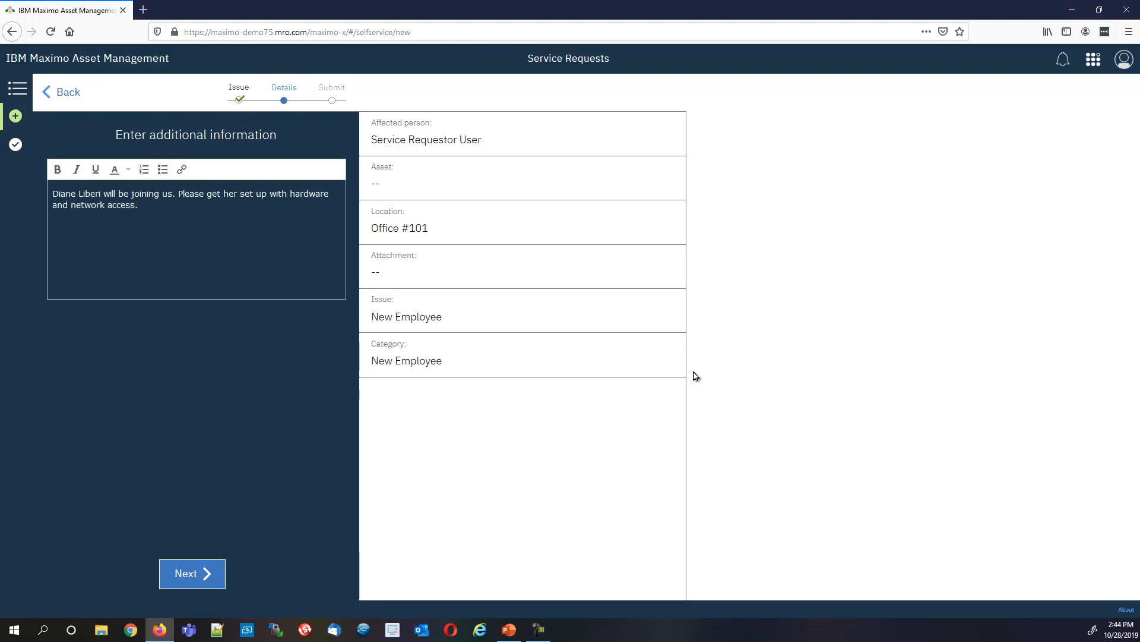
left_click(192, 573)
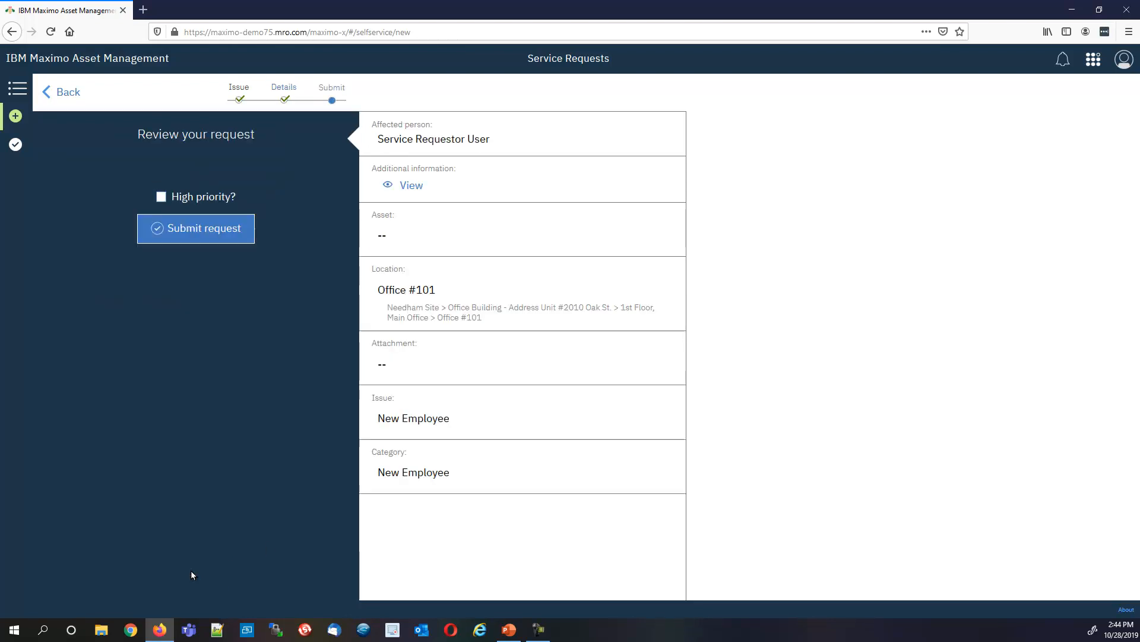
Submit the New Employee request so it is queued as record 1193 in Active Requests
left_click(196, 228)
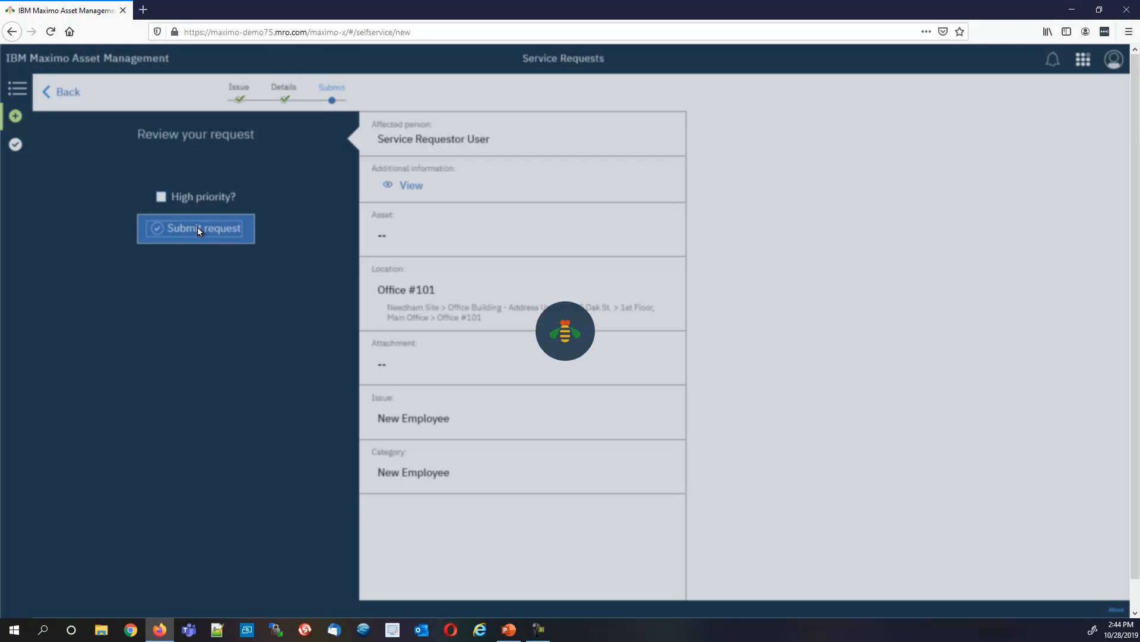
left_click(196, 228)
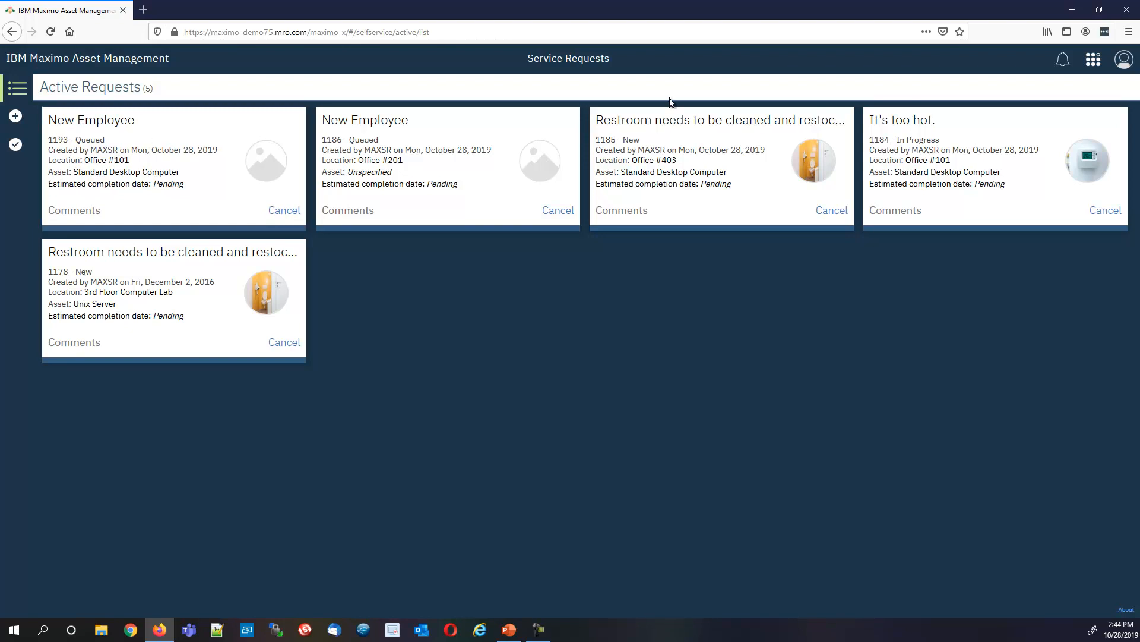
mouse_move(16, 87)
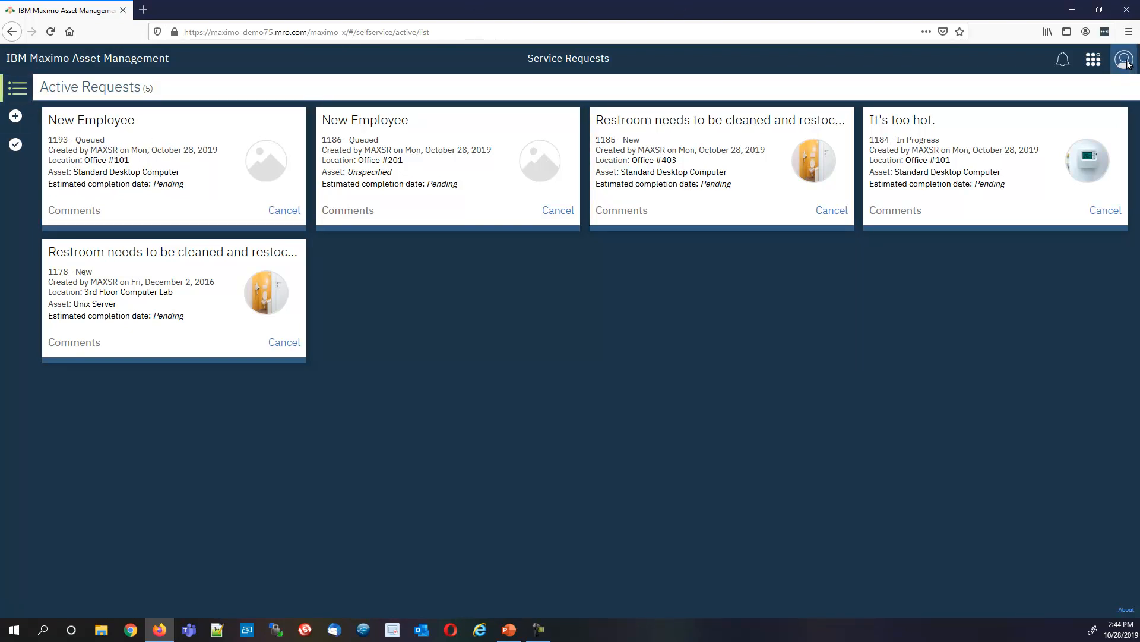
mouse_move(1124, 60)
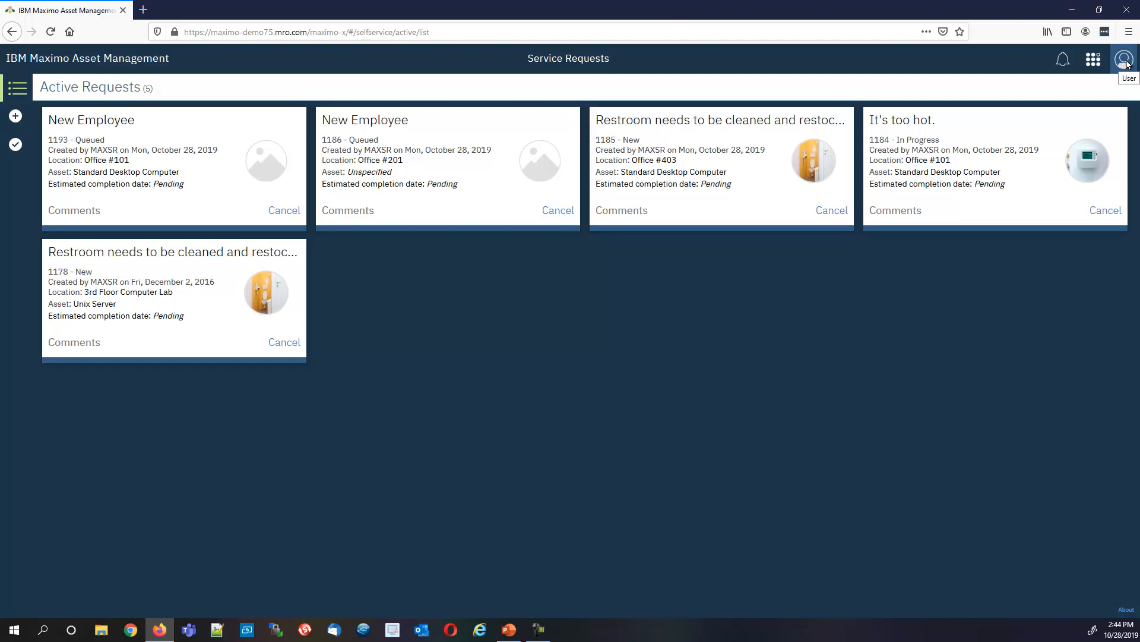
Sign out of the Work Center via the user menu, returning to the login page
left_click(1124, 59)
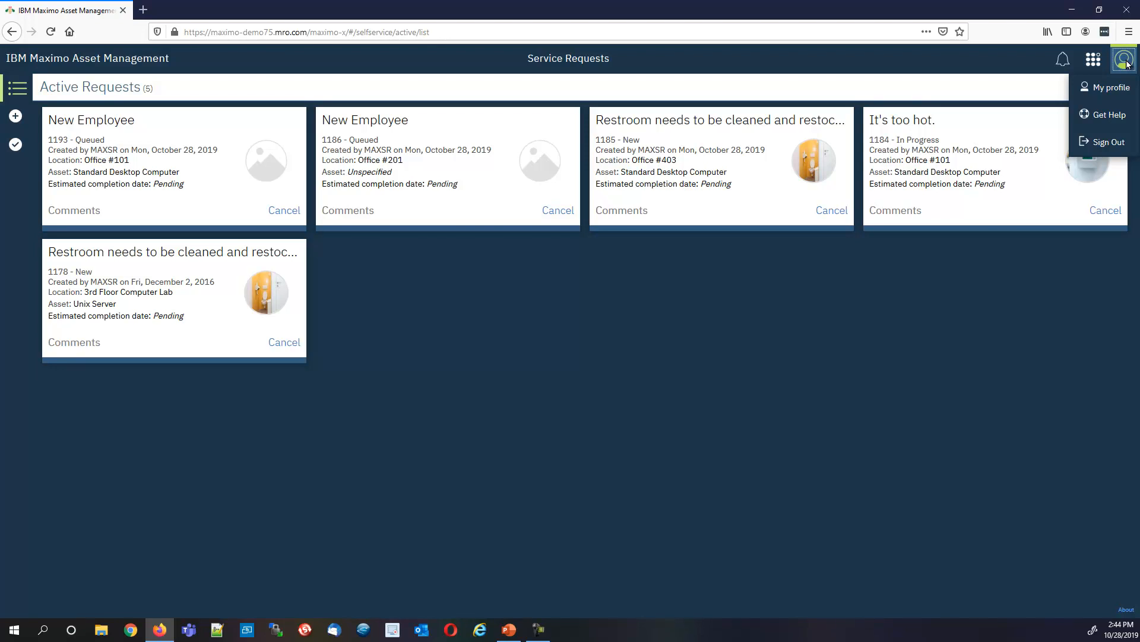
mouse_move(1108, 141)
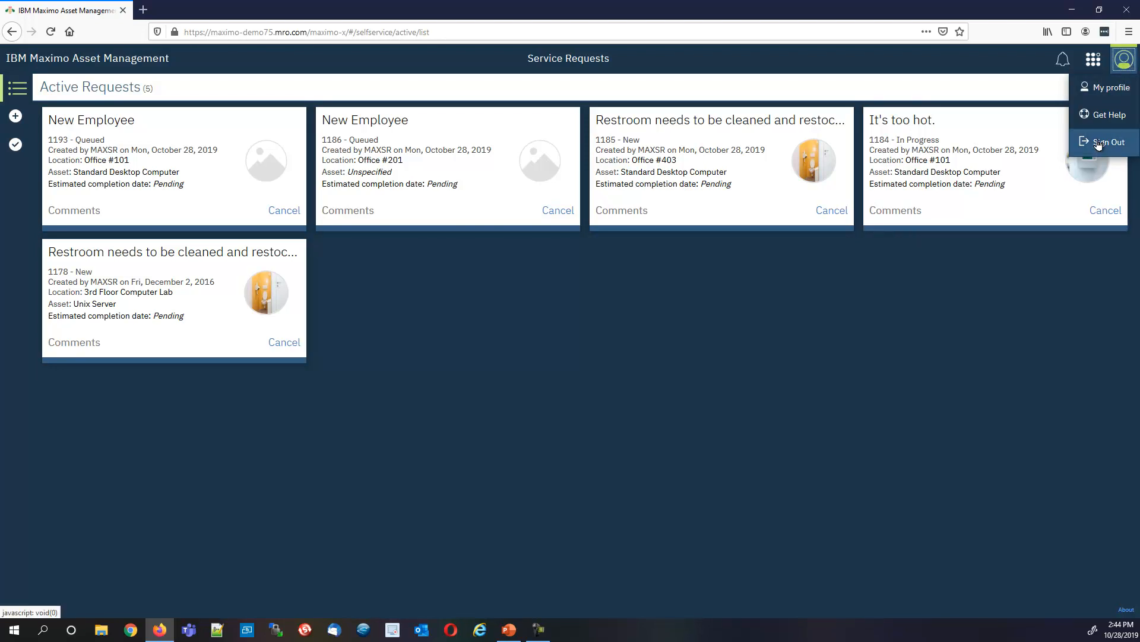
left_click(1108, 141)
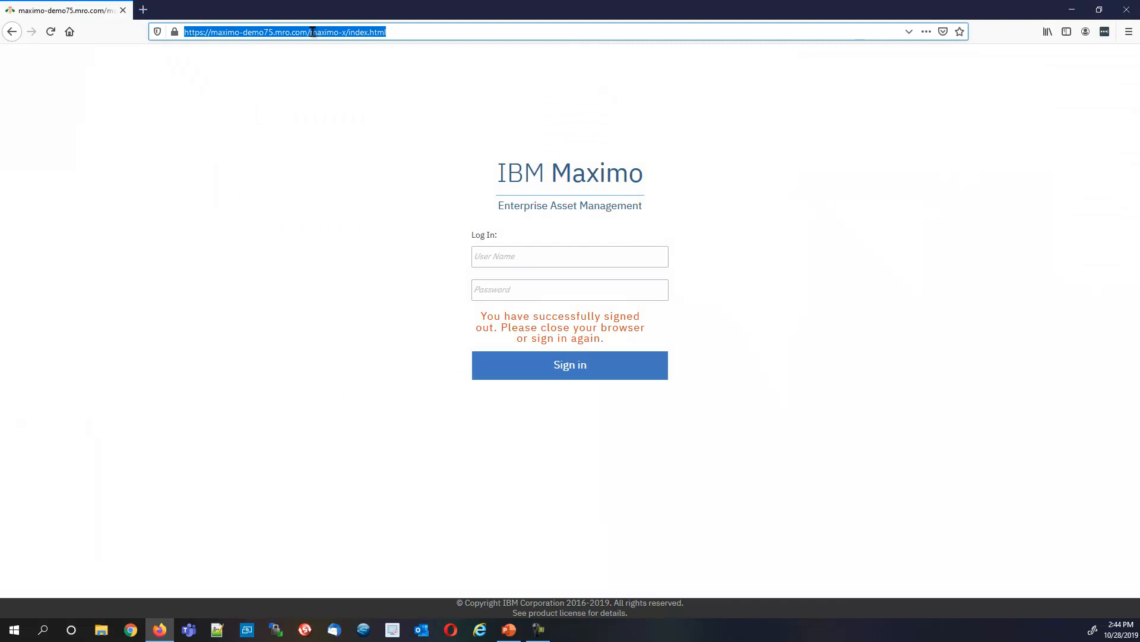
key("Return")
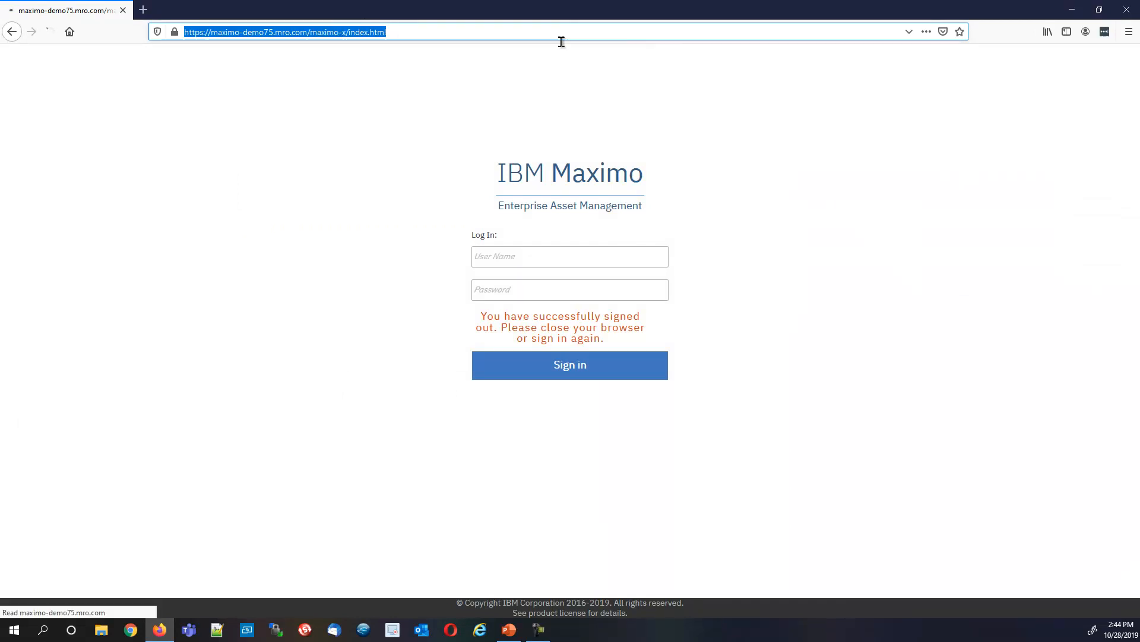
left_click(569, 365)
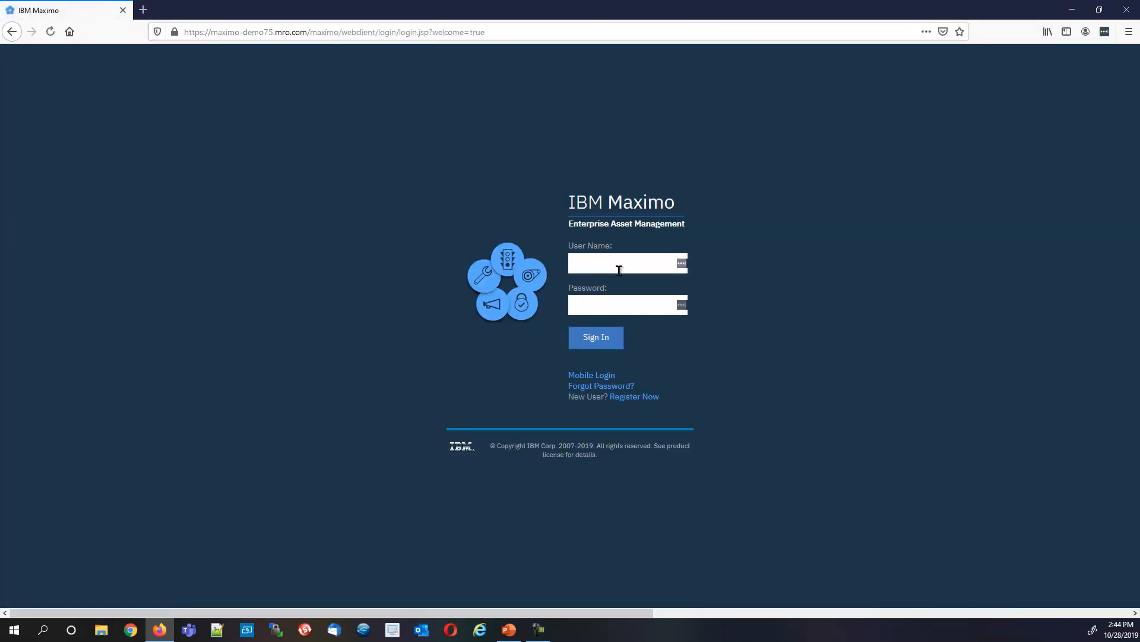
left_click(621, 262)
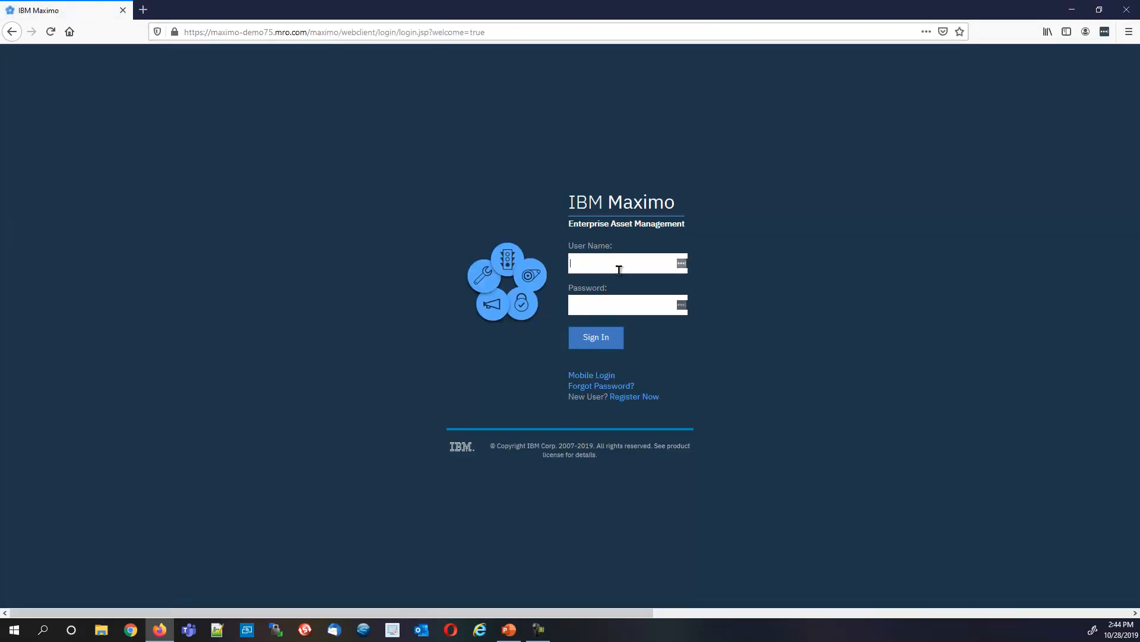
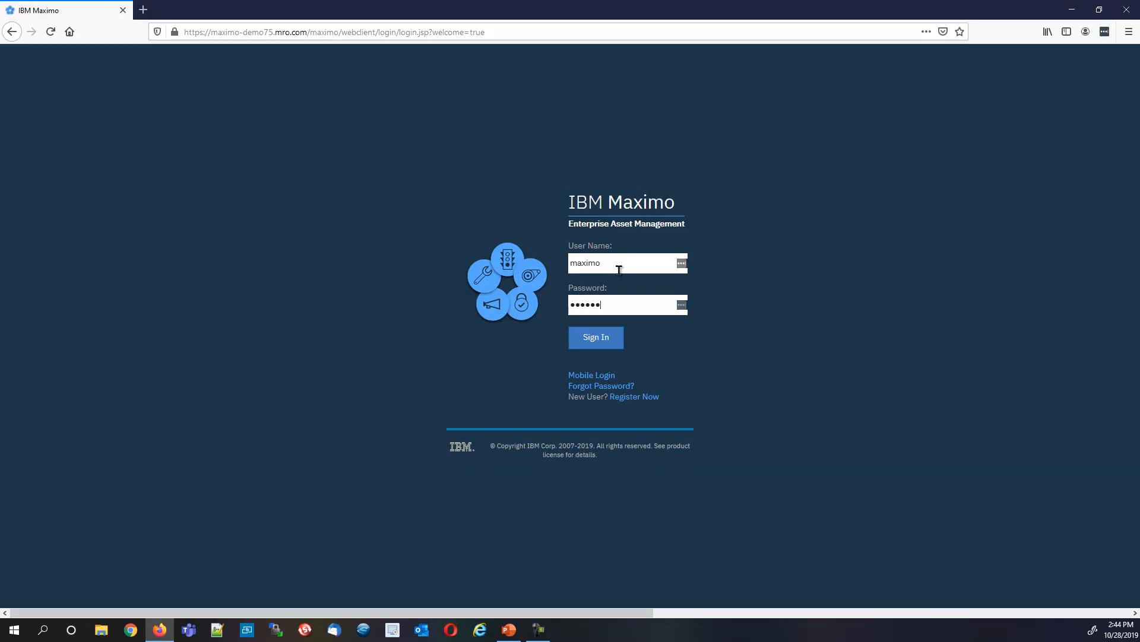
left_click(595, 336)
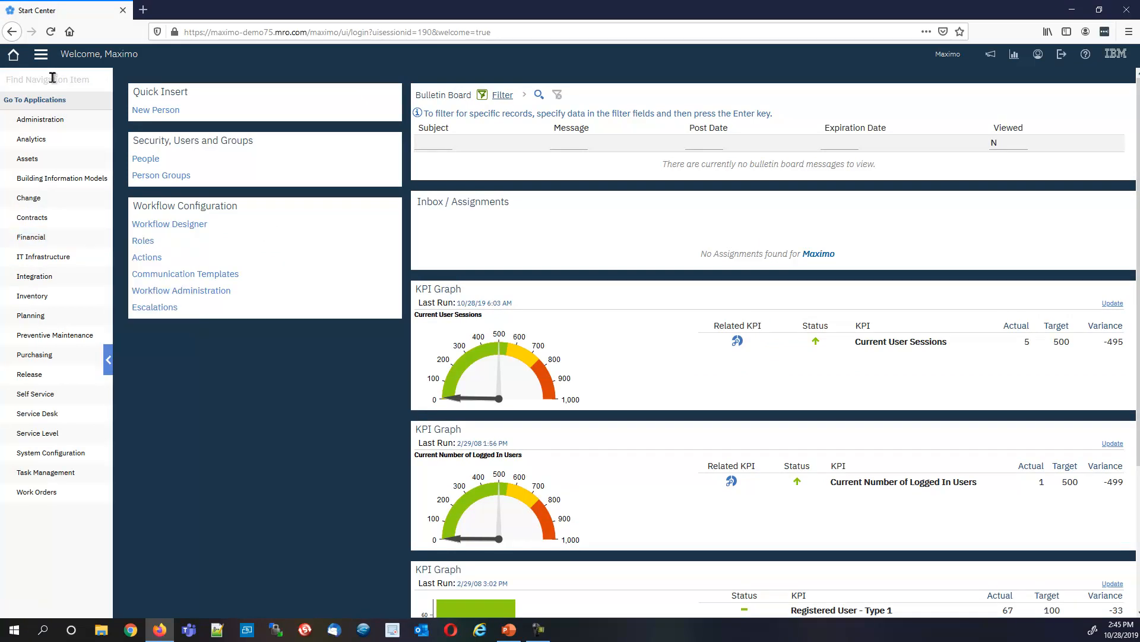
Find 'service' to open Service Requests and search for requests with Reported Date From 10/27/2019
type("service")
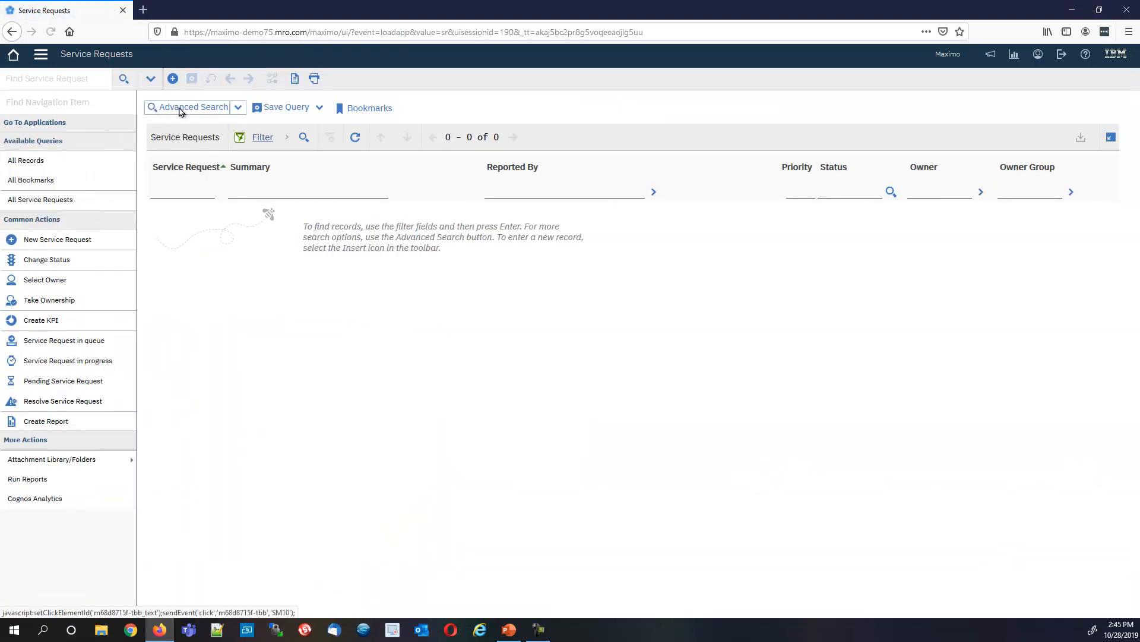
left_click(192, 107)
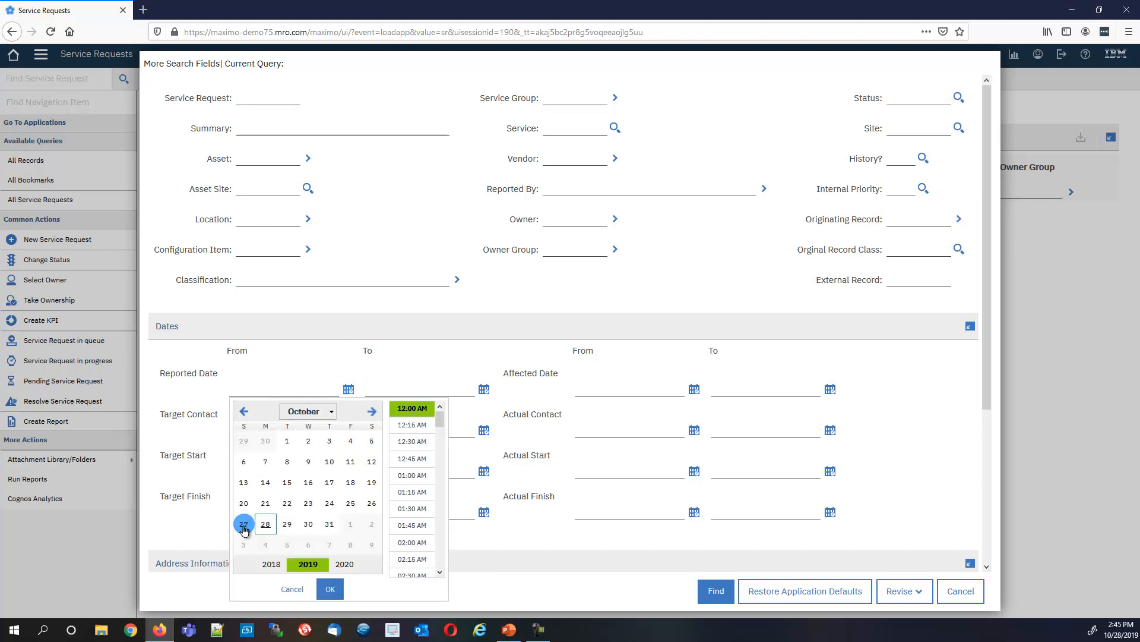
left_click(329, 588)
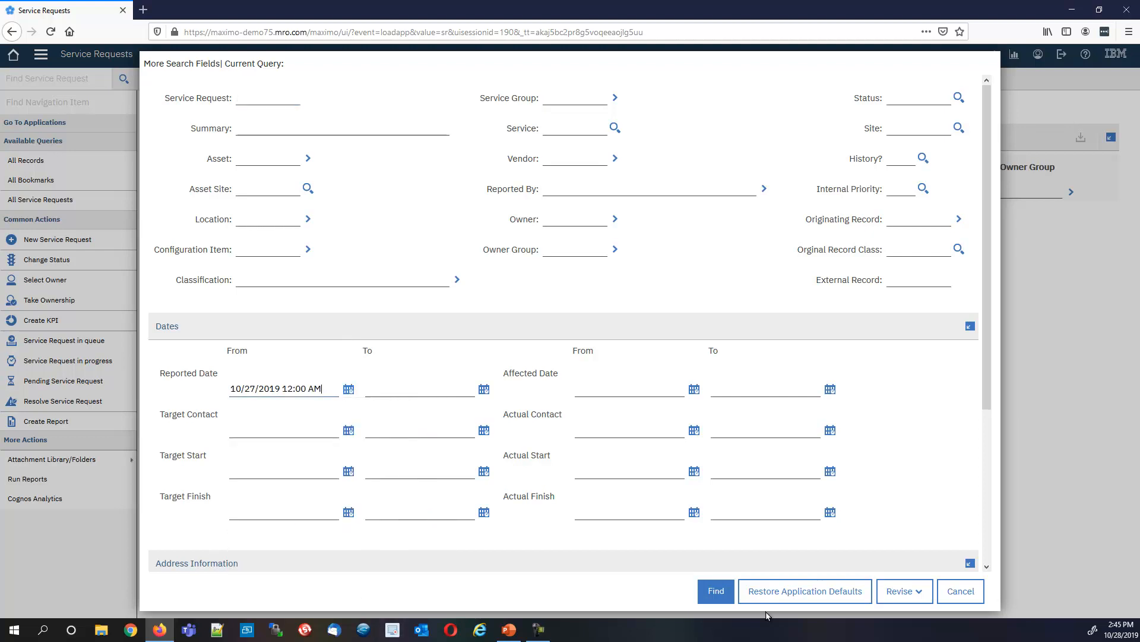
left_click(715, 590)
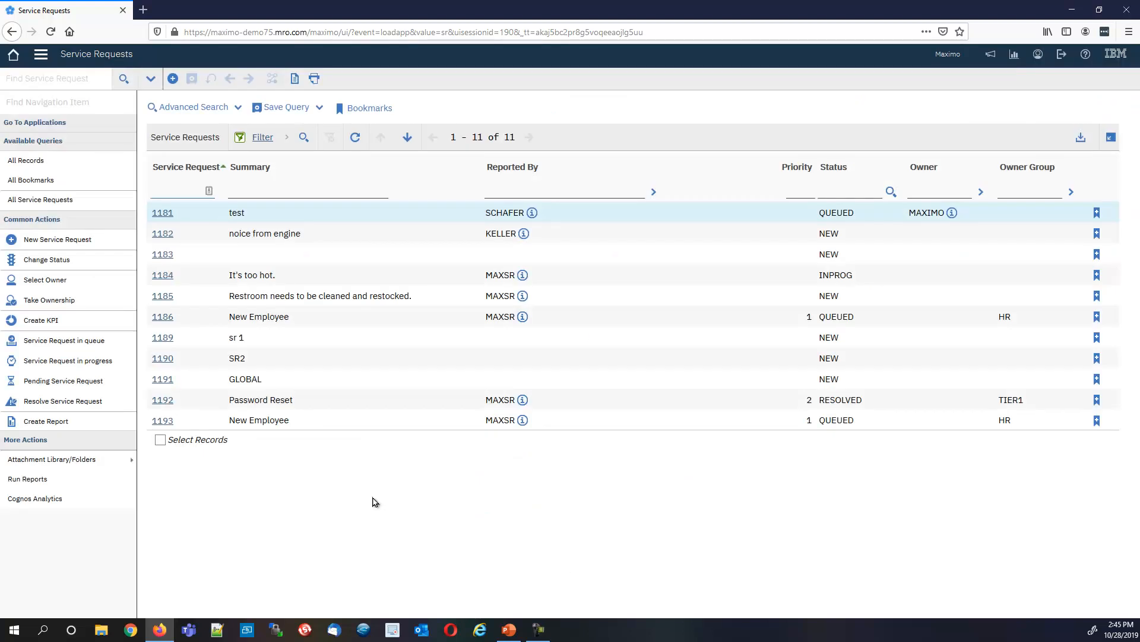
Open service request 1193 and review its New Employee details, highlighting the affected person's e-mail address
left_click(163, 420)
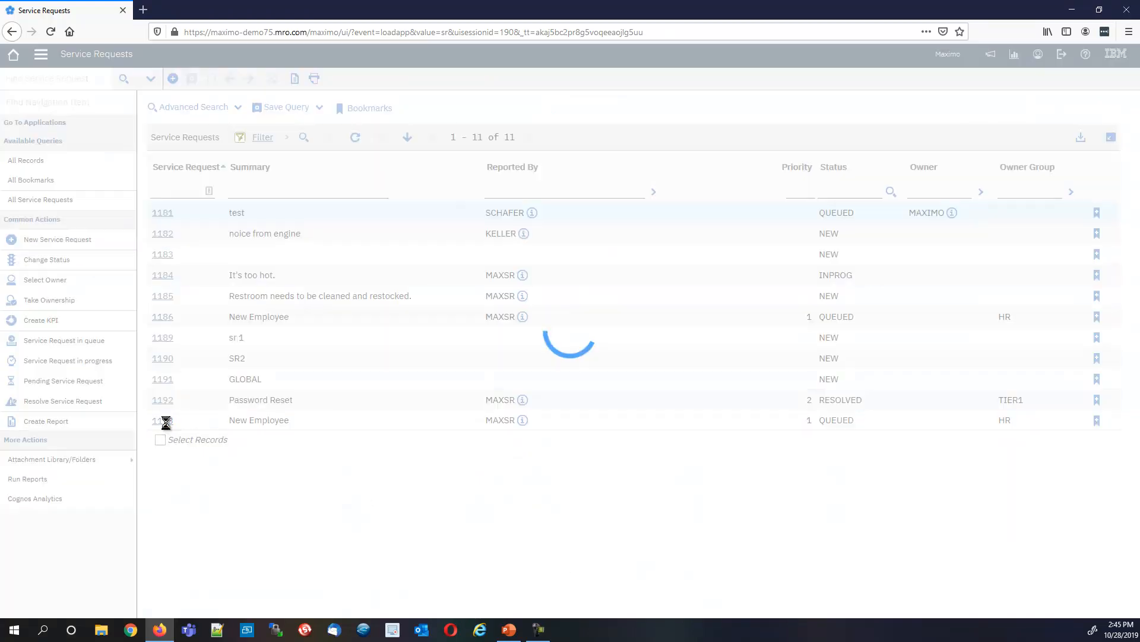
left_click(162, 420)
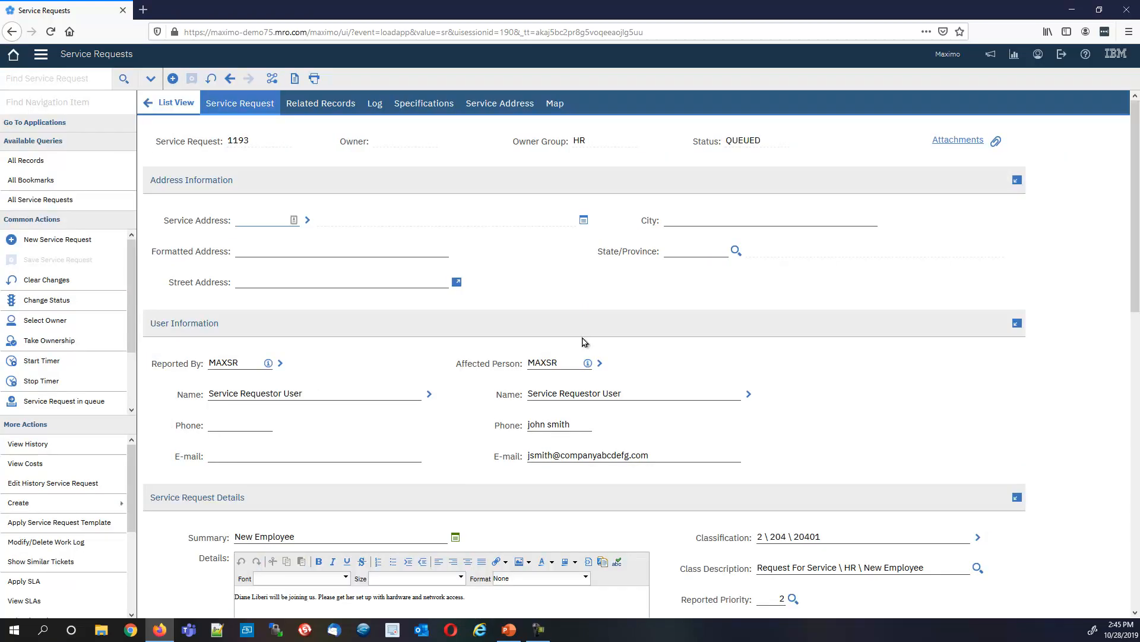
scroll("down", 3)
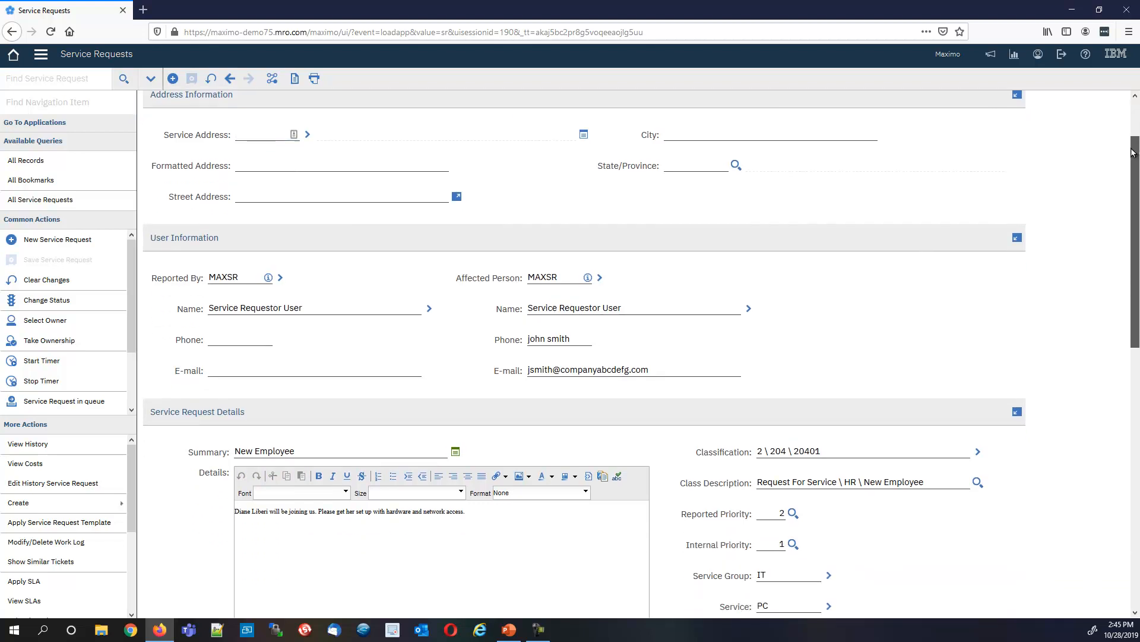
scroll("down", 3)
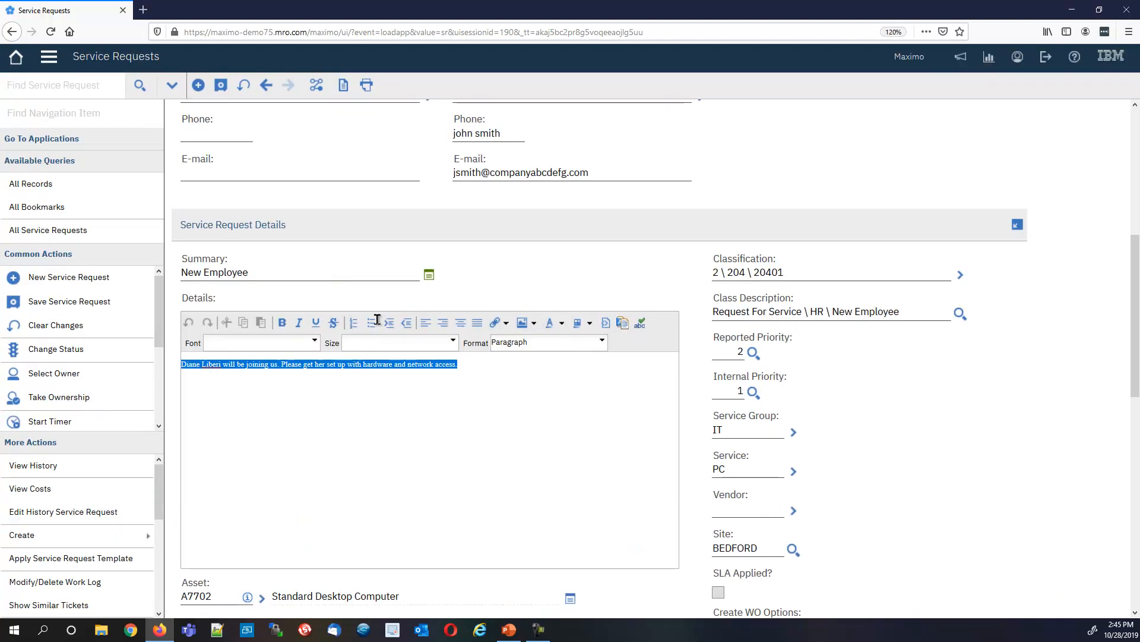
mouse_move(494, 361)
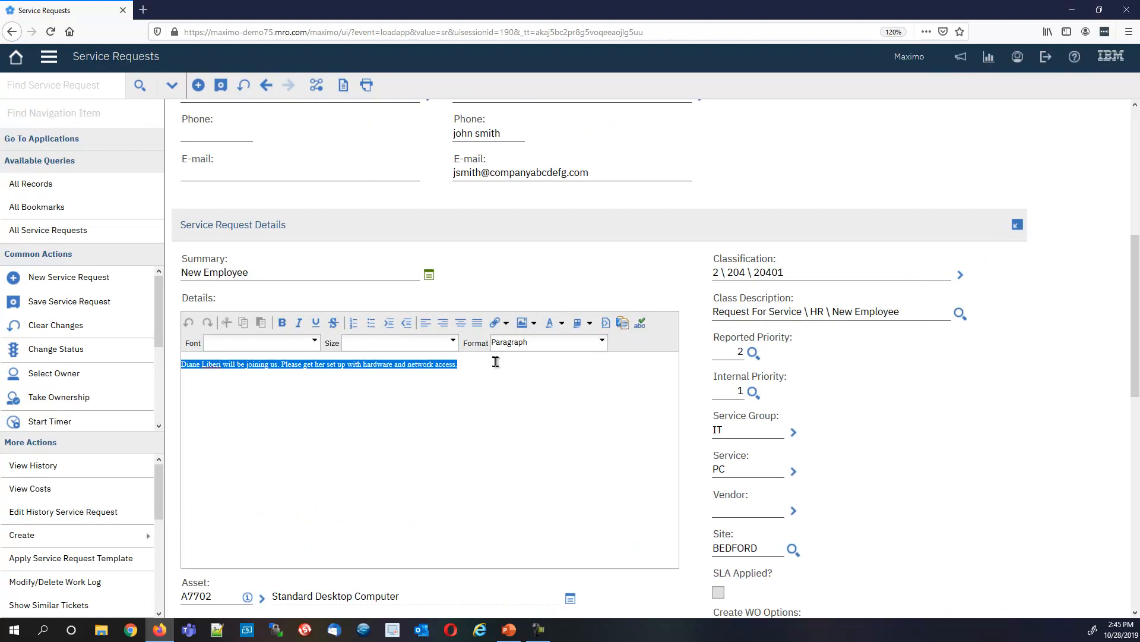
mouse_move(646, 166)
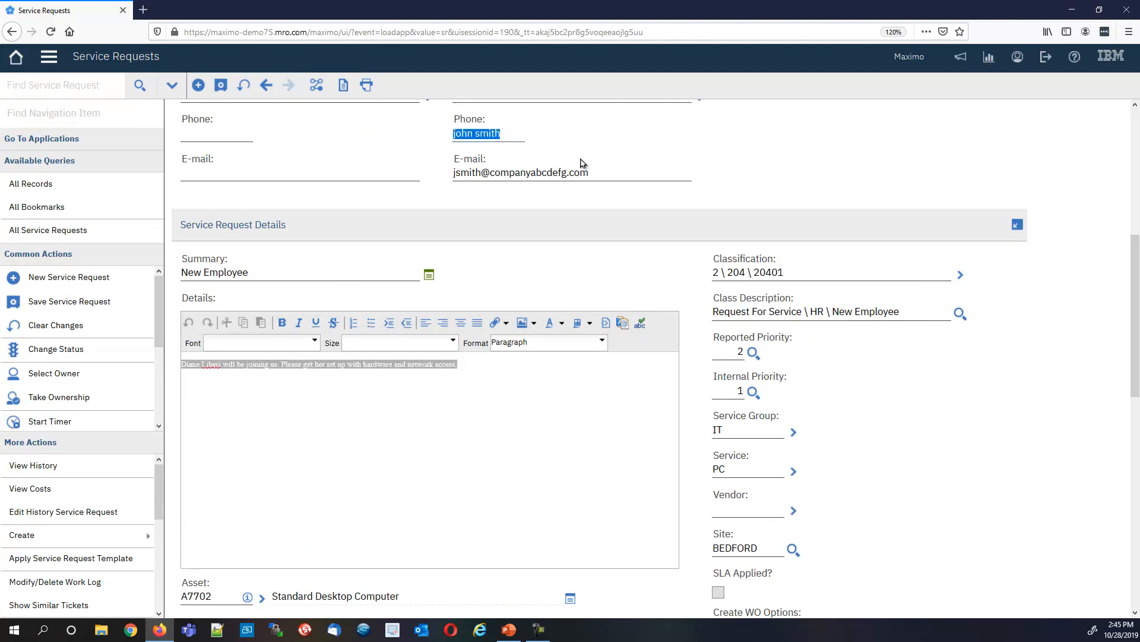
triple_click(521, 172)
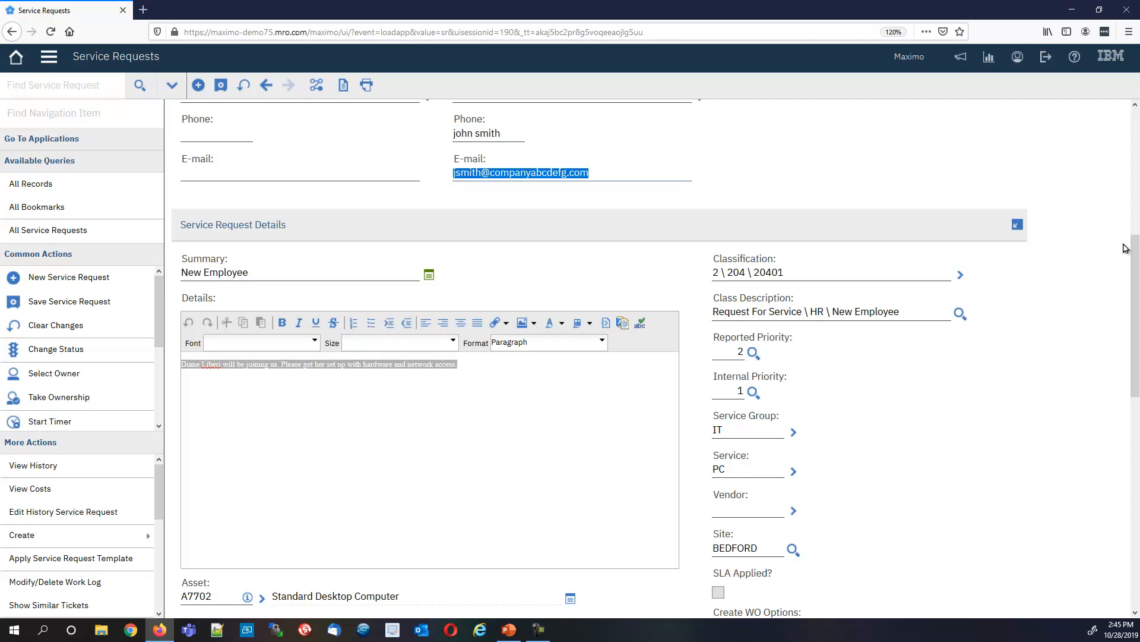
scroll("up", 3)
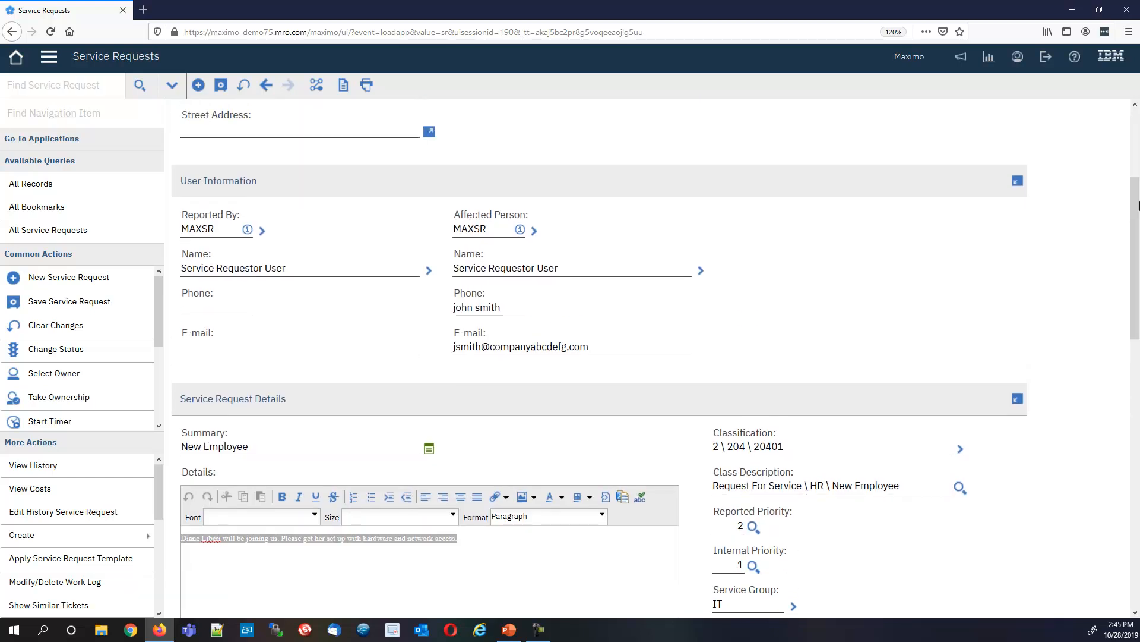